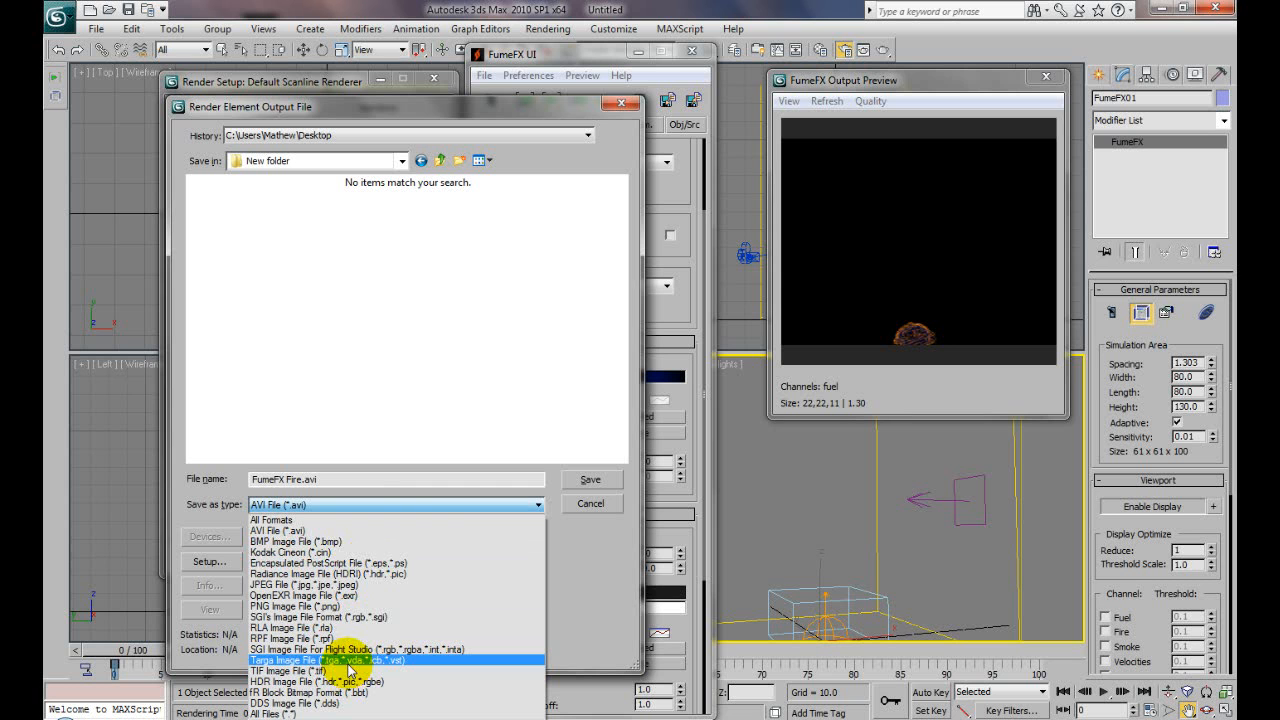
# - Save the FumeFX Fire render element as a Targa sequence in the desktop's New folder
pyautogui.click(350, 660)
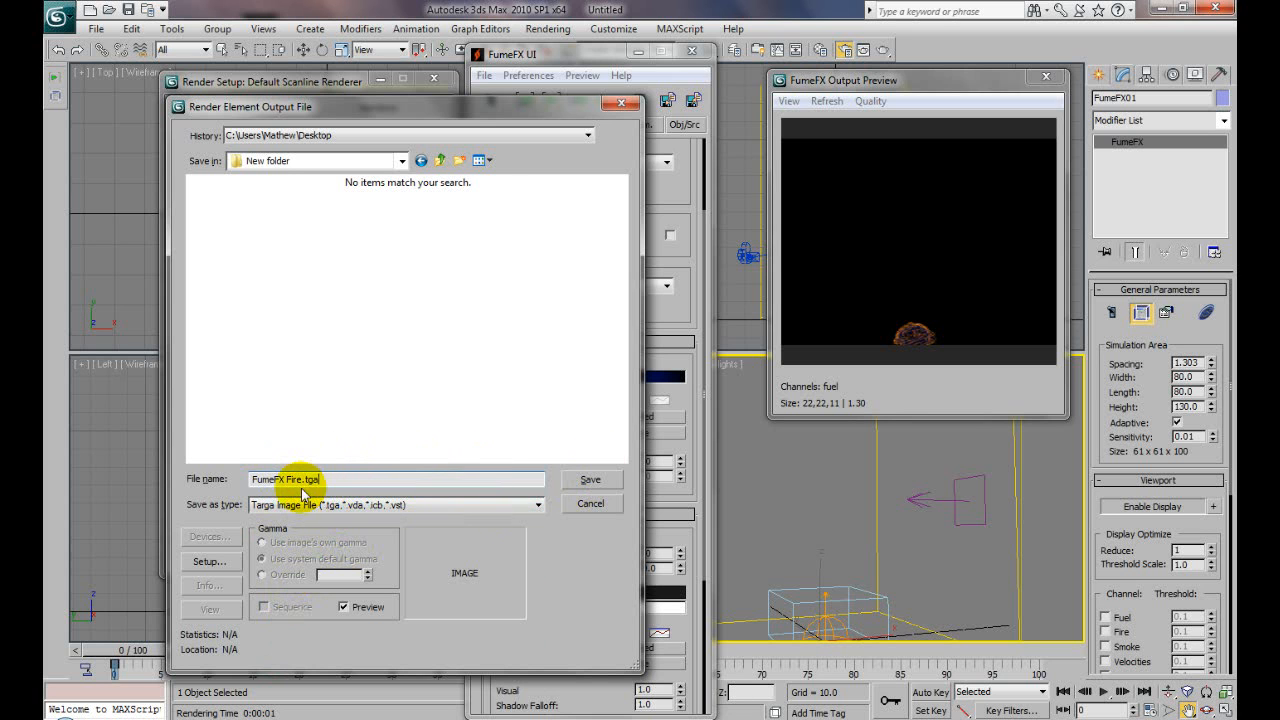
pyautogui.moveTo(480, 498)
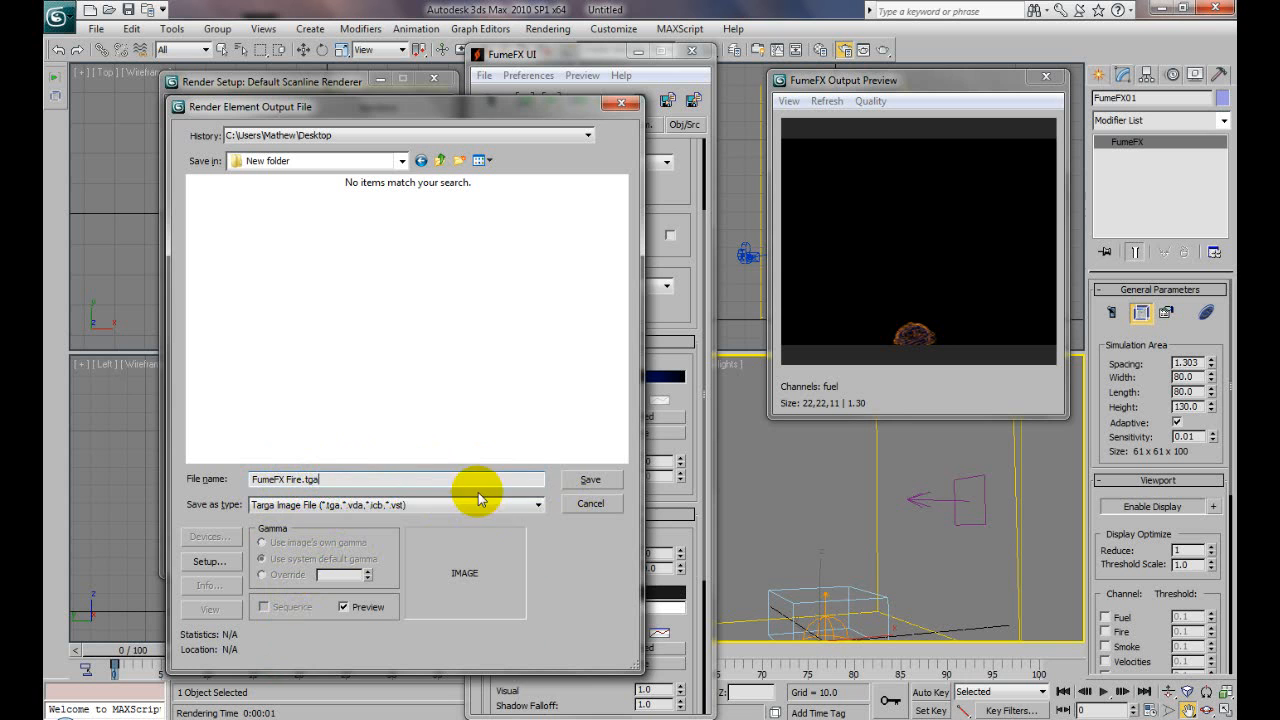
pyautogui.click(591, 479)
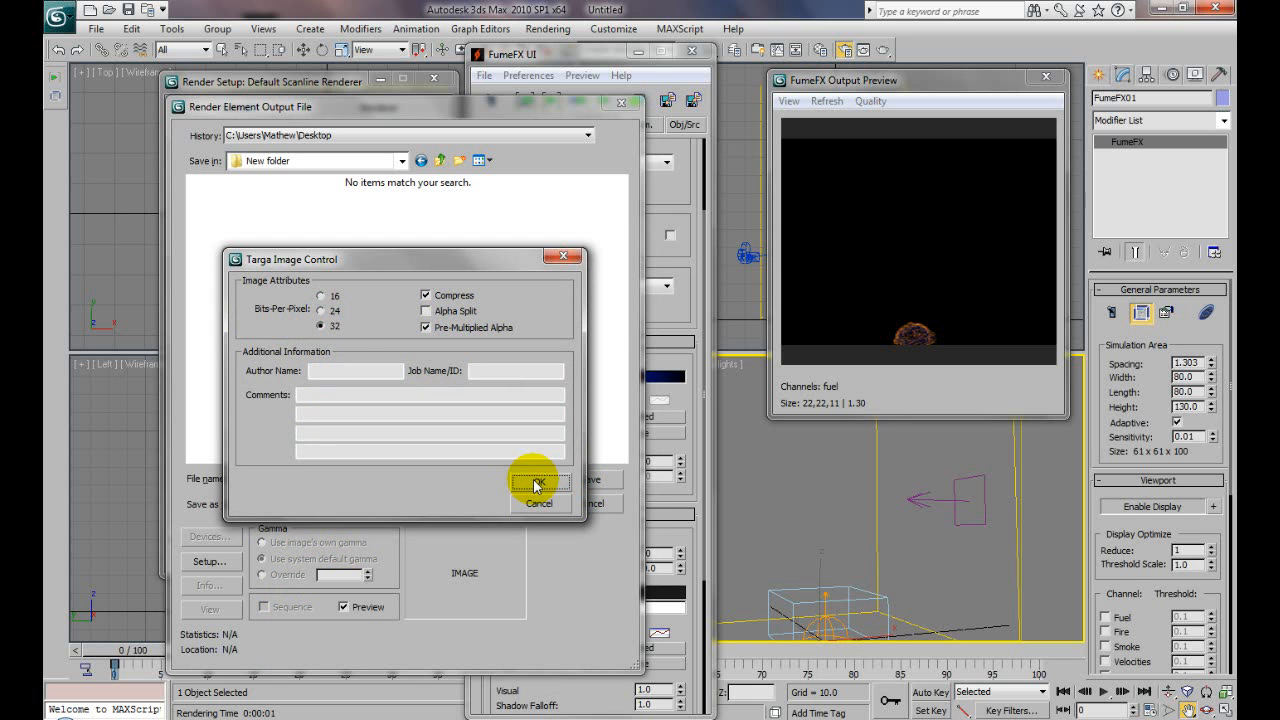
pyautogui.click(538, 485)
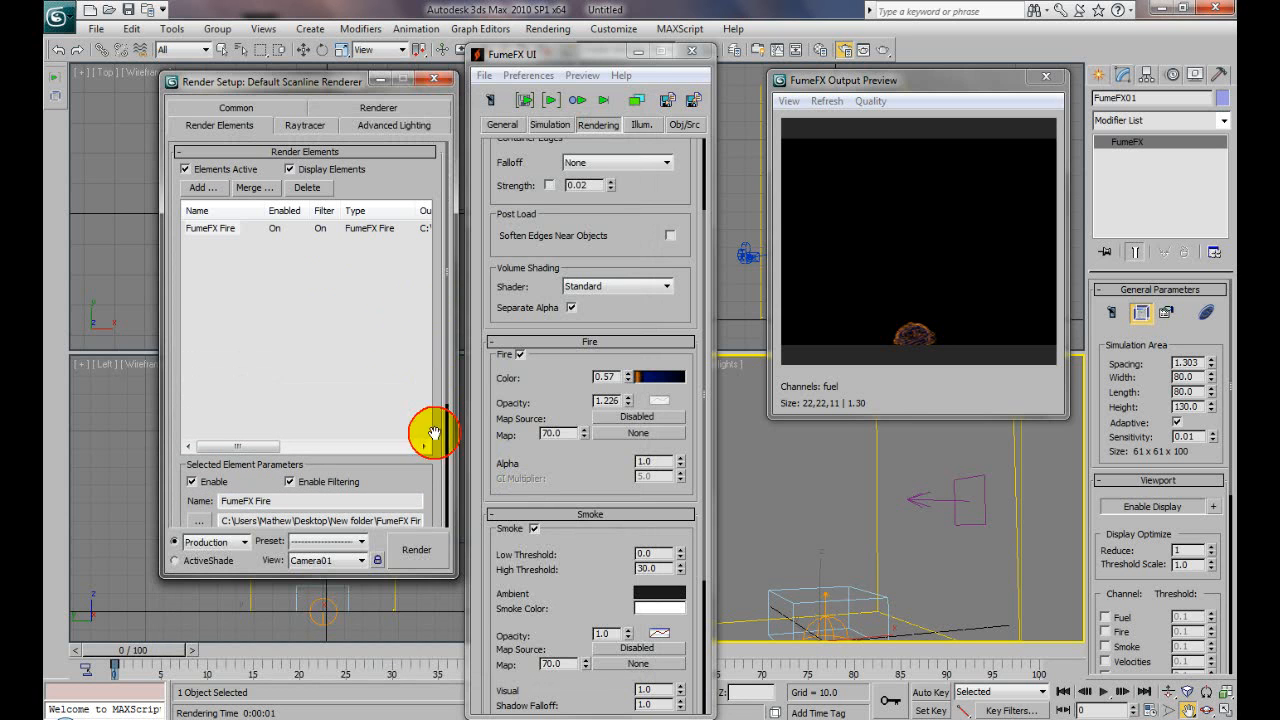
pyautogui.moveTo(876, 312)
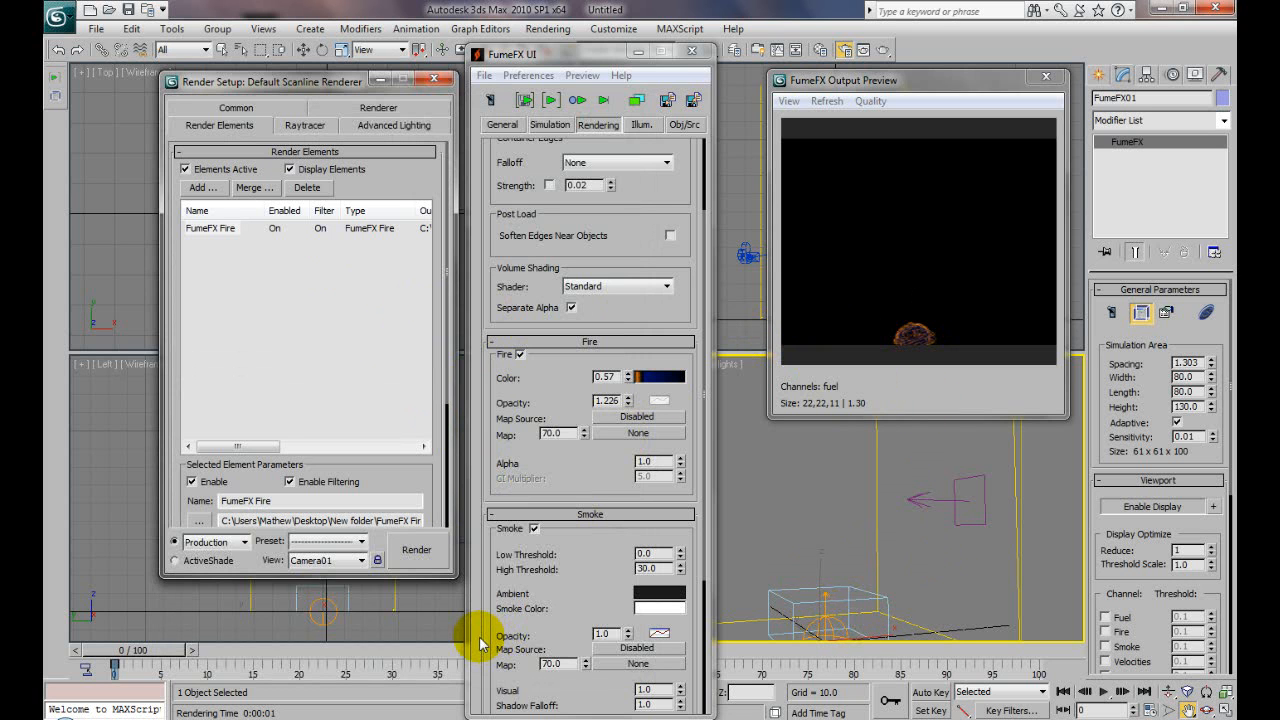
pyautogui.moveTo(580, 585)
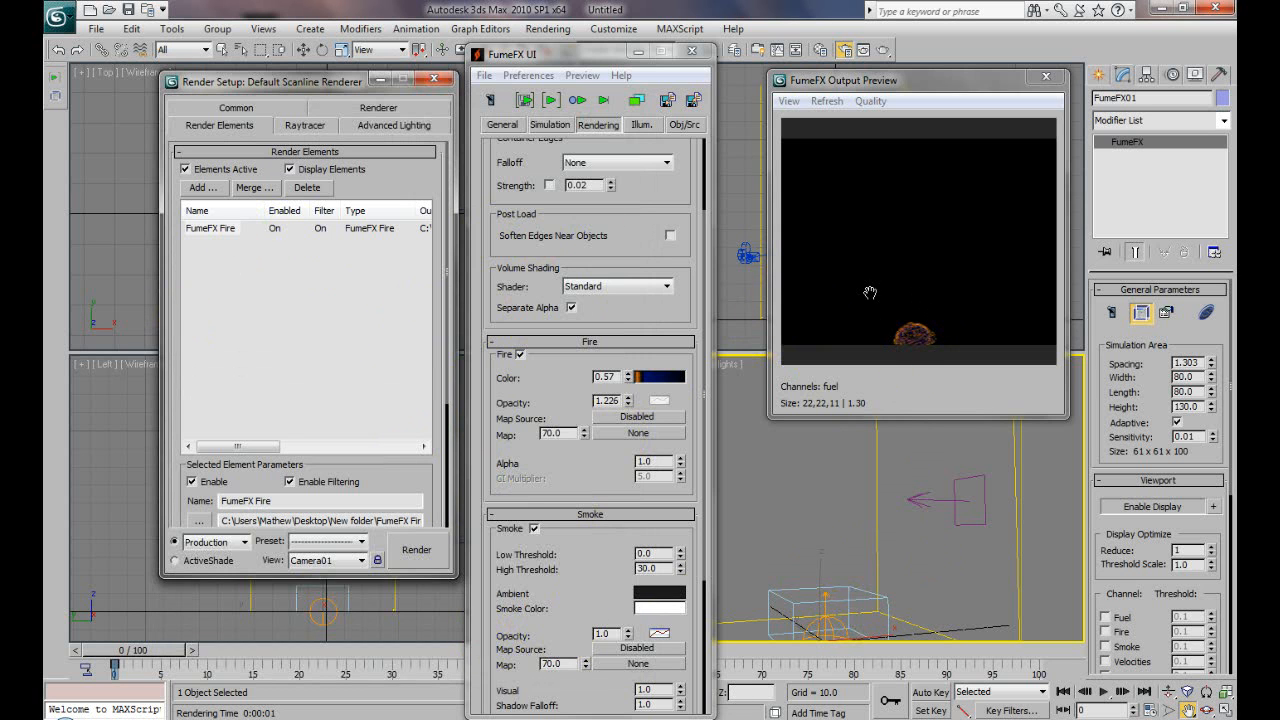
pyautogui.moveTo(210, 285)
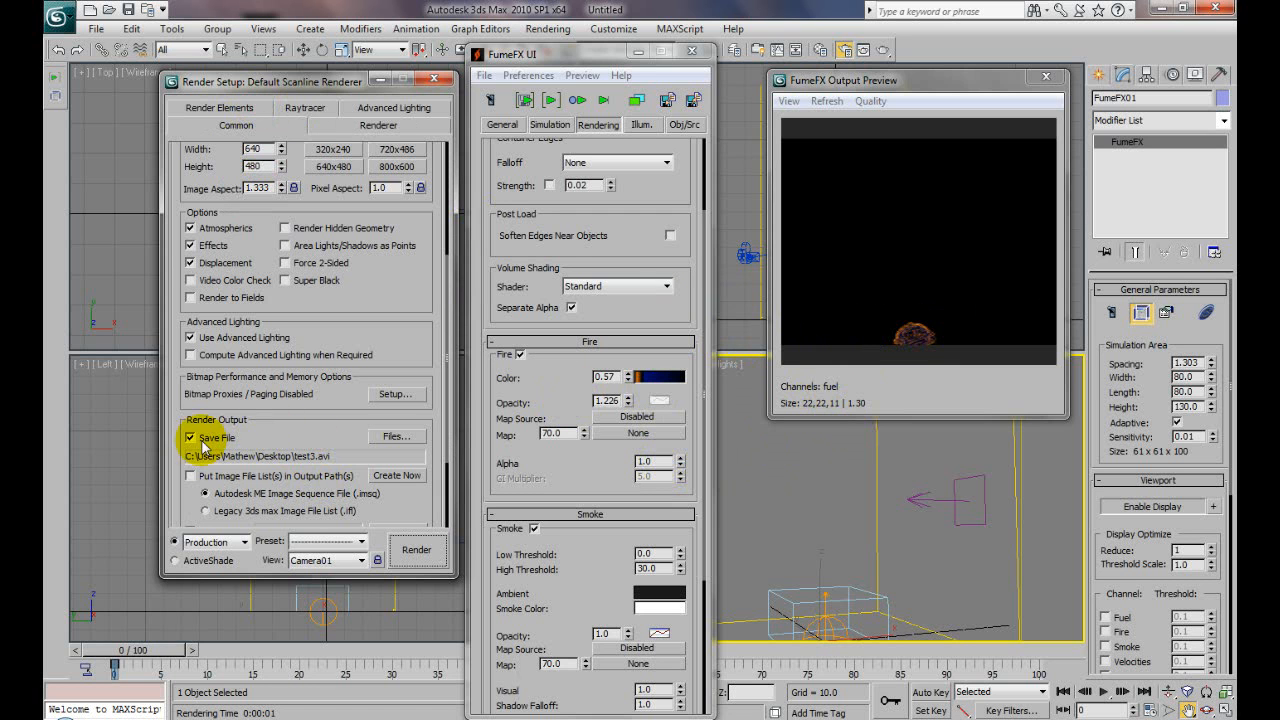
# - Turn off main output saving, select the FumeFX Fire element, and render it
pyautogui.click(190, 438)
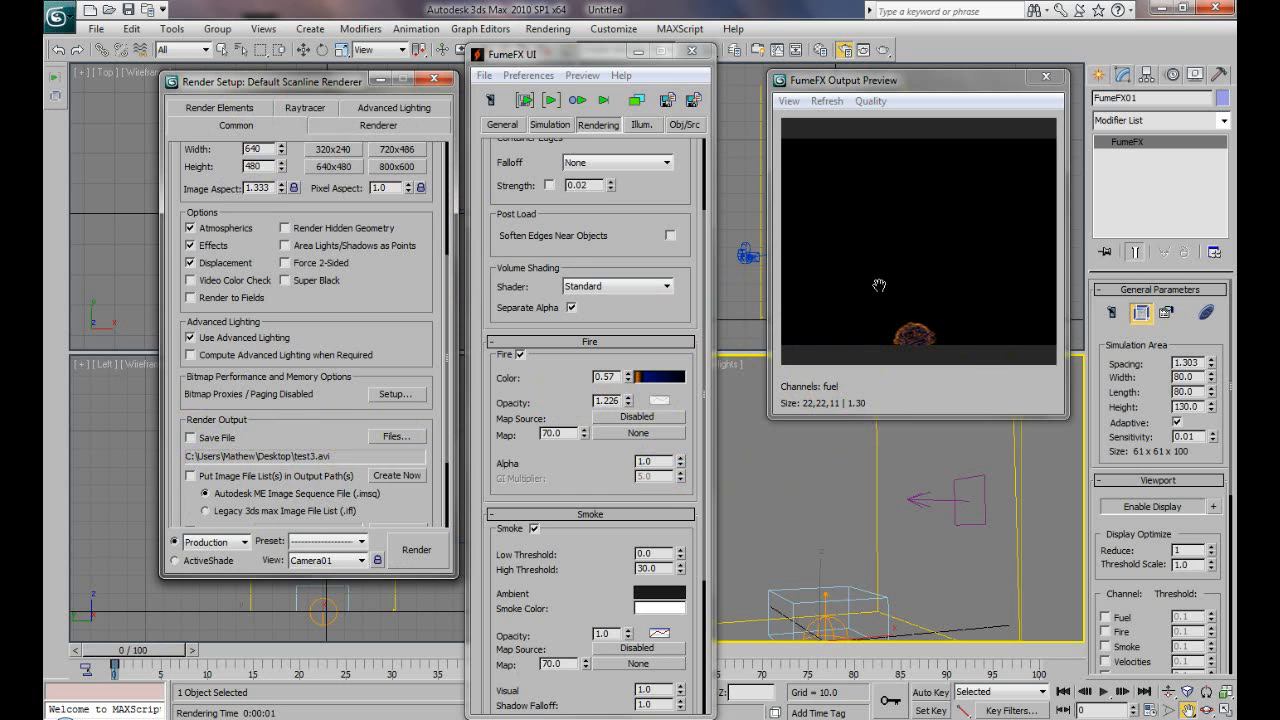
pyautogui.click(219, 108)
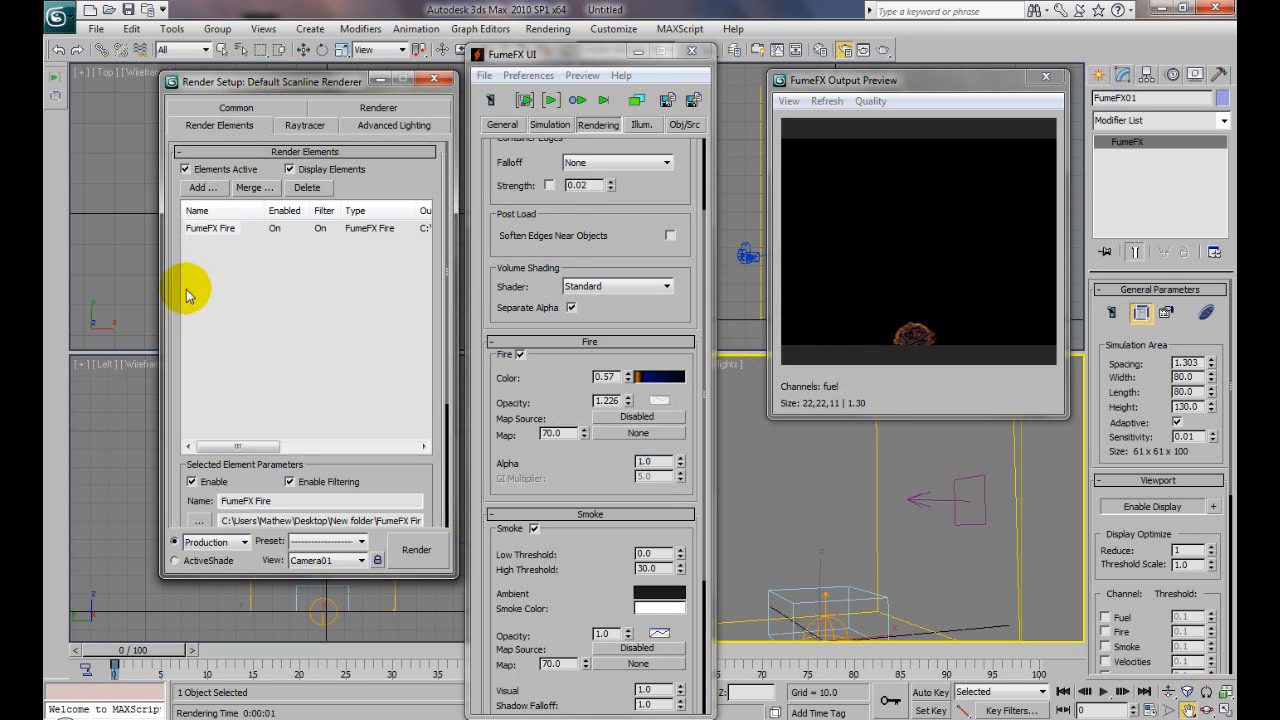
pyautogui.moveTo(838, 607)
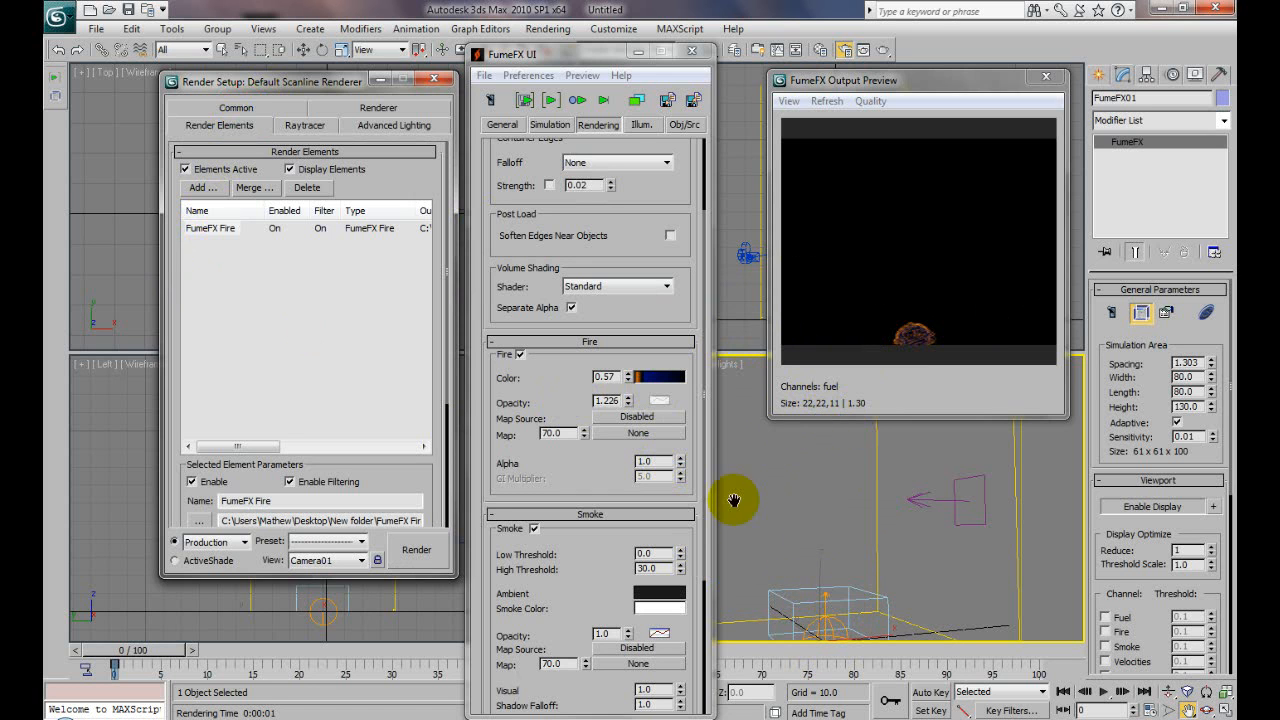
pyautogui.moveTo(350, 430)
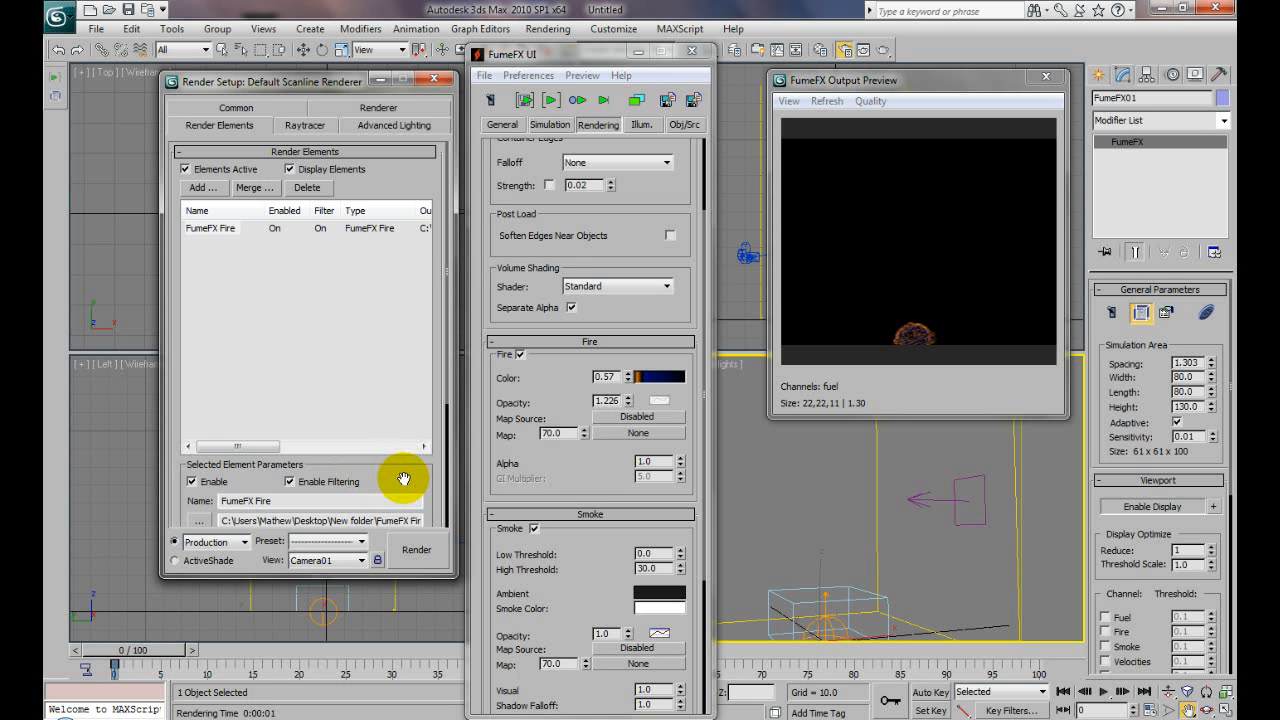
pyautogui.moveTo(840, 413)
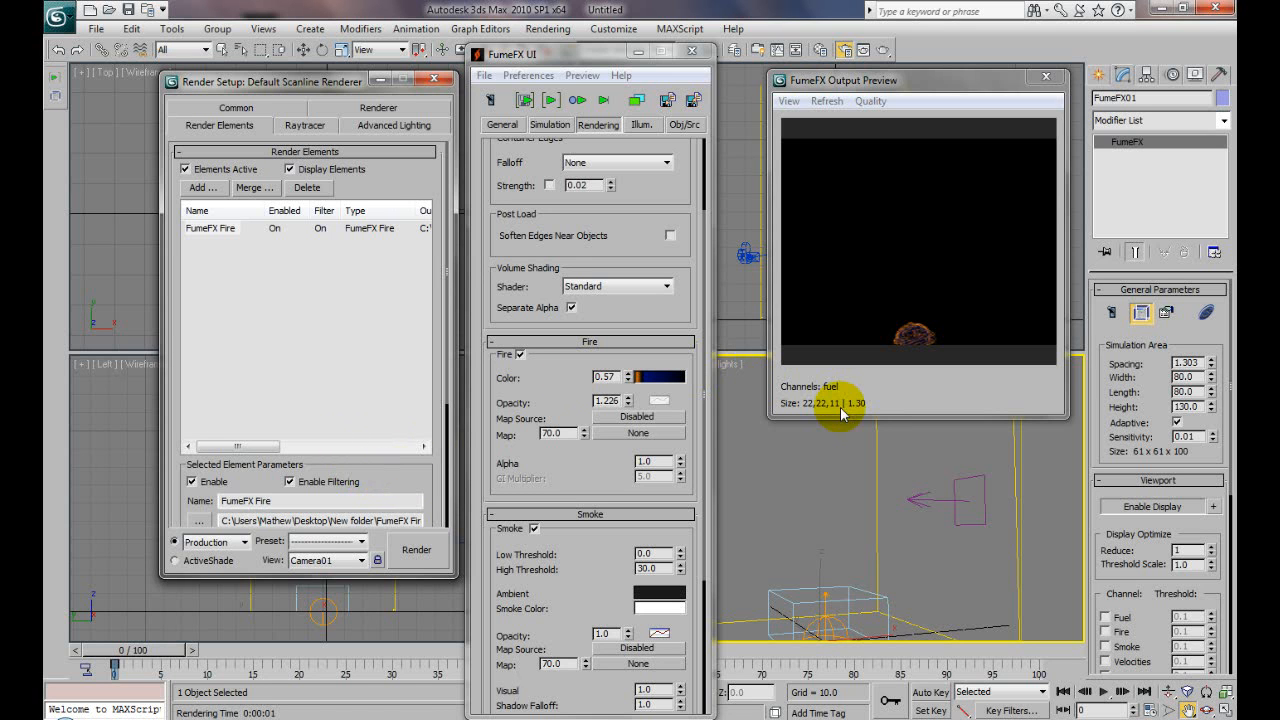
pyautogui.moveTo(927, 353)
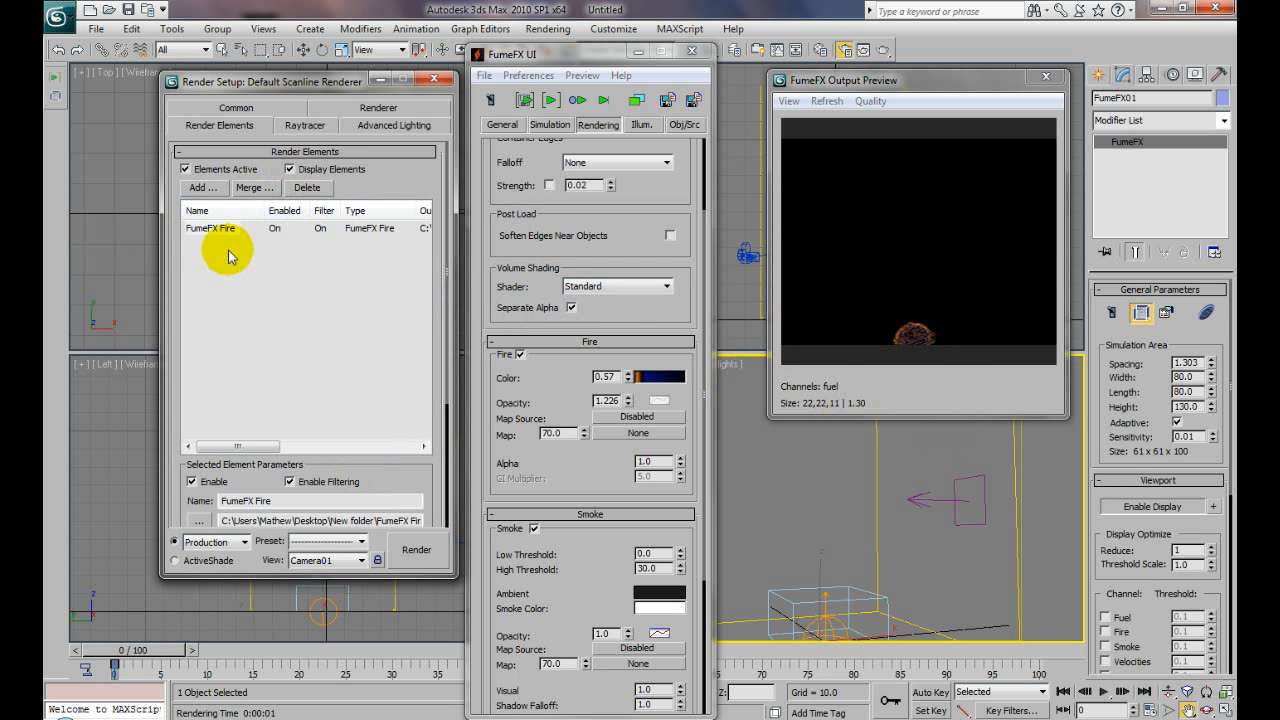
pyautogui.click(210, 228)
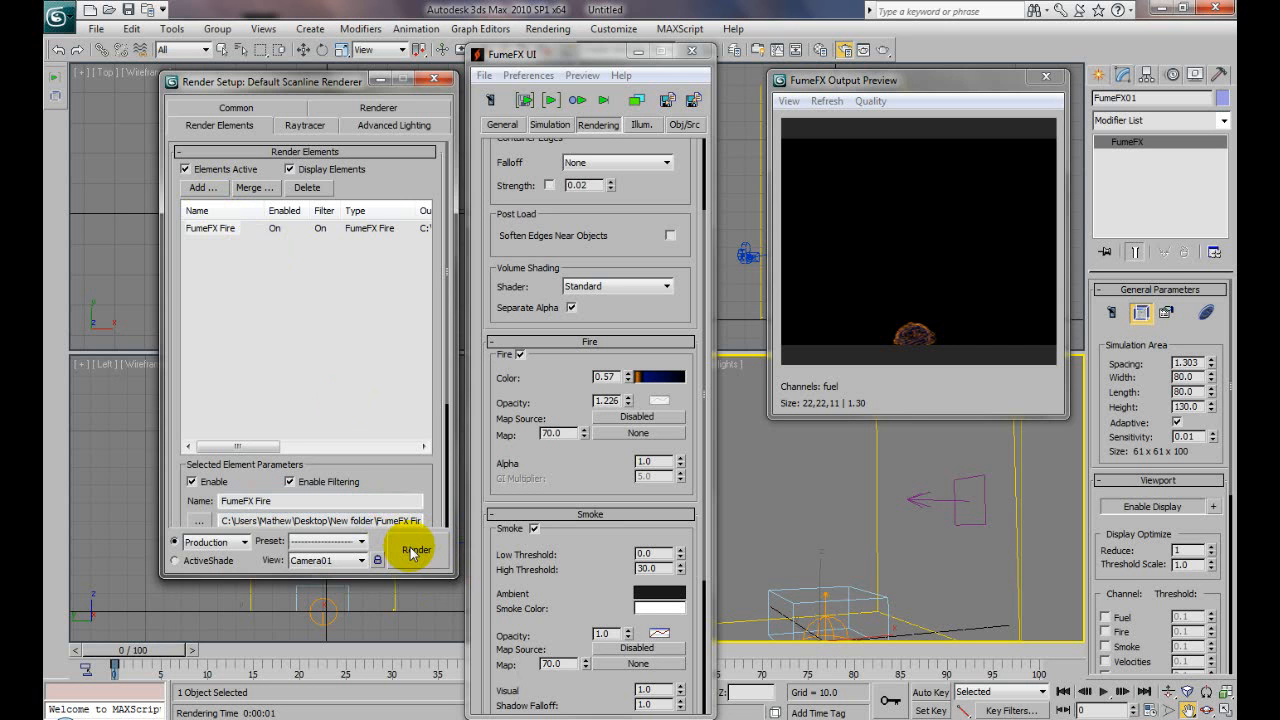
pyautogui.click(415, 550)
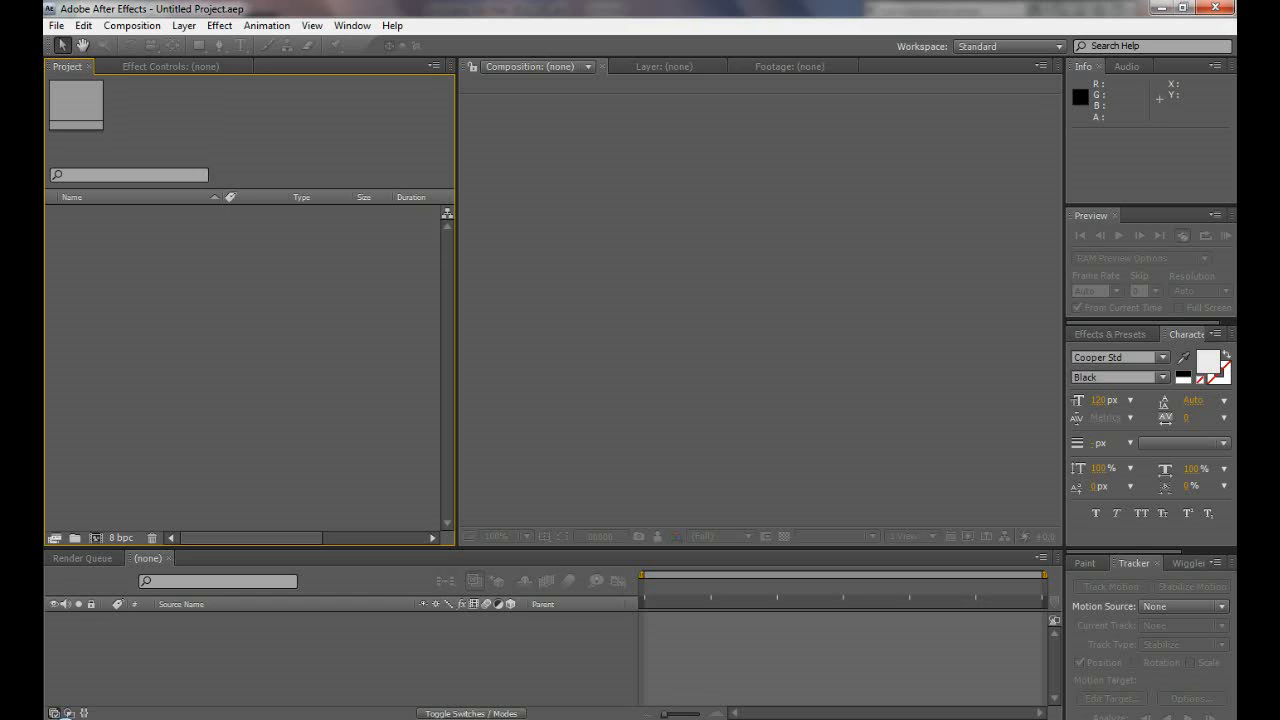
# - Import the FumeFX Fire TGA sequence from the New folder with premultiplied alpha
pyautogui.rightClick(90, 315)
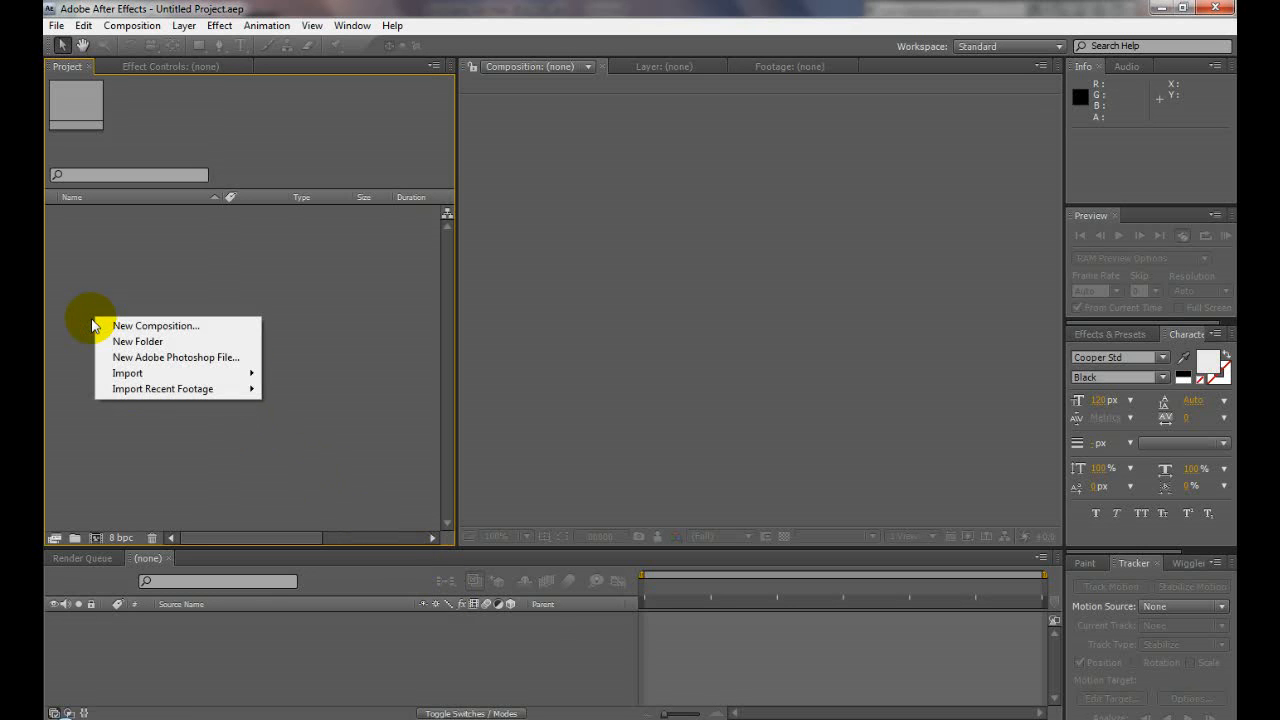
pyautogui.click(127, 373)
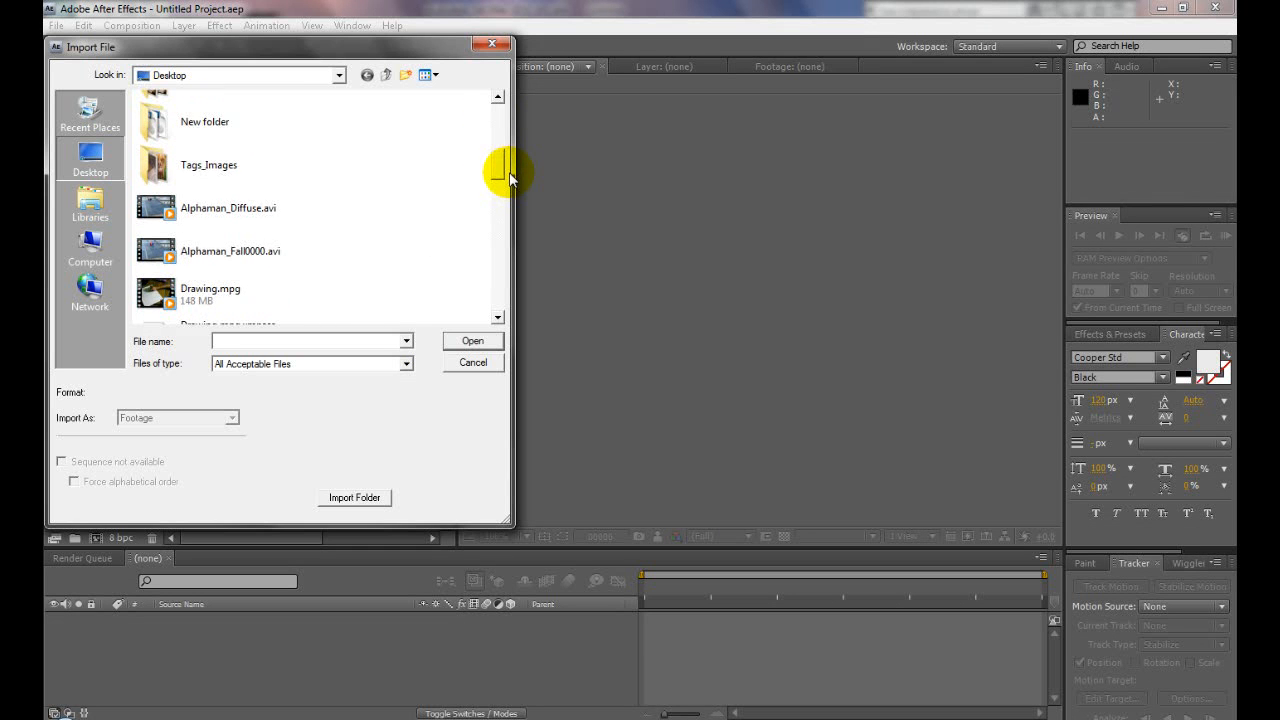
pyautogui.doubleClick(204, 121)
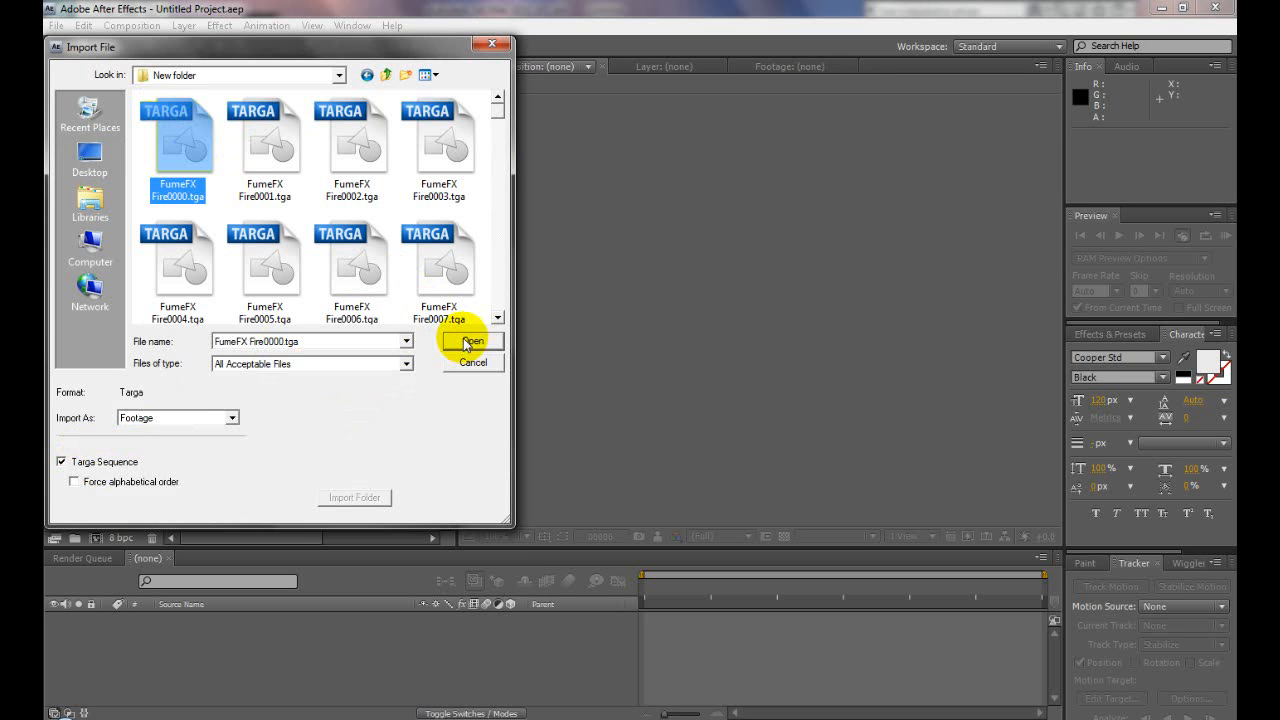
pyautogui.click(472, 341)
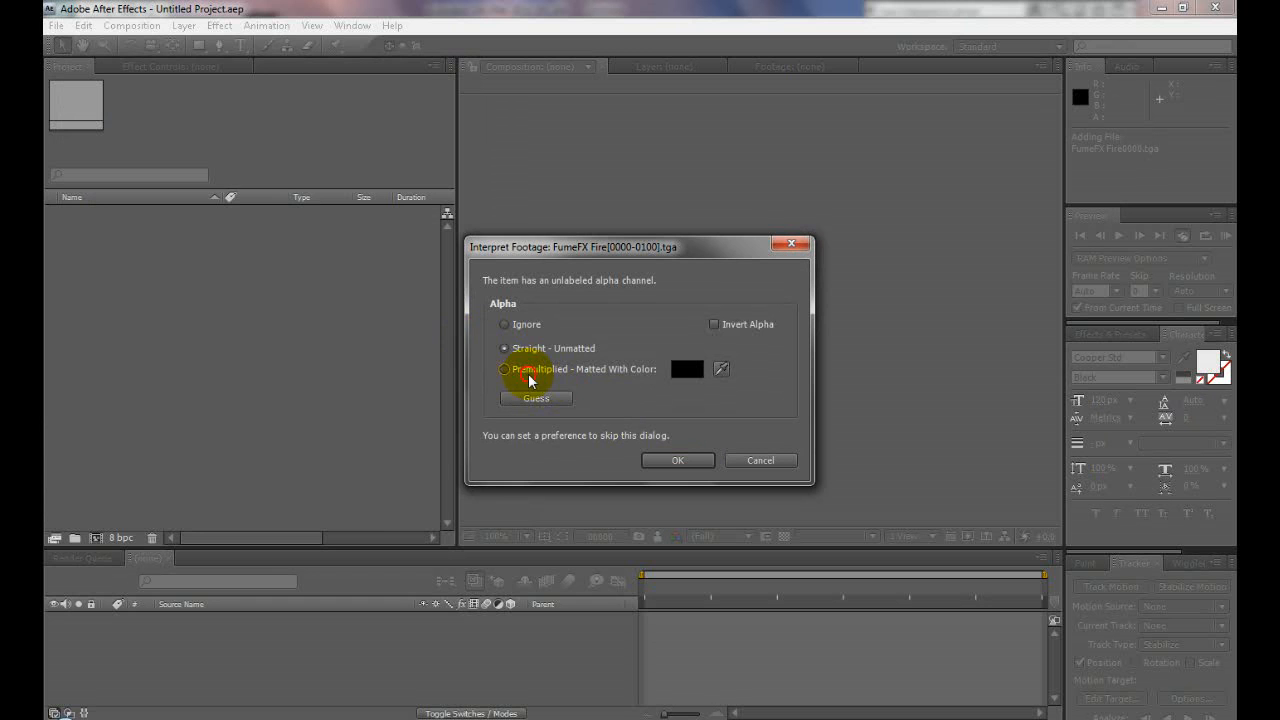
pyautogui.click(504, 369)
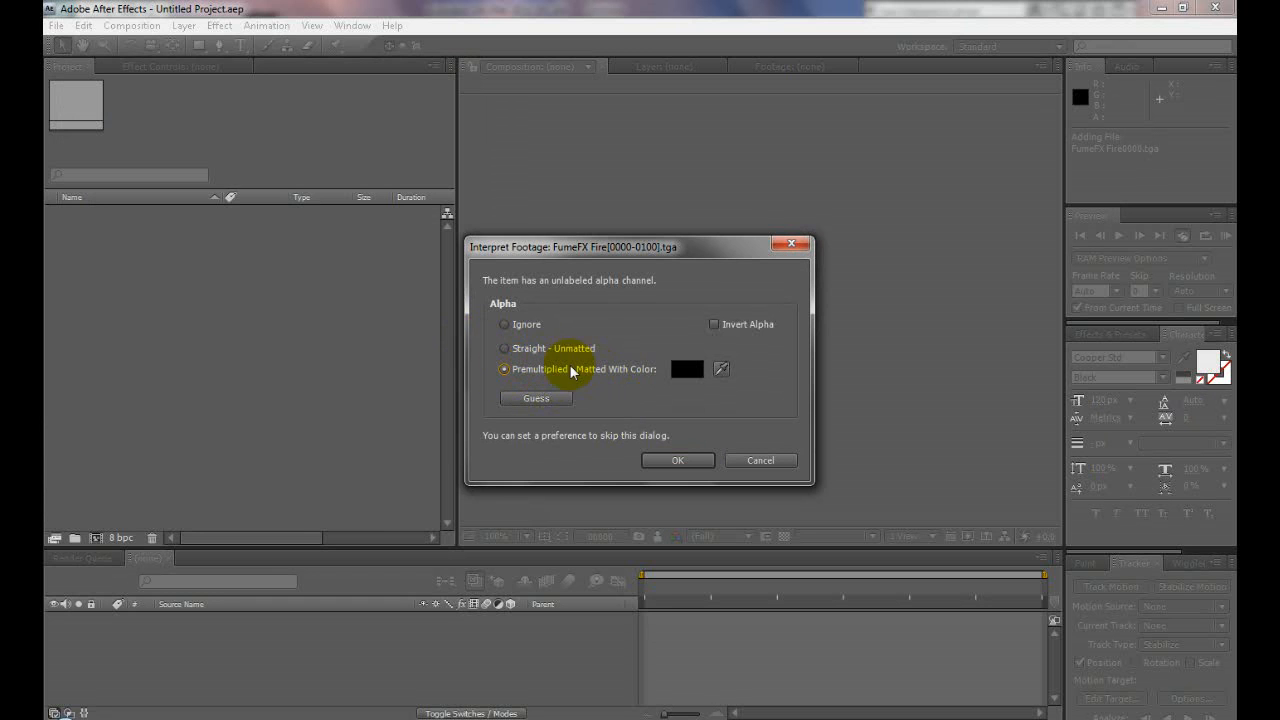
pyautogui.click(677, 460)
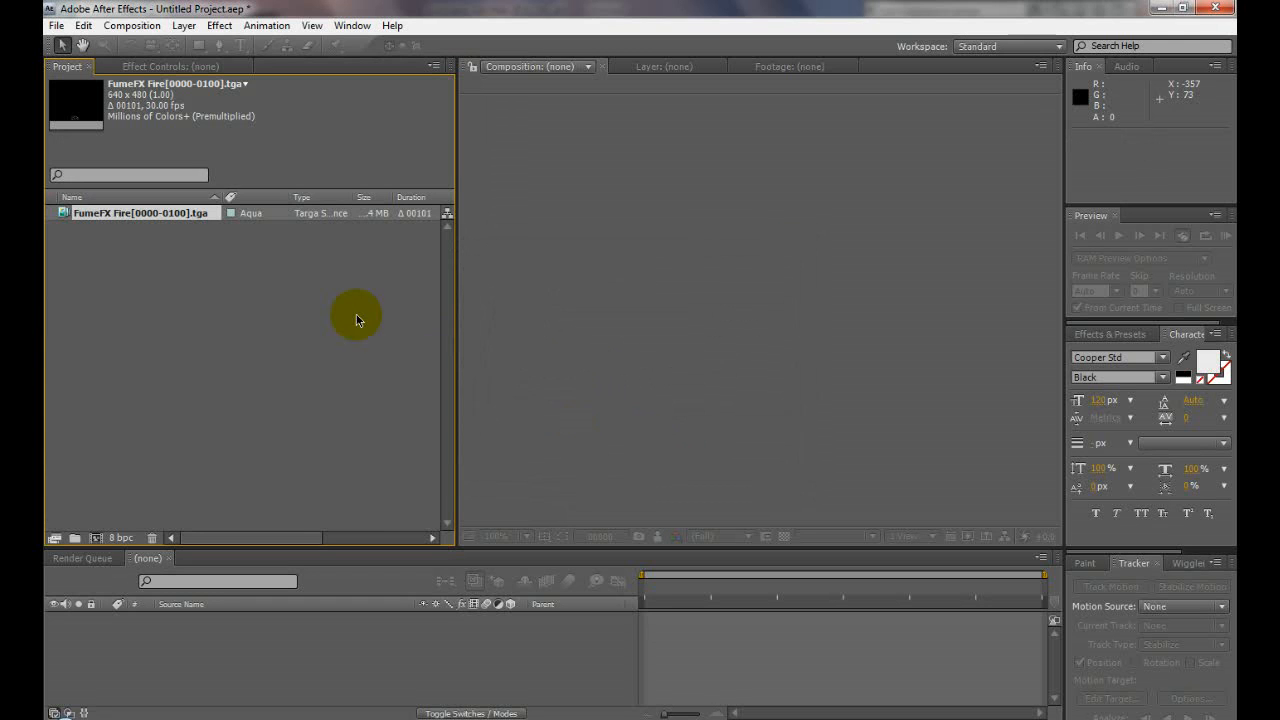
# - Build a FumeFX Fire comp from the footage, scrub frames, and enable the transparency grid
pyautogui.moveTo(355, 315); pyautogui.dragTo(183, 633)
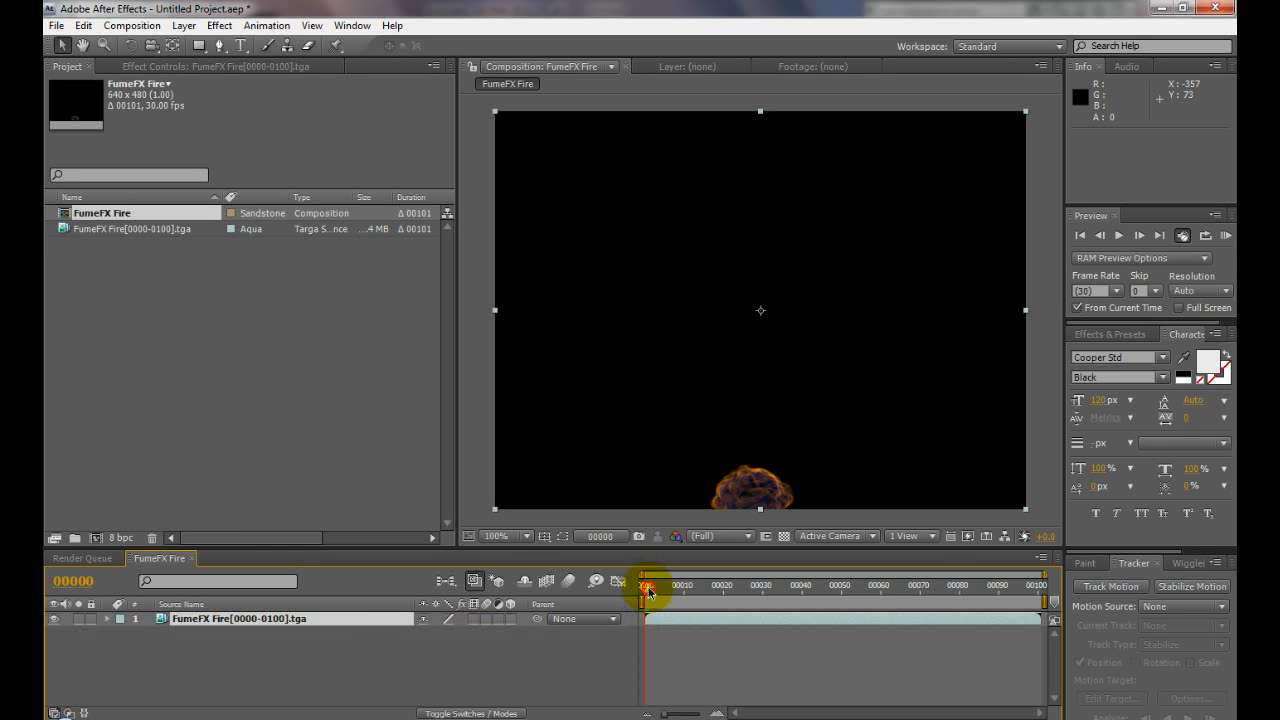
pyautogui.moveTo(646, 589); pyautogui.dragTo(852, 584)
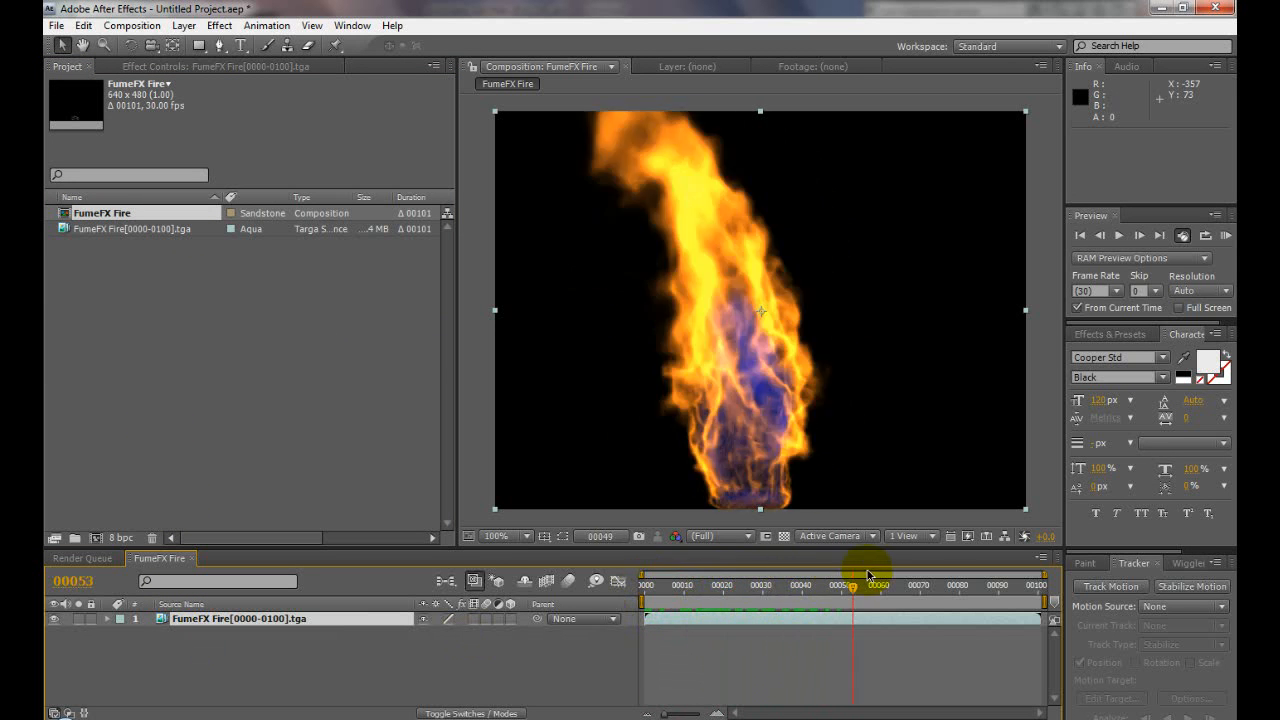
pyautogui.click(784, 536)
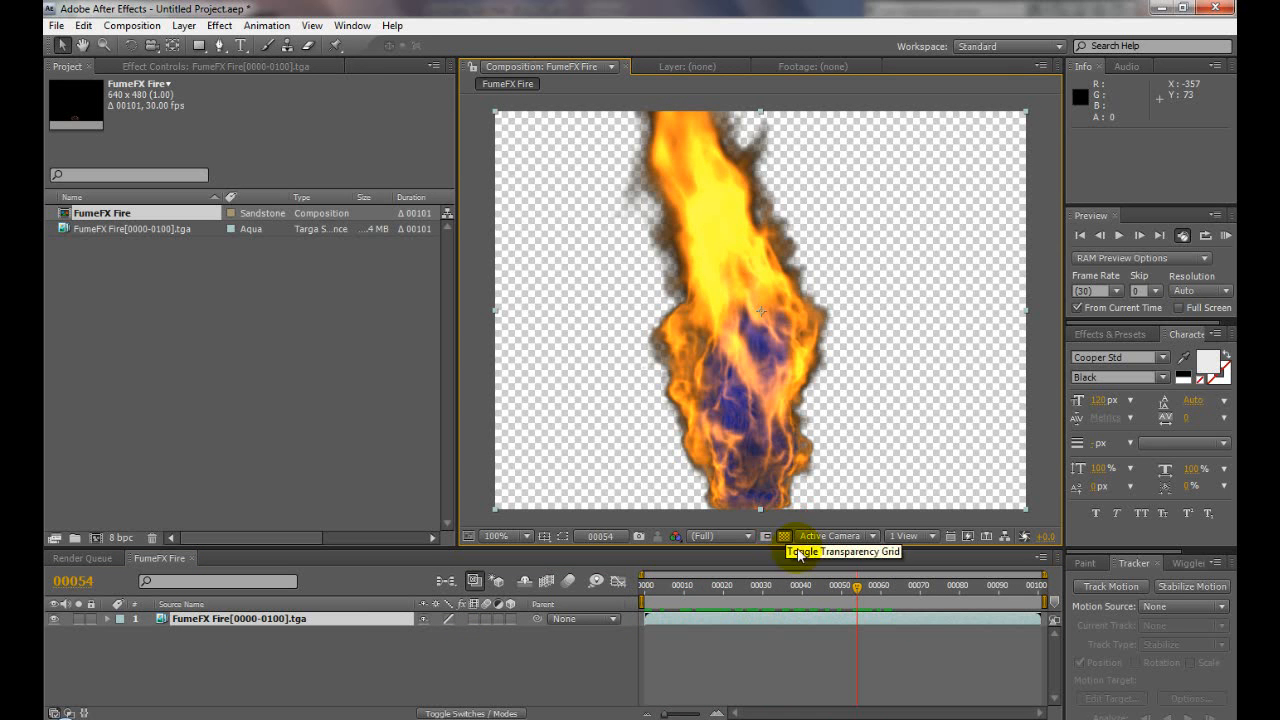
pyautogui.click(783, 588)
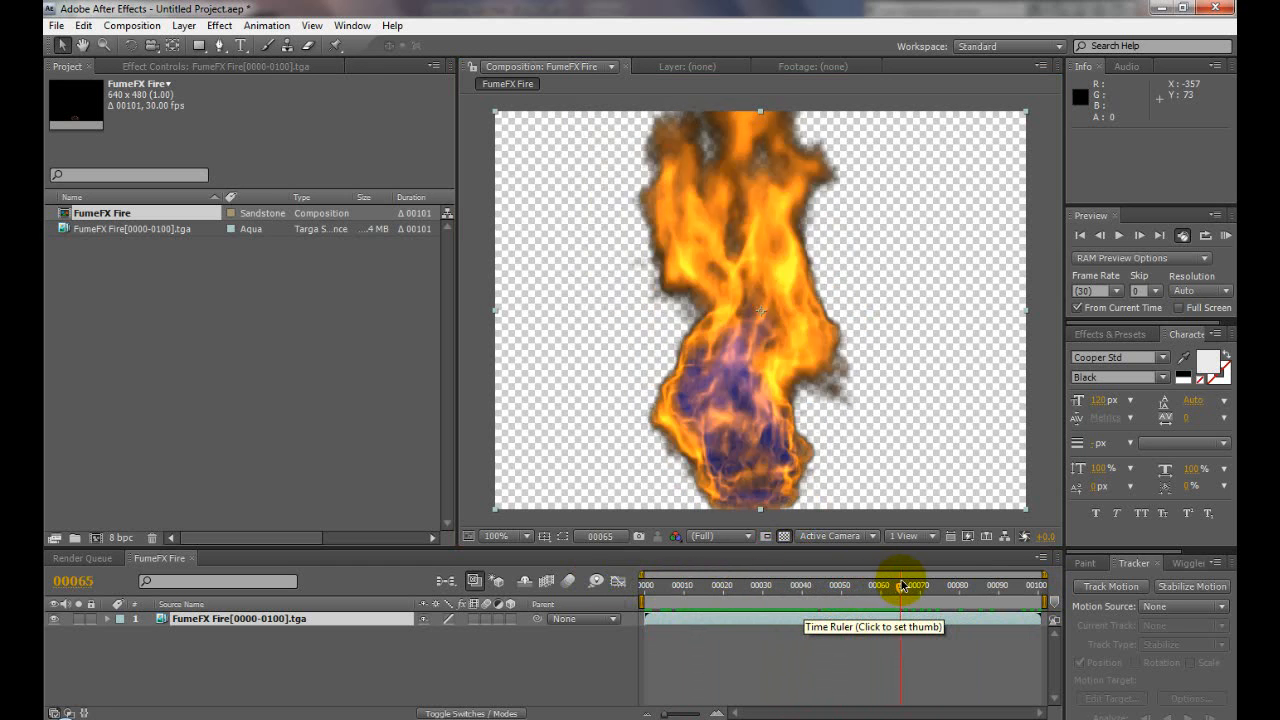
pyautogui.click(830, 585)
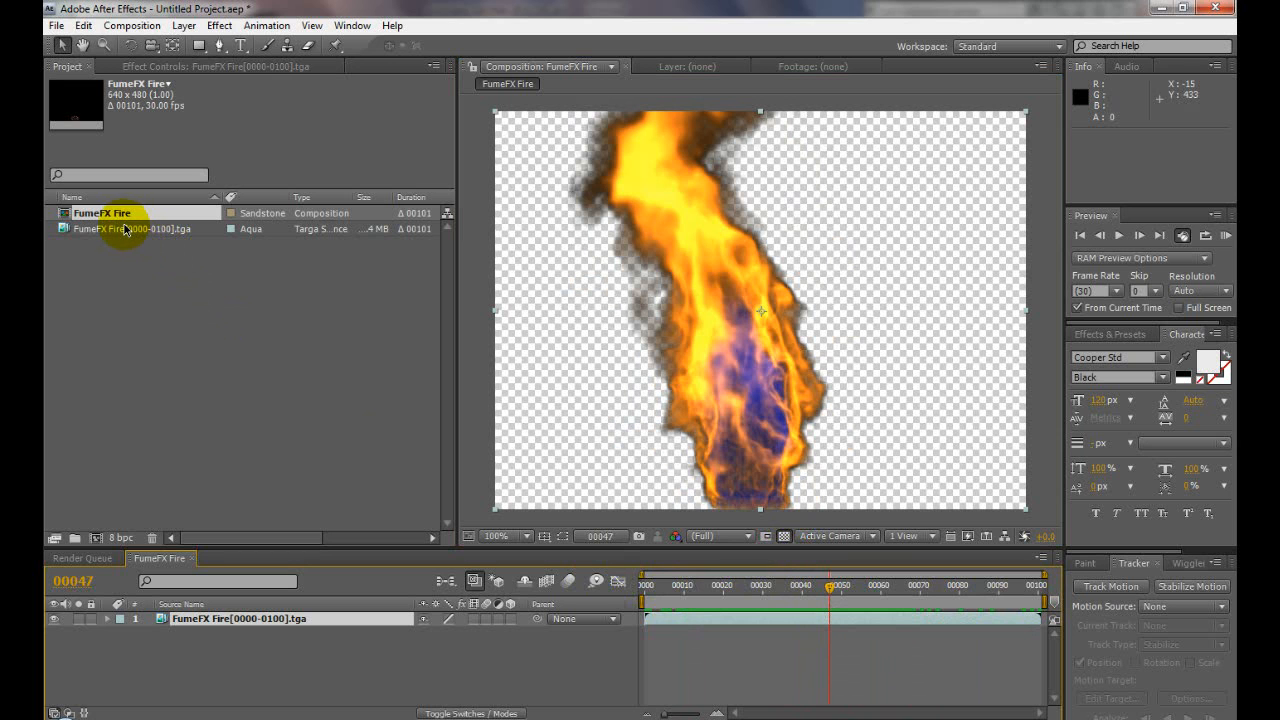
pyautogui.click(130, 228)
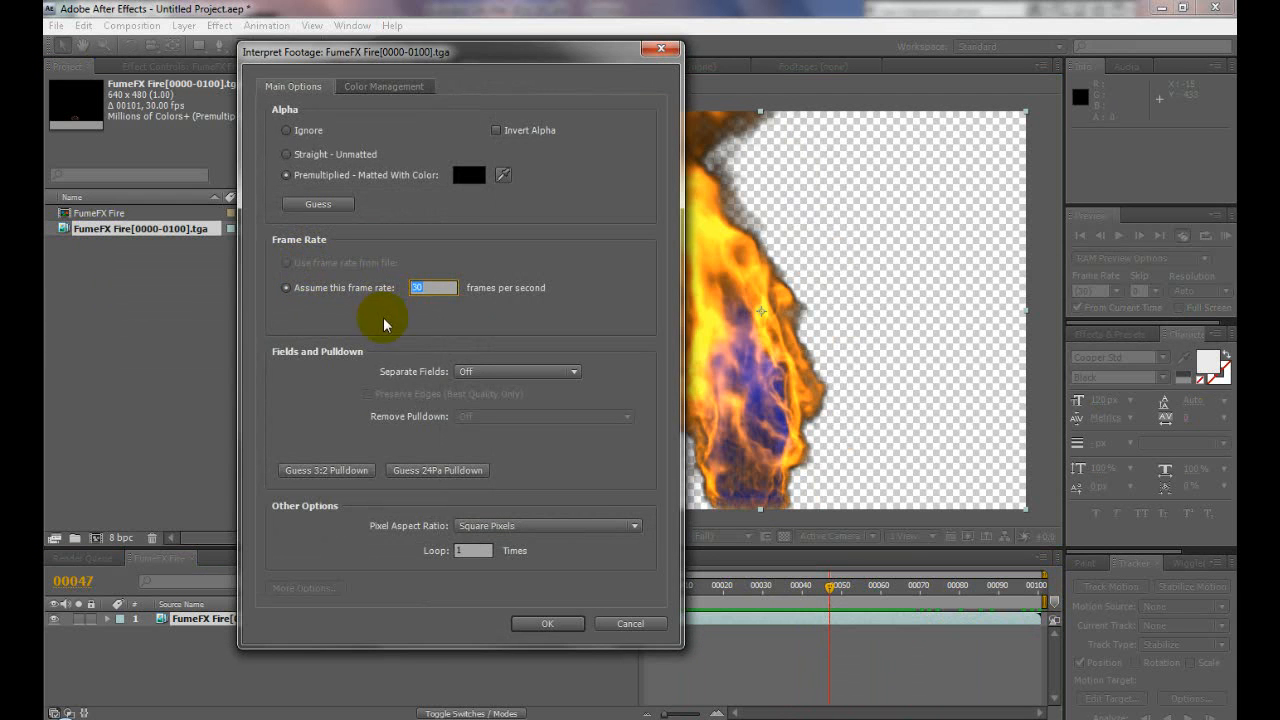
# - Reinterpret the fire footage as Premultiplied matted with black, then scrub to check edges
pyautogui.click(547, 623)
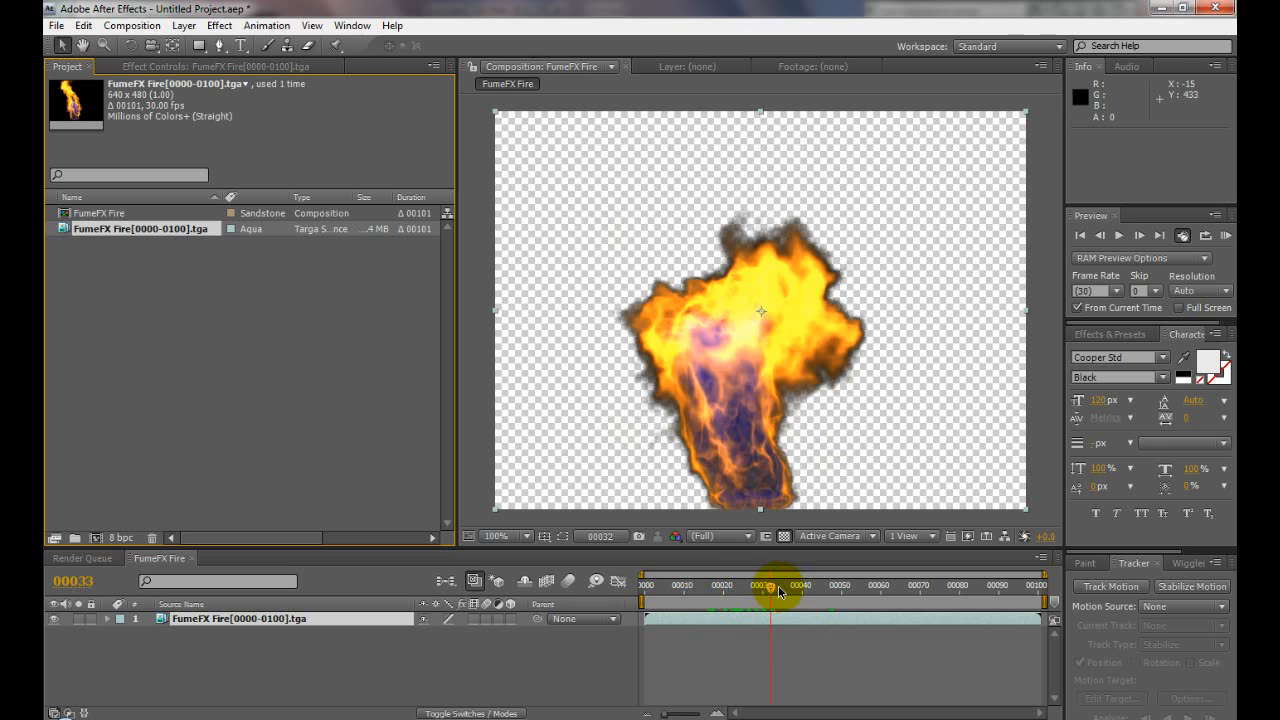
pyautogui.rightClick(100, 228)
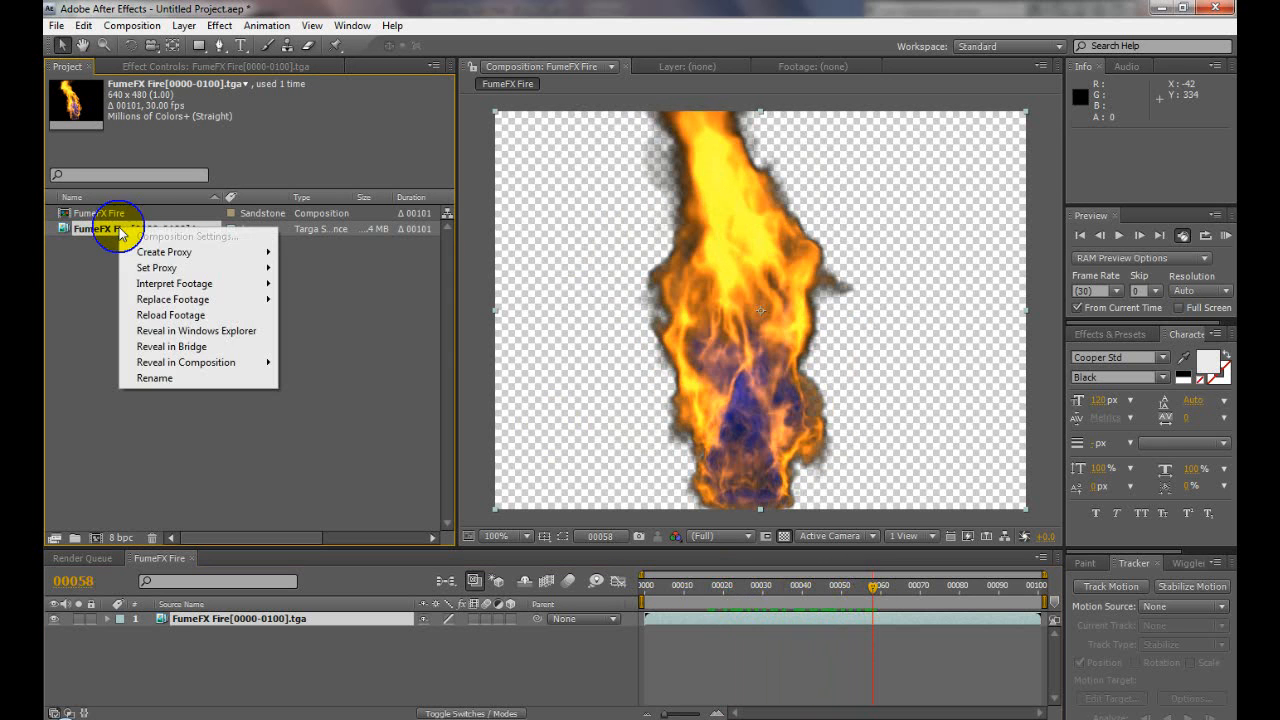
pyautogui.moveTo(174, 283)
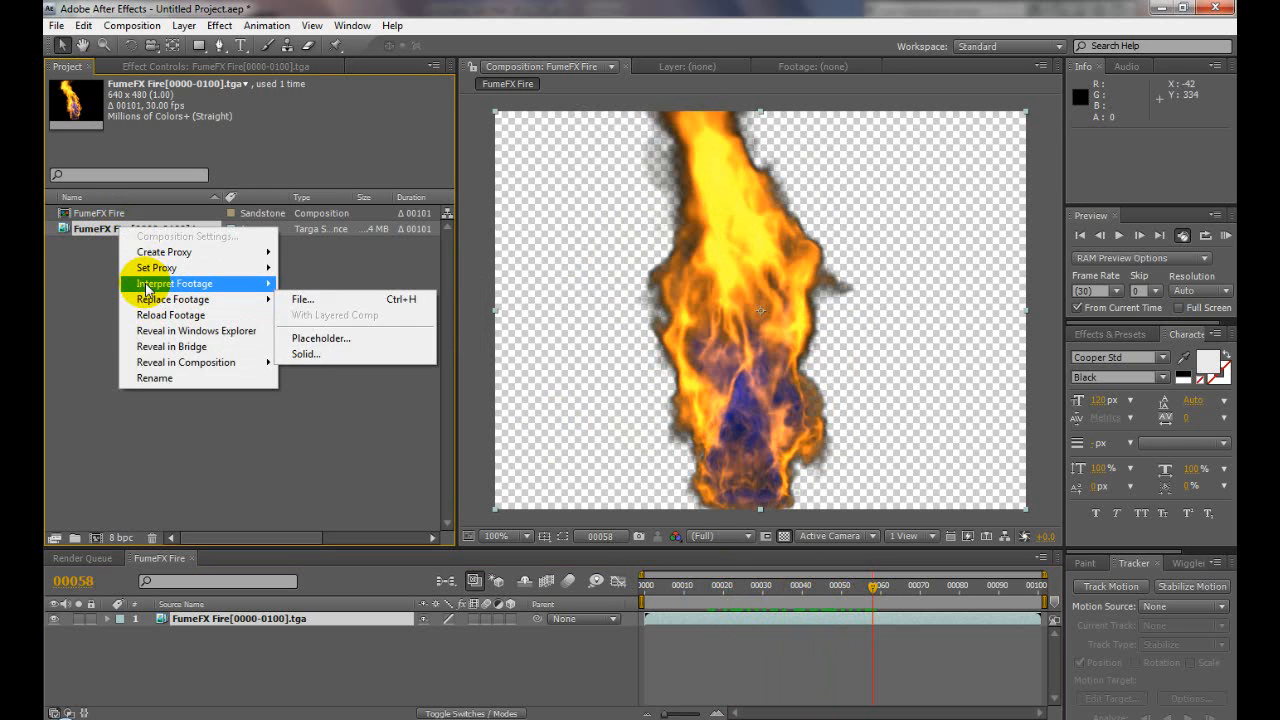
pyautogui.click(303, 299)
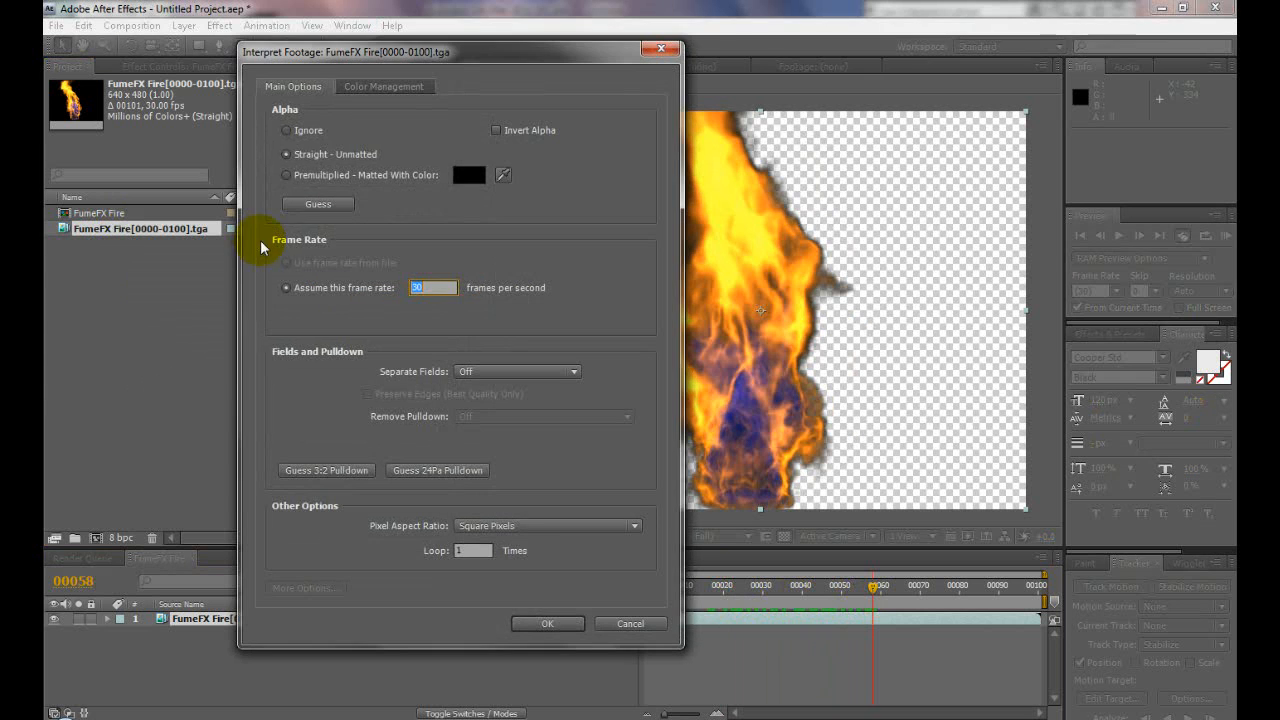
pyautogui.click(287, 175)
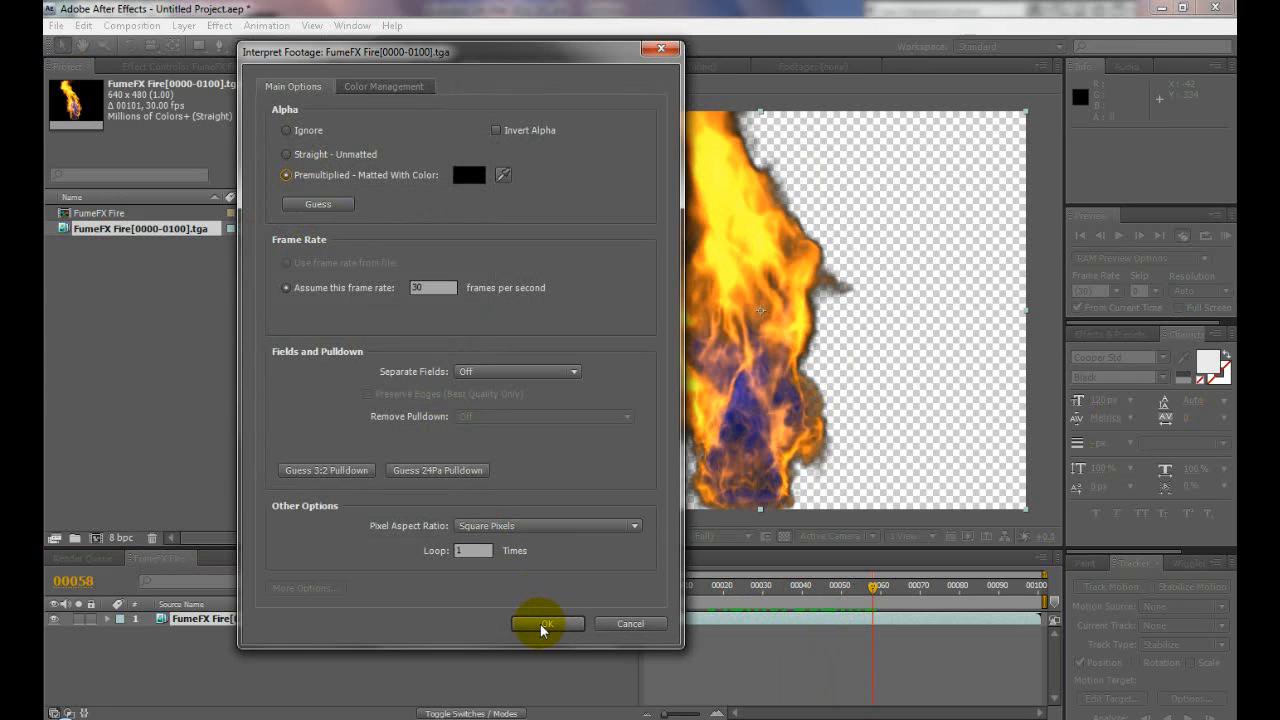
pyautogui.moveTo(470, 385)
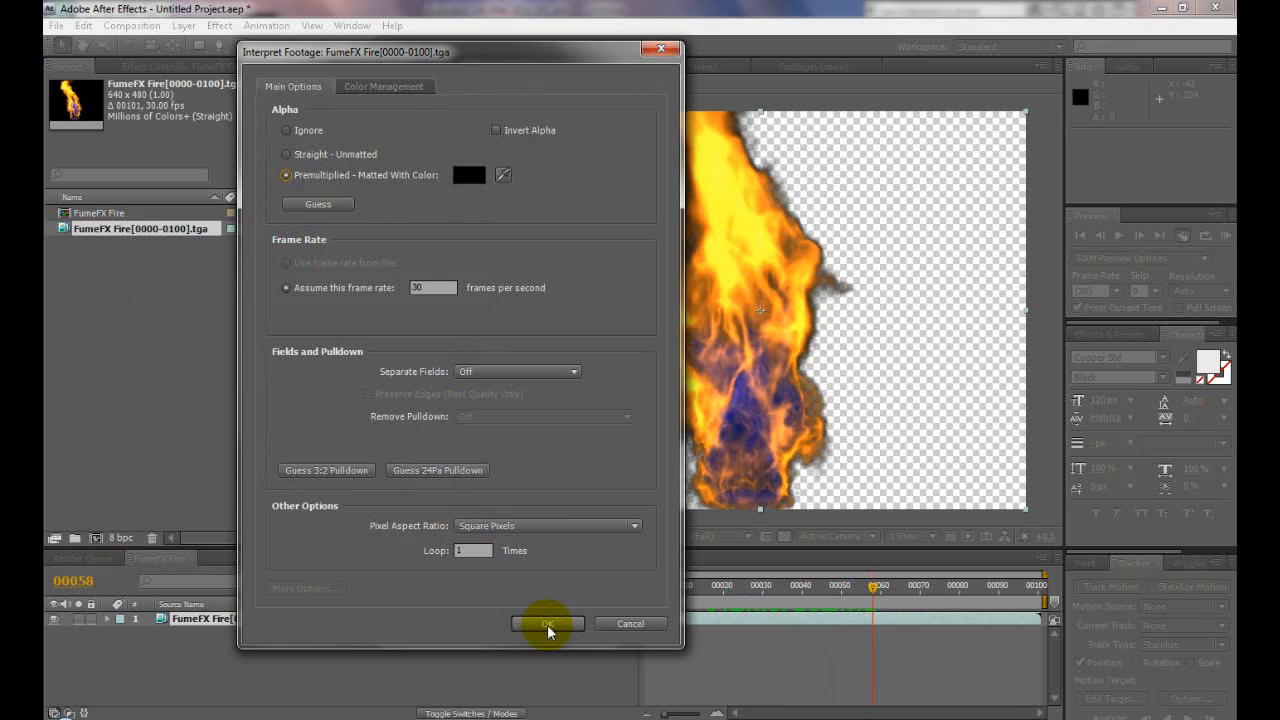
pyautogui.click(547, 623)
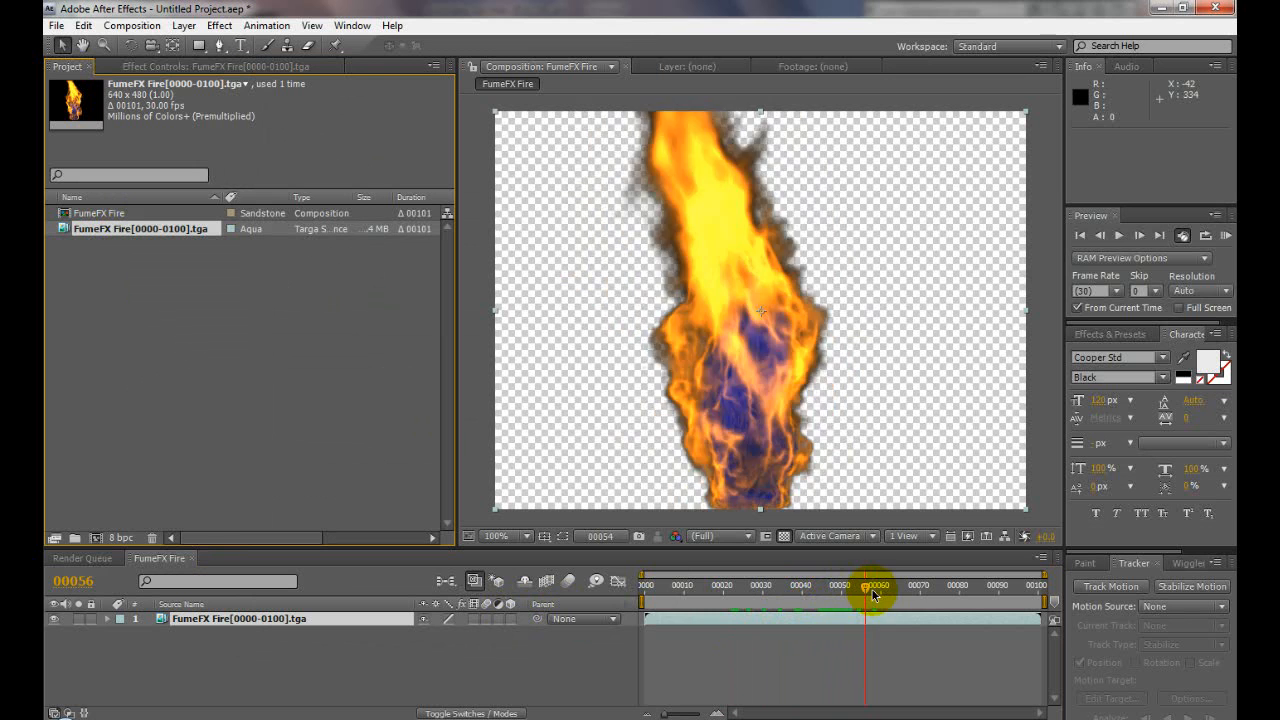
pyautogui.moveTo(866, 585); pyautogui.dragTo(755, 585)
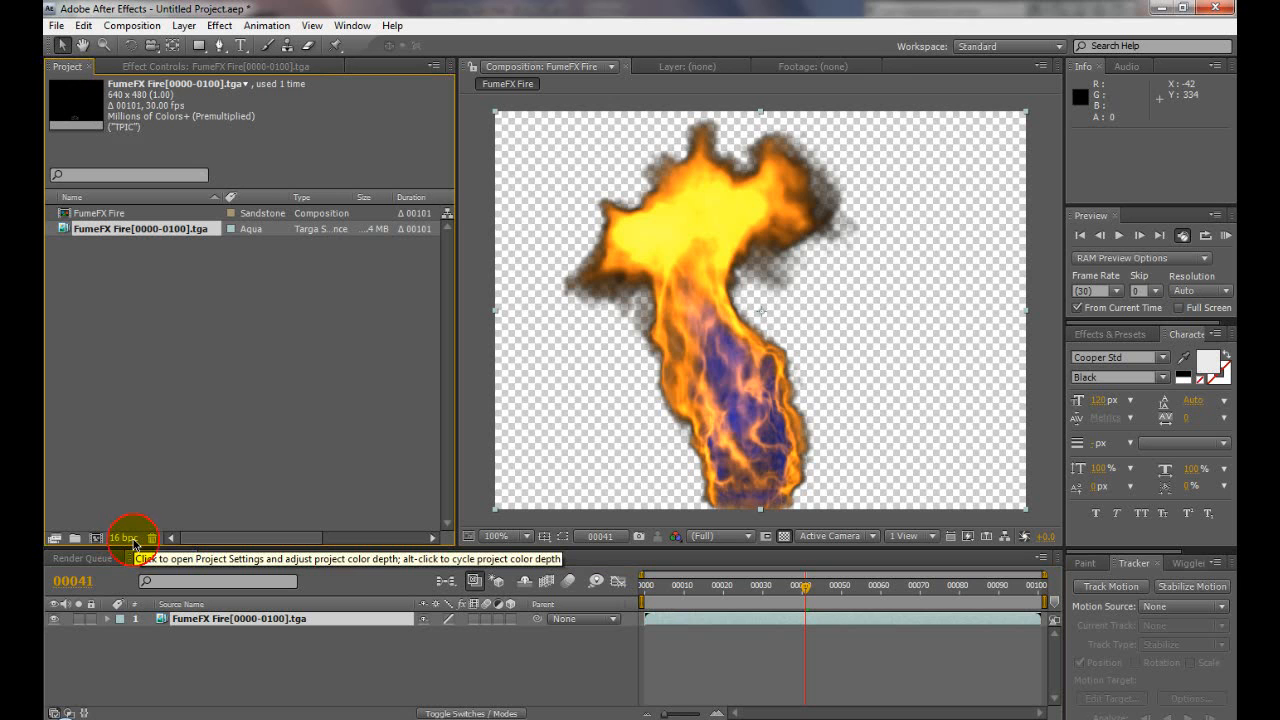
# - Switch the project to 8 bpc and bring up the Effect menu categories
pyautogui.click(120, 537)
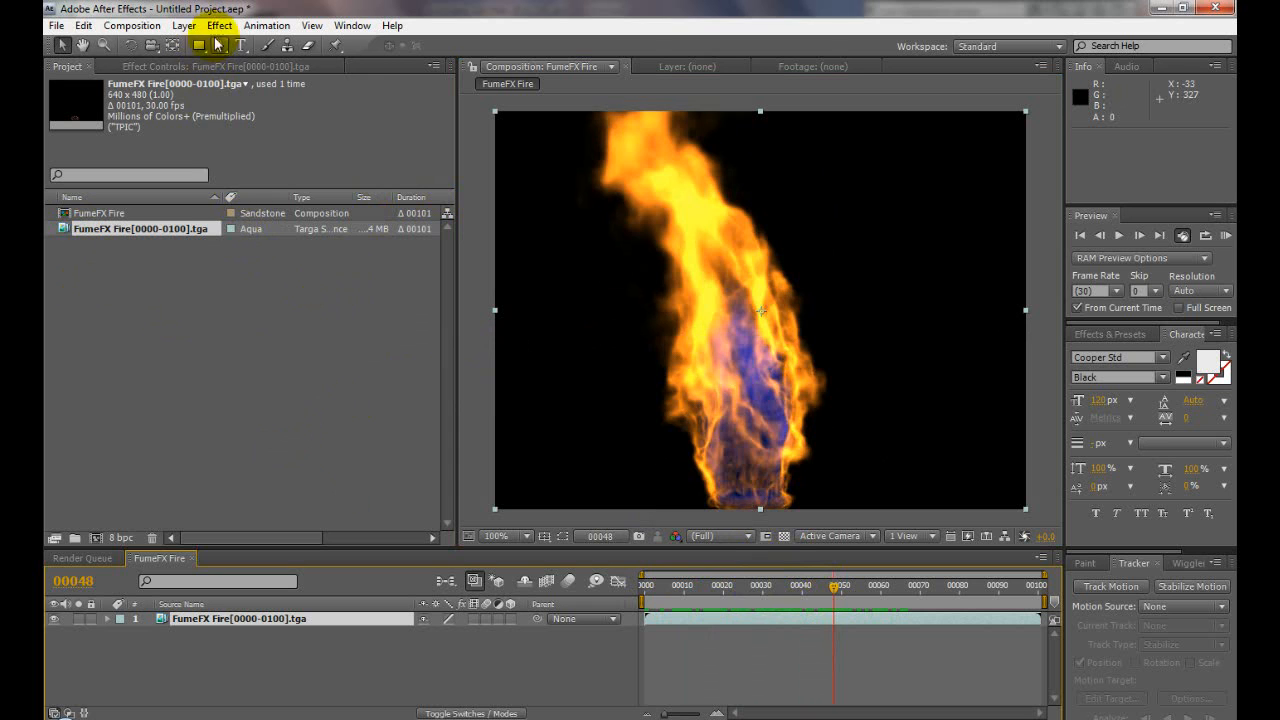
pyautogui.click(218, 25)
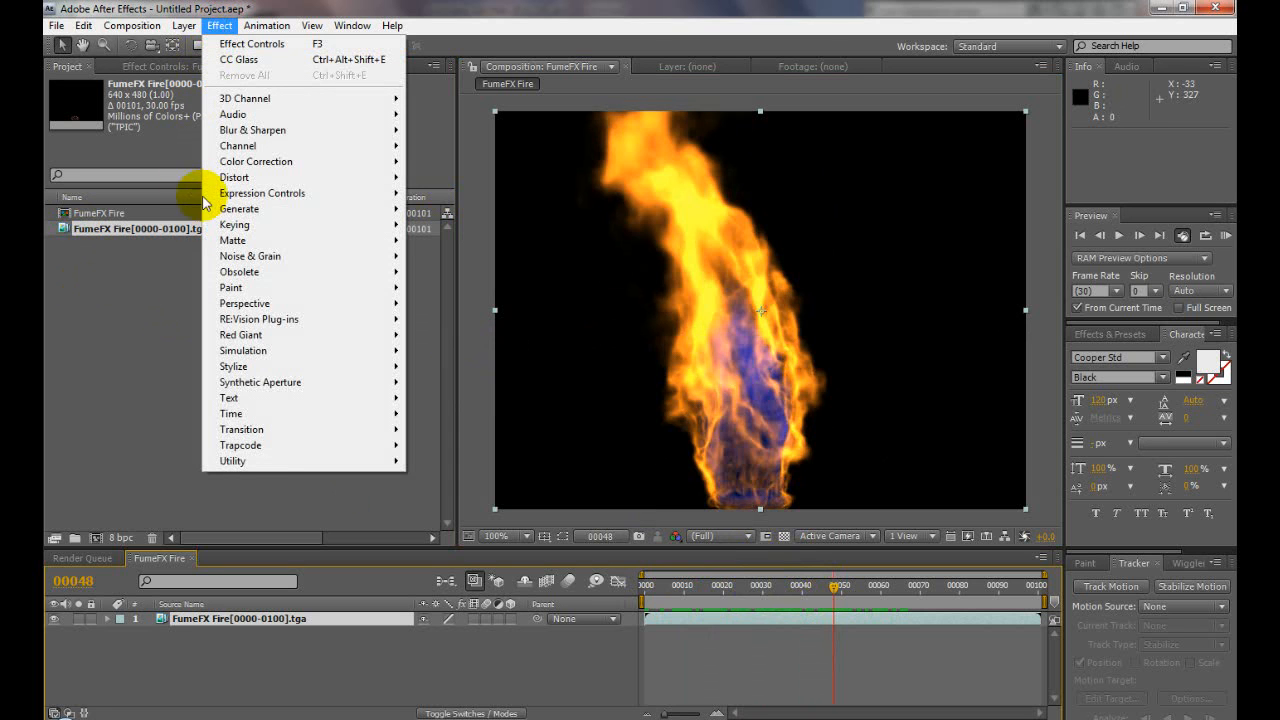
pyautogui.moveTo(256, 161)
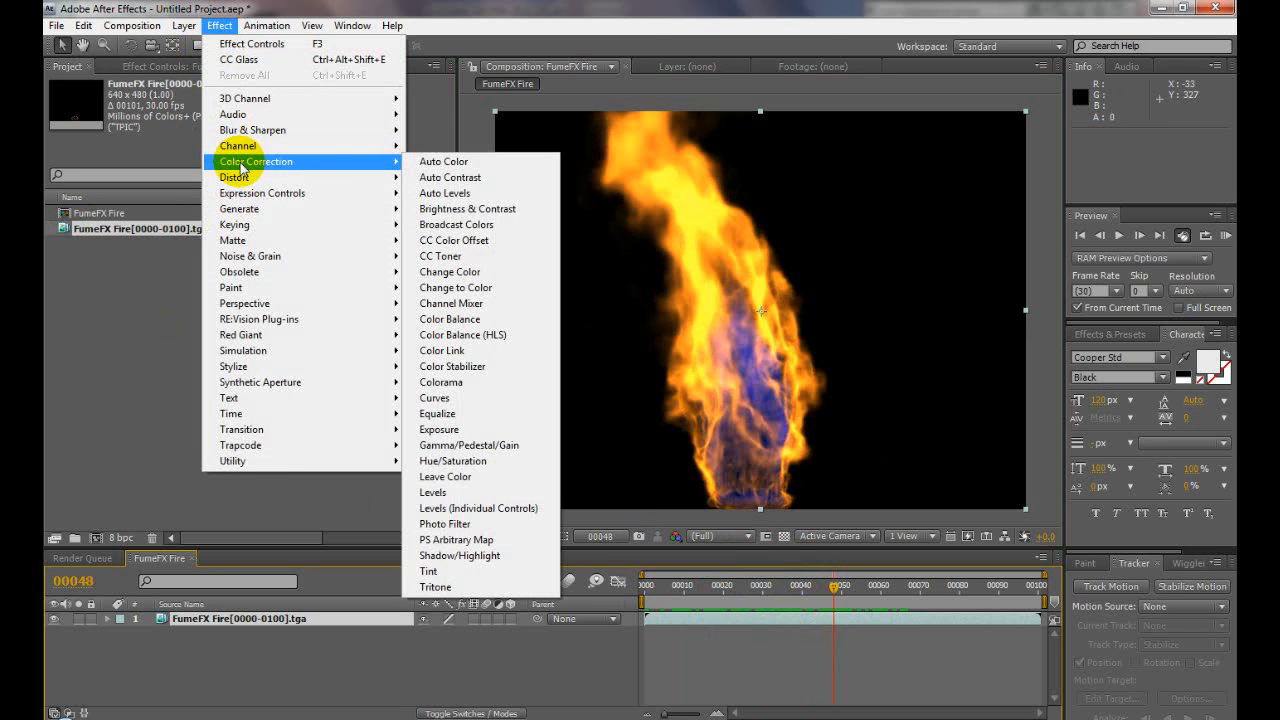
pyautogui.moveTo(452, 461)
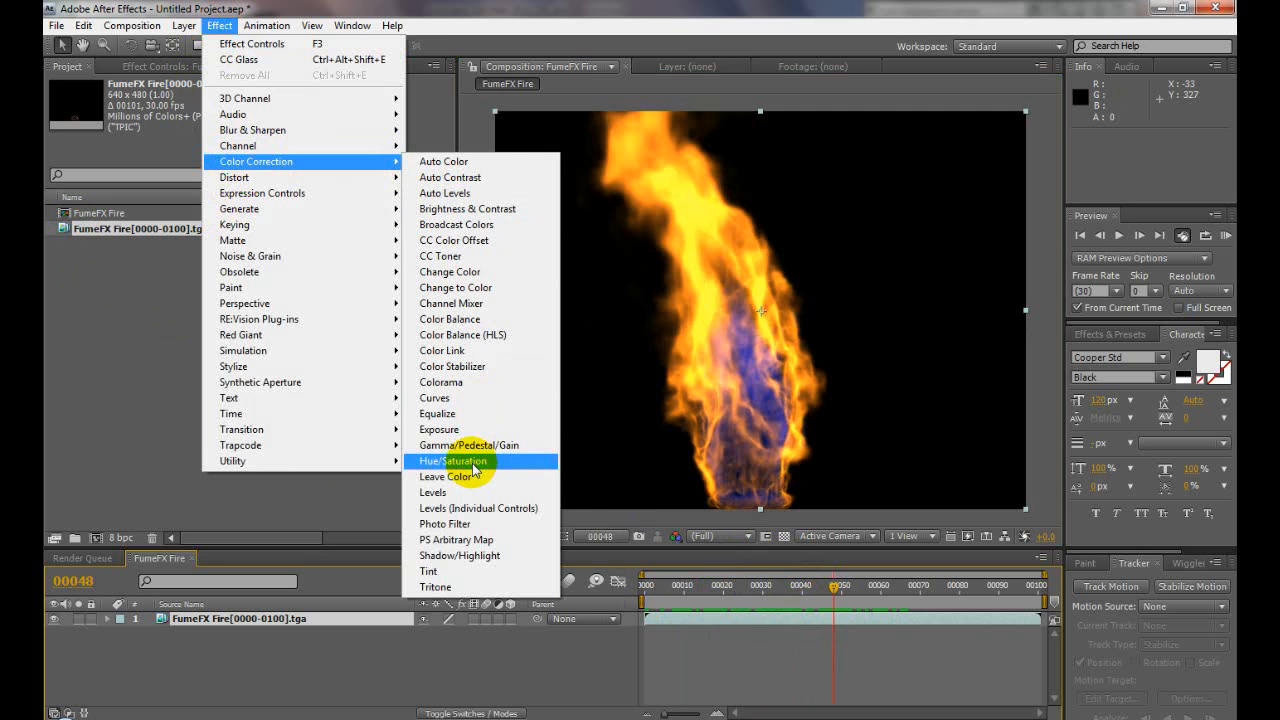
# - Apply Hue/Saturation to the fire and experiment with Colorize, Master Hue and saturation
pyautogui.click(453, 461)
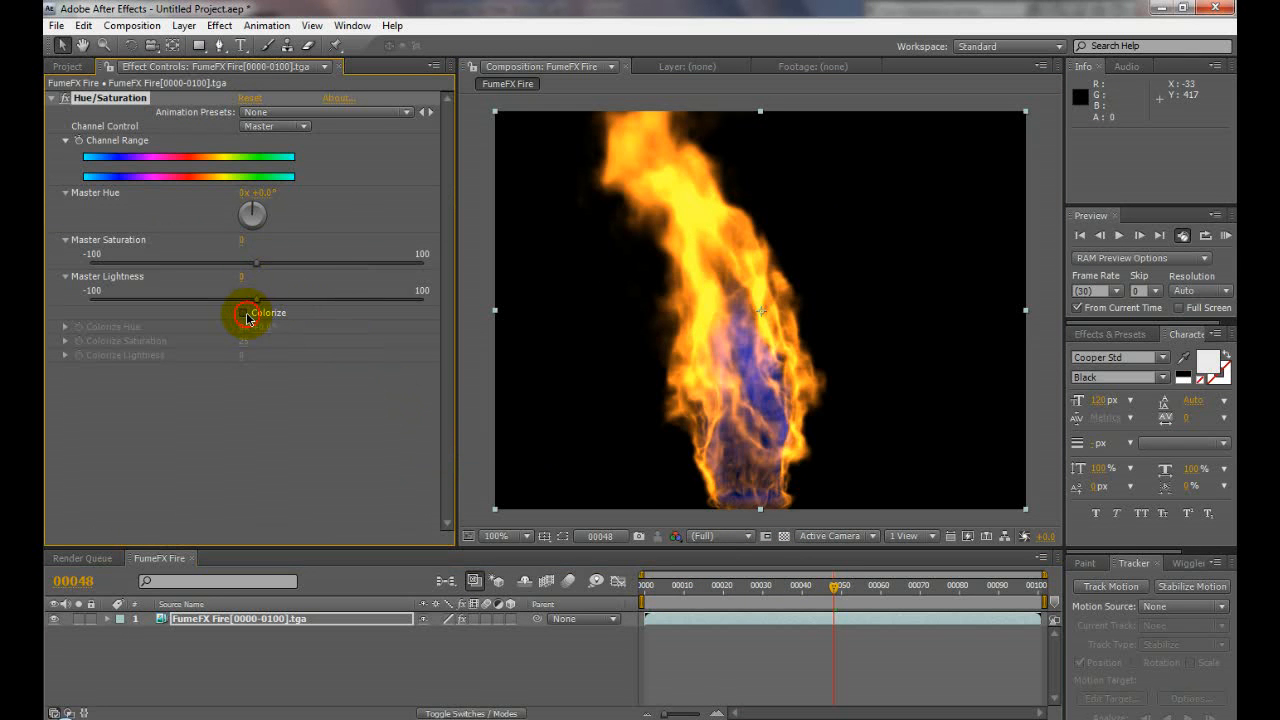
pyautogui.click(248, 312)
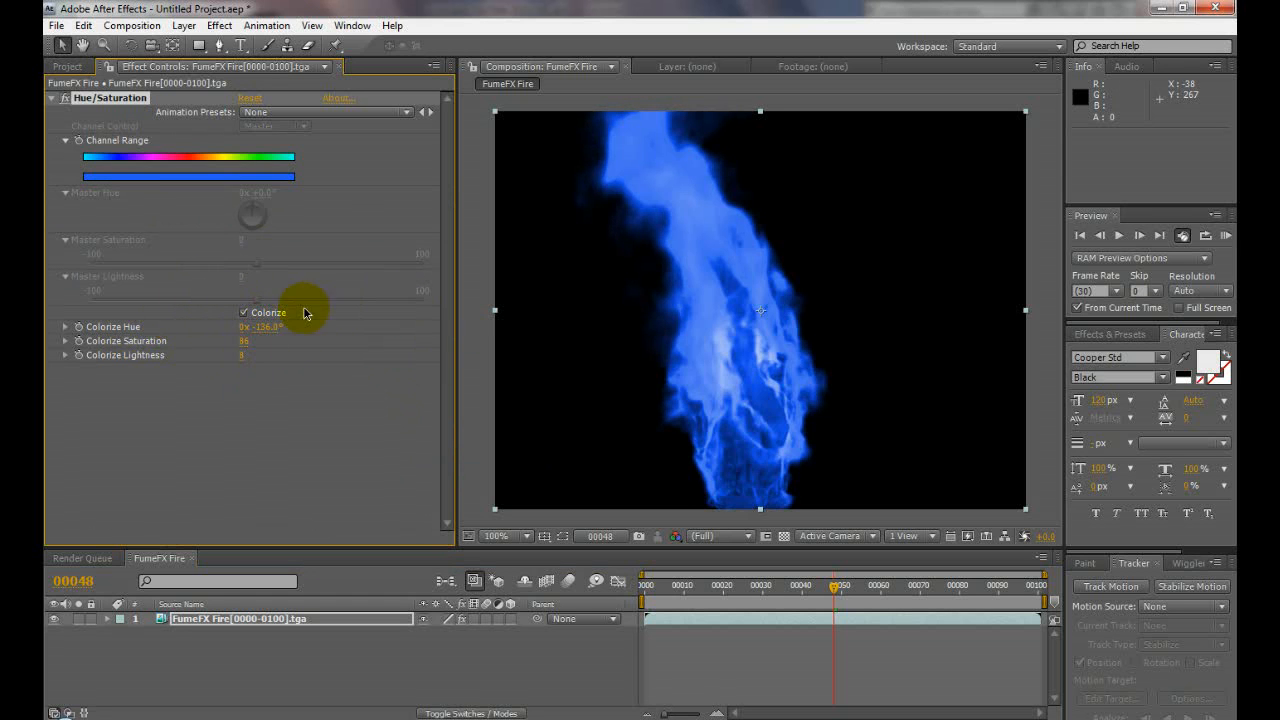
pyautogui.moveTo(270, 326); pyautogui.dragTo(240, 333)
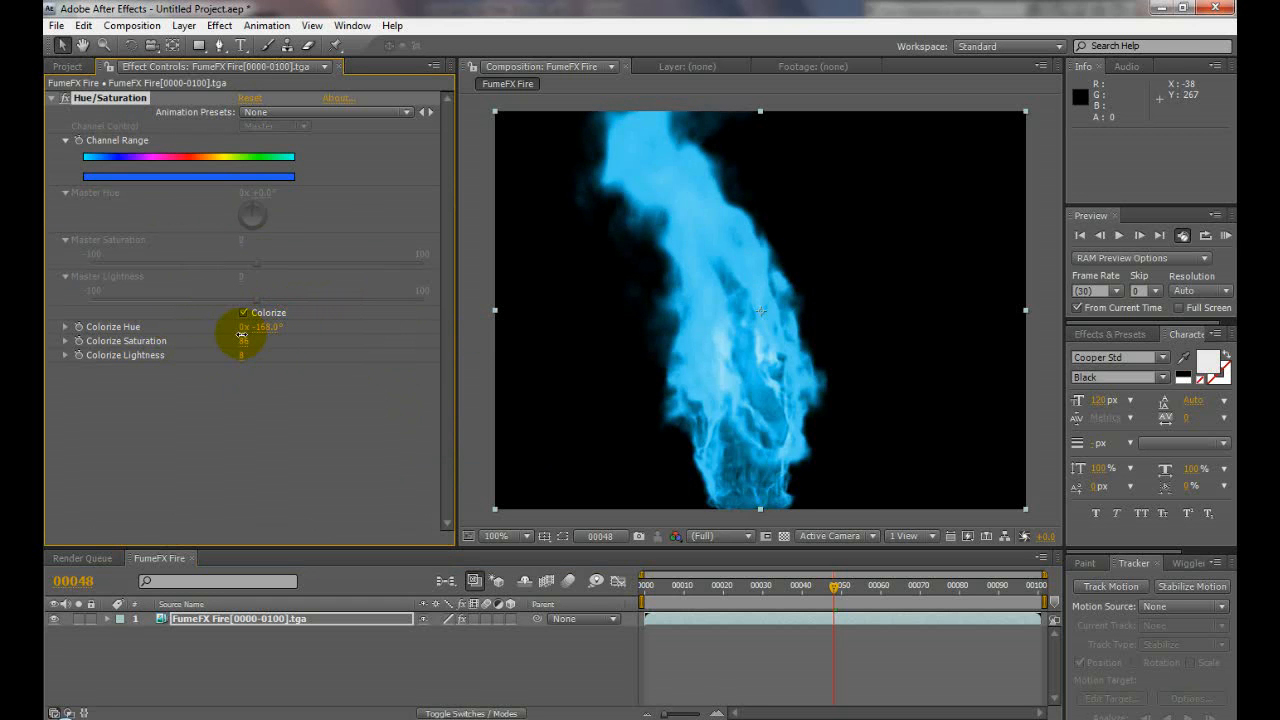
pyautogui.click(243, 312)
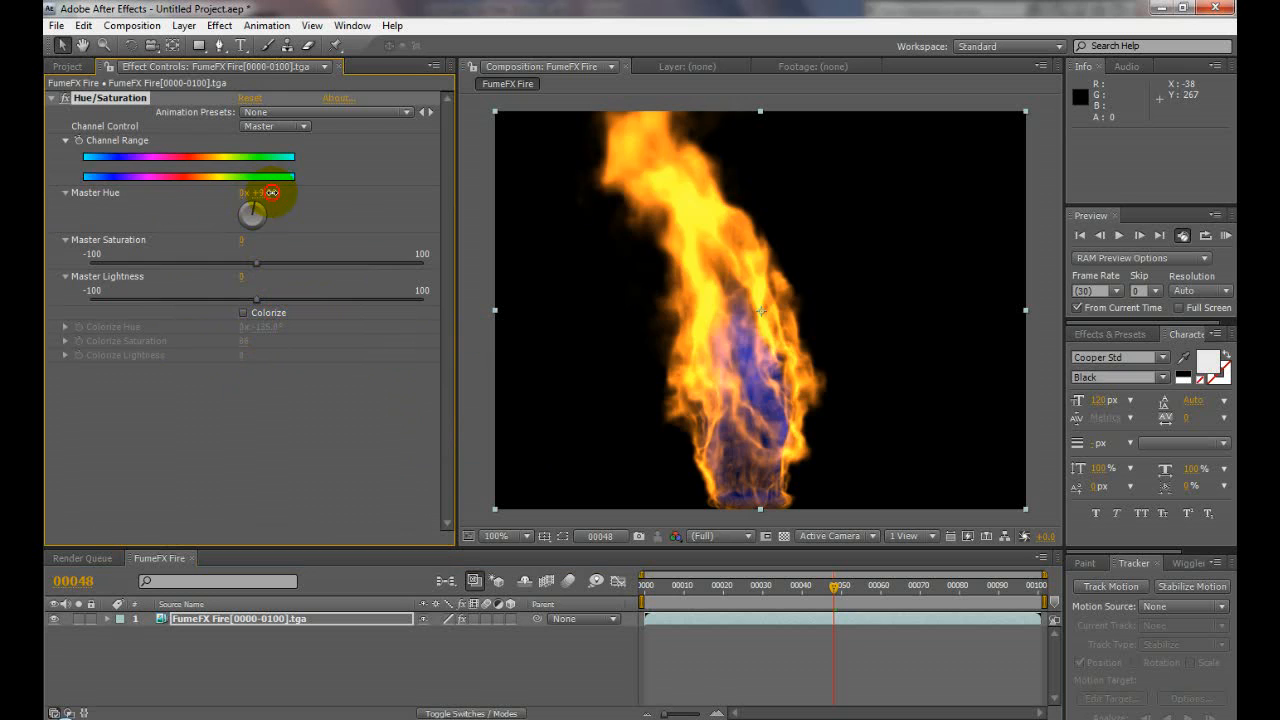
pyautogui.moveTo(253, 214); pyautogui.dragTo(392, 214)
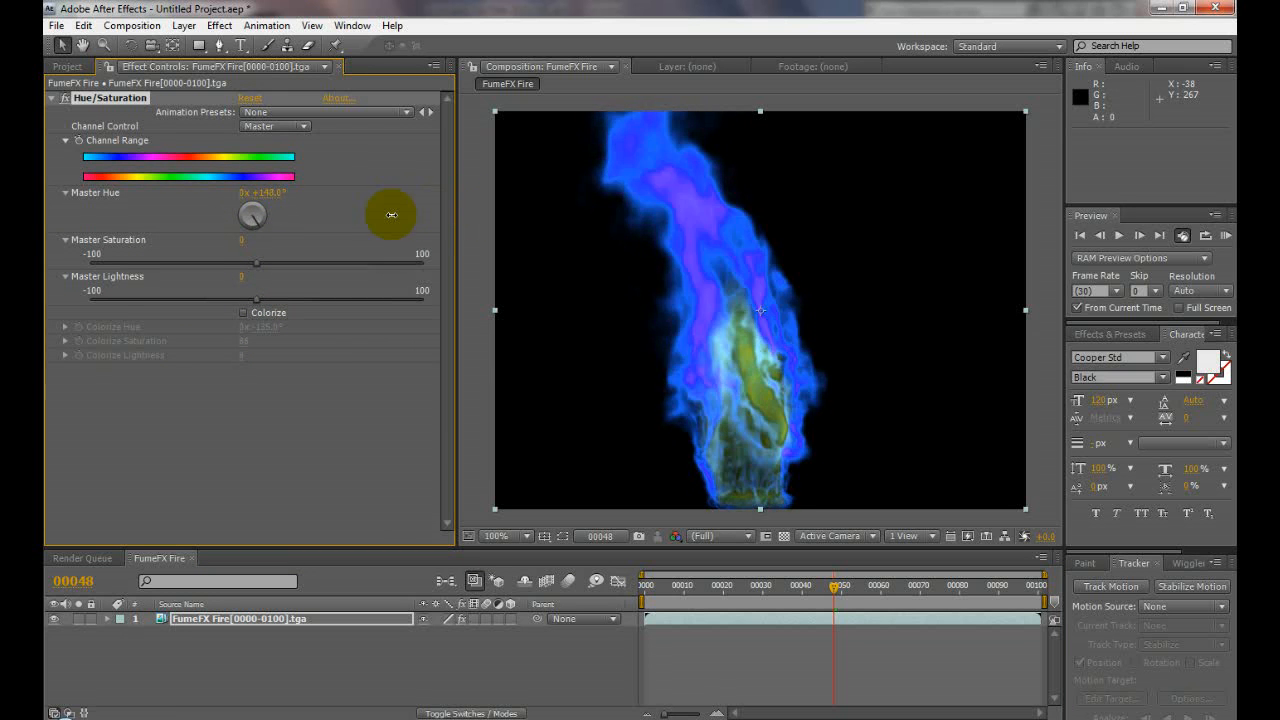
pyautogui.moveTo(390, 215); pyautogui.dragTo(317, 236)
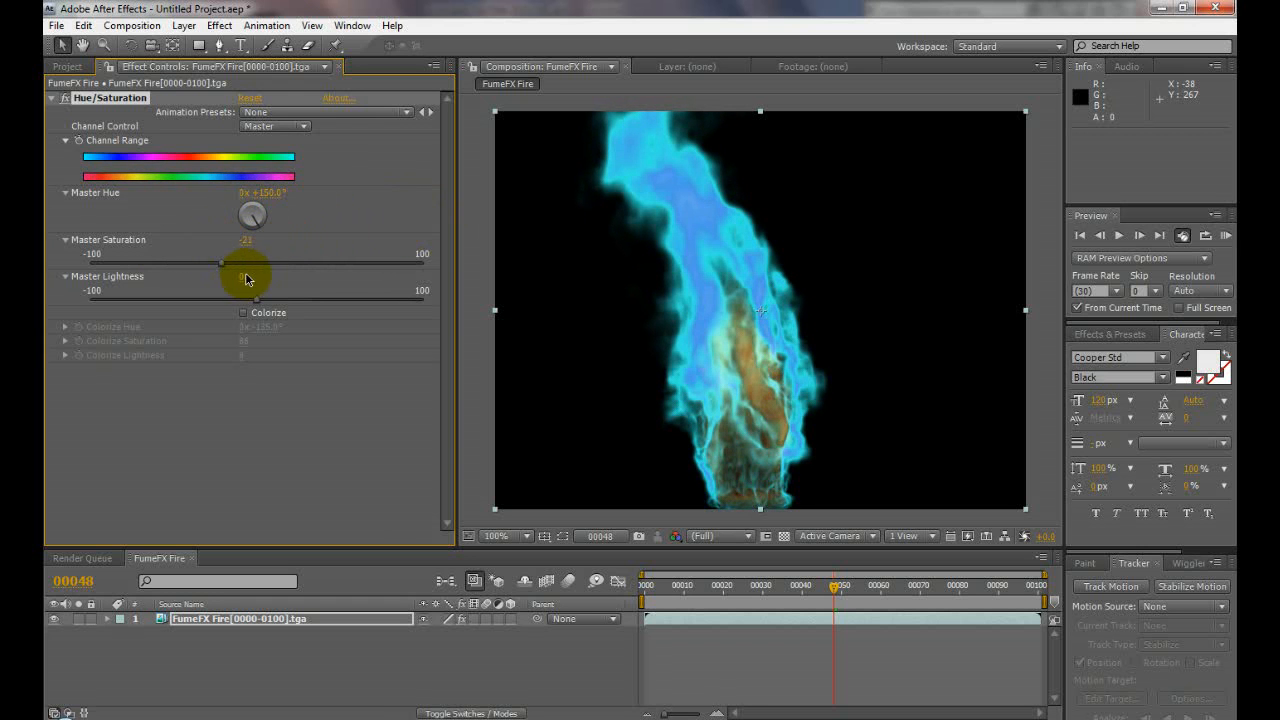
pyautogui.moveTo(247, 277); pyautogui.dragTo(247, 297)
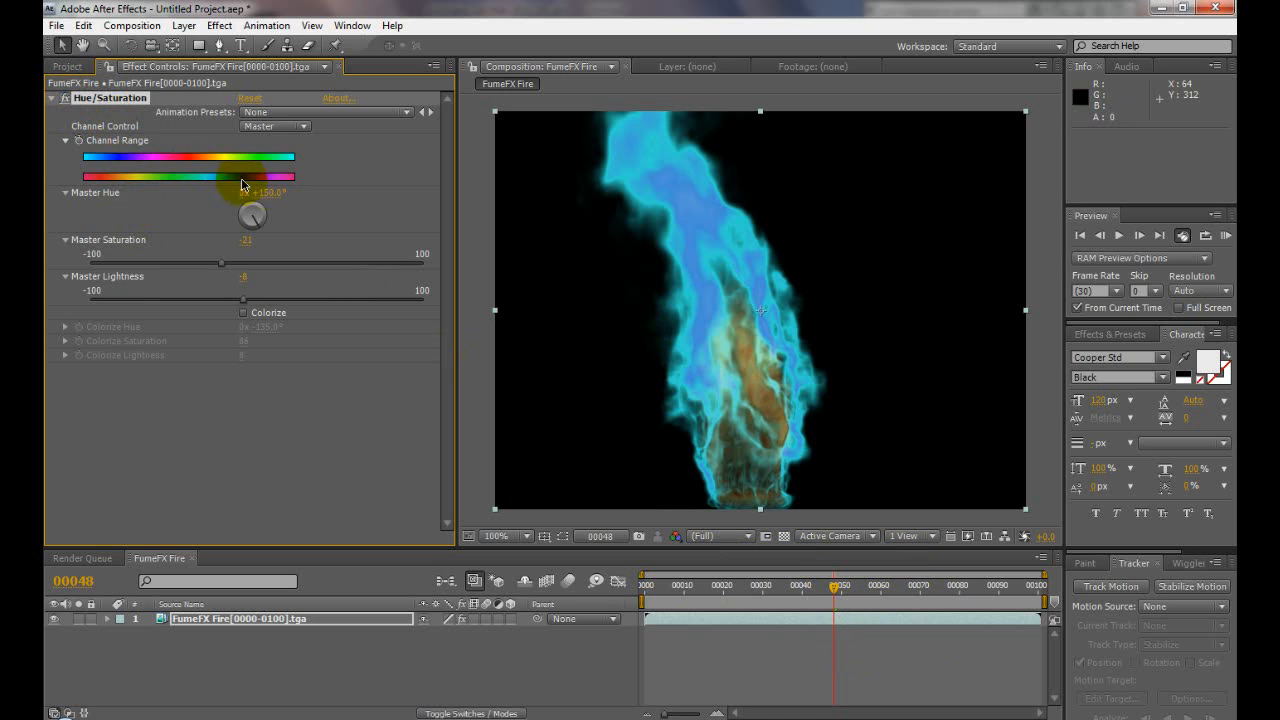
# - Reset Hue/Saturation, then set saturation to 13 and lightness to -6
pyautogui.click(250, 98)
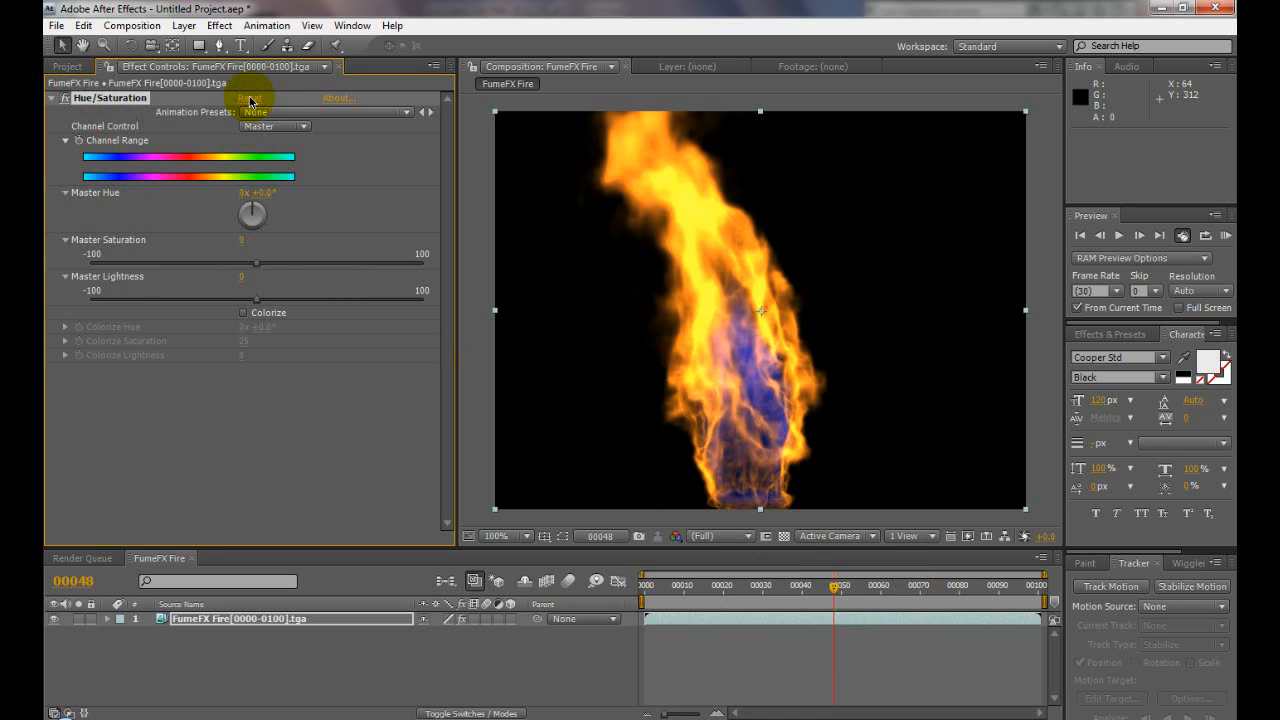
pyautogui.moveTo(256, 263); pyautogui.dragTo(287, 263)
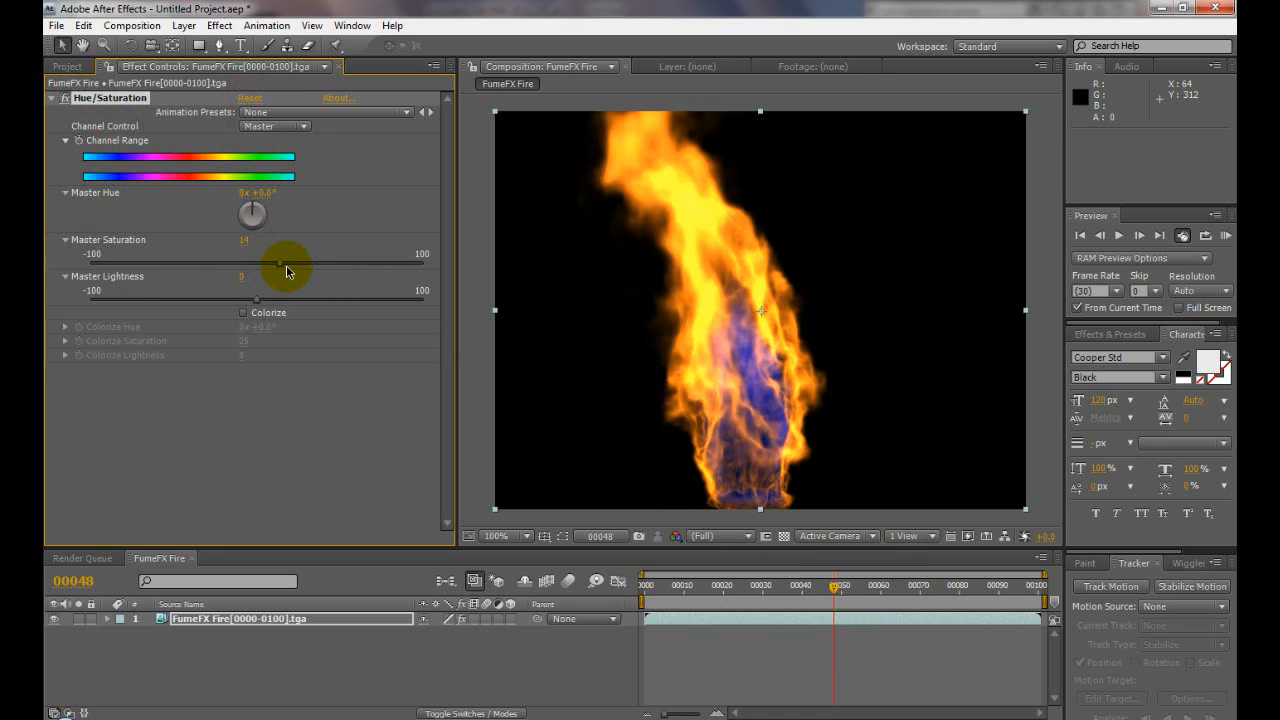
pyautogui.moveTo(288, 264); pyautogui.dragTo(242, 261)
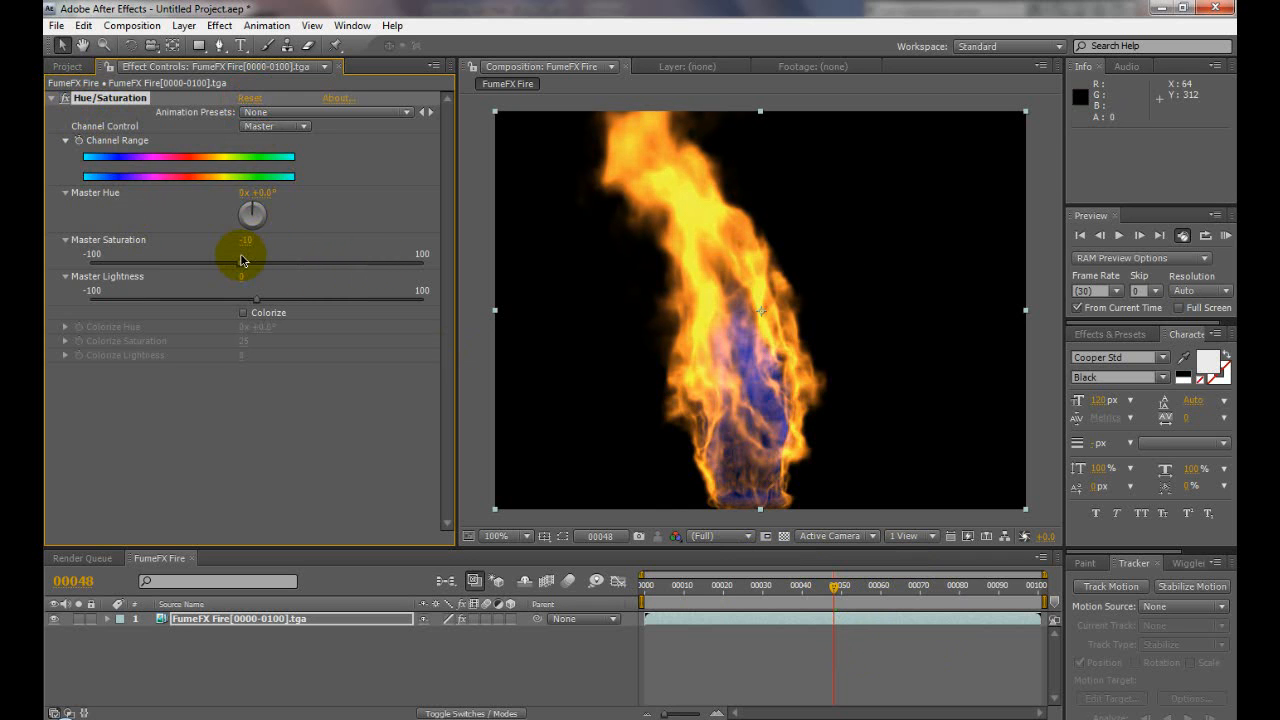
pyautogui.moveTo(244, 253); pyautogui.dragTo(277, 263)
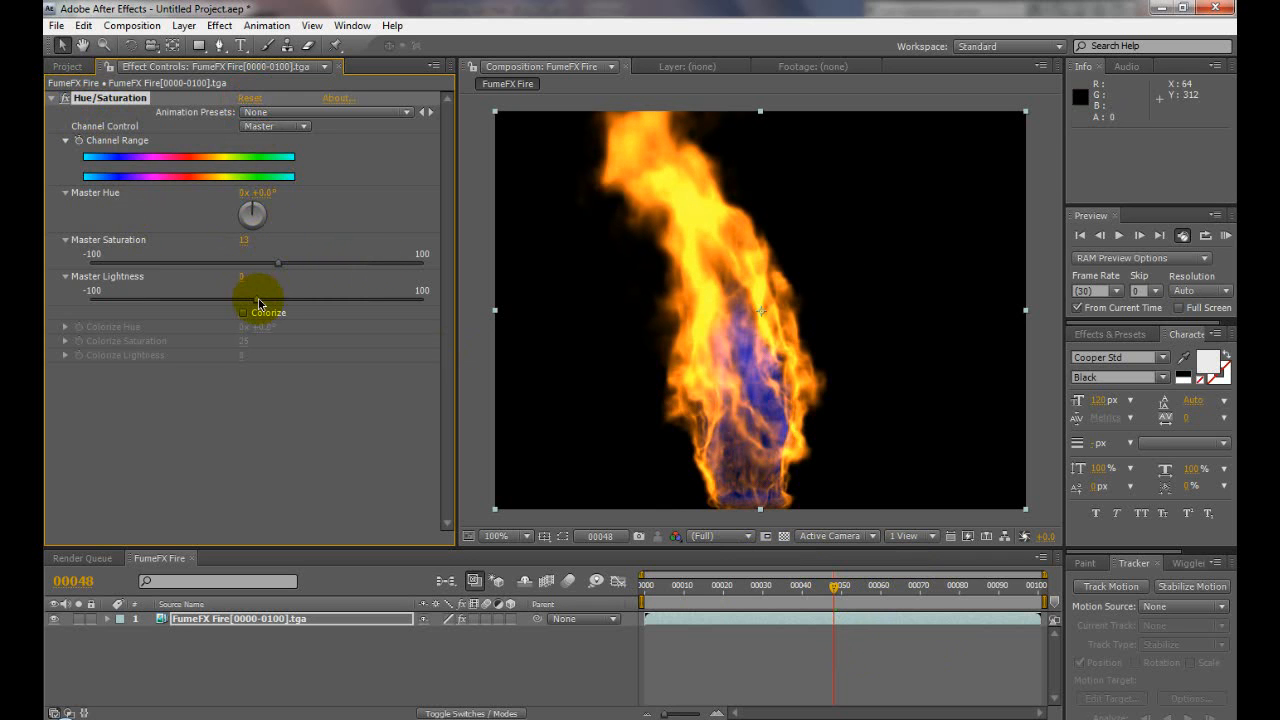
pyautogui.moveTo(277, 302); pyautogui.dragTo(228, 302)
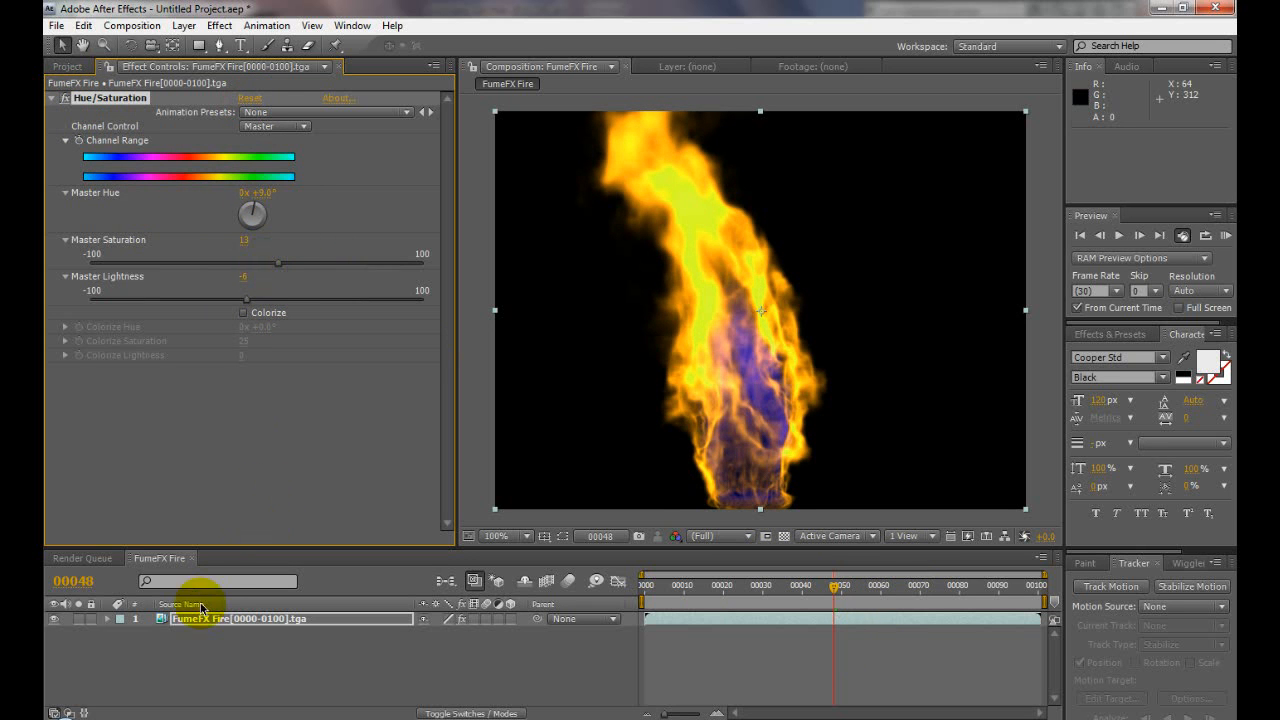
# - Duplicate the fire layer, try Multiply with hue tweaks, then set the top copy to Overlay
pyautogui.click(83, 25)
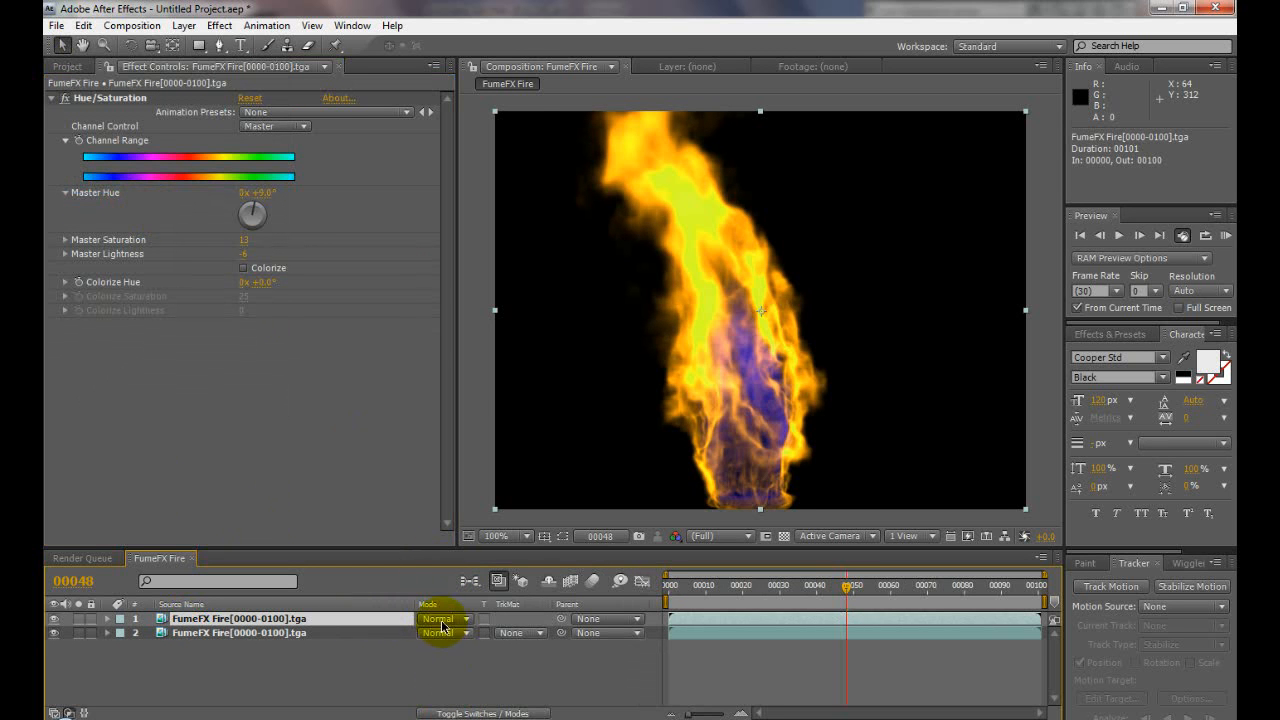
pyautogui.click(445, 618)
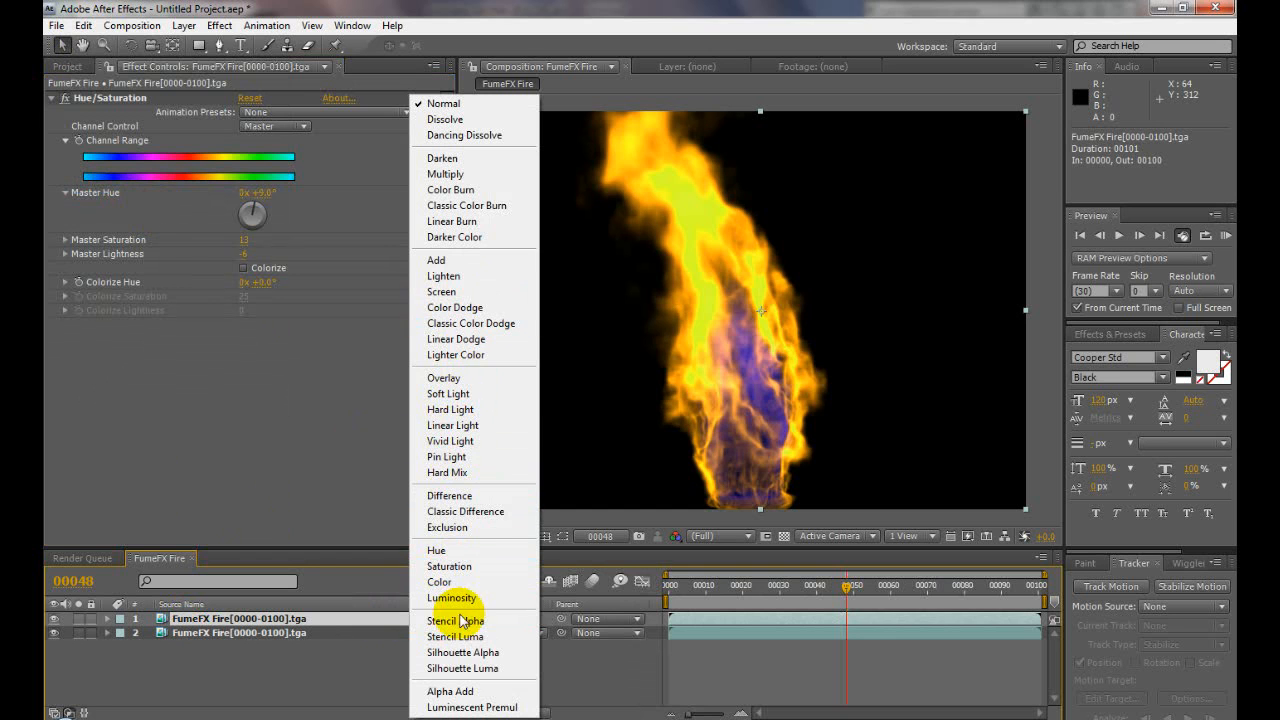
pyautogui.click(445, 174)
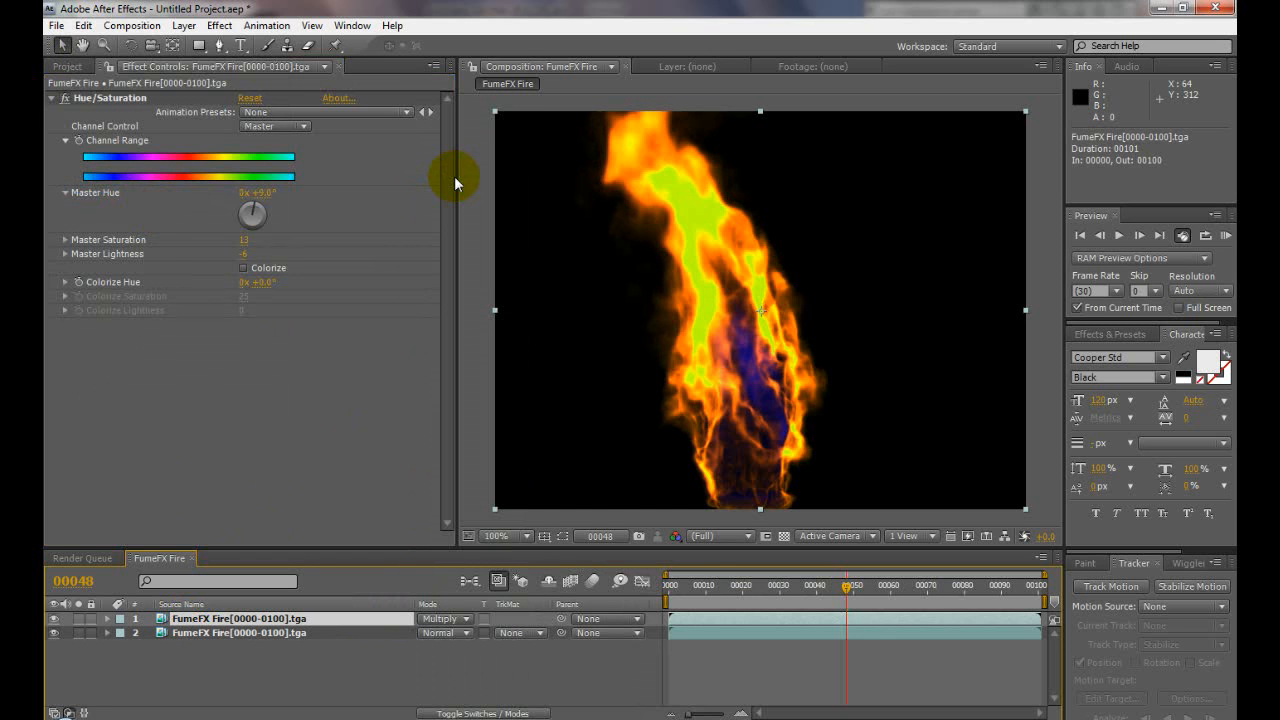
pyautogui.moveTo(263, 210)
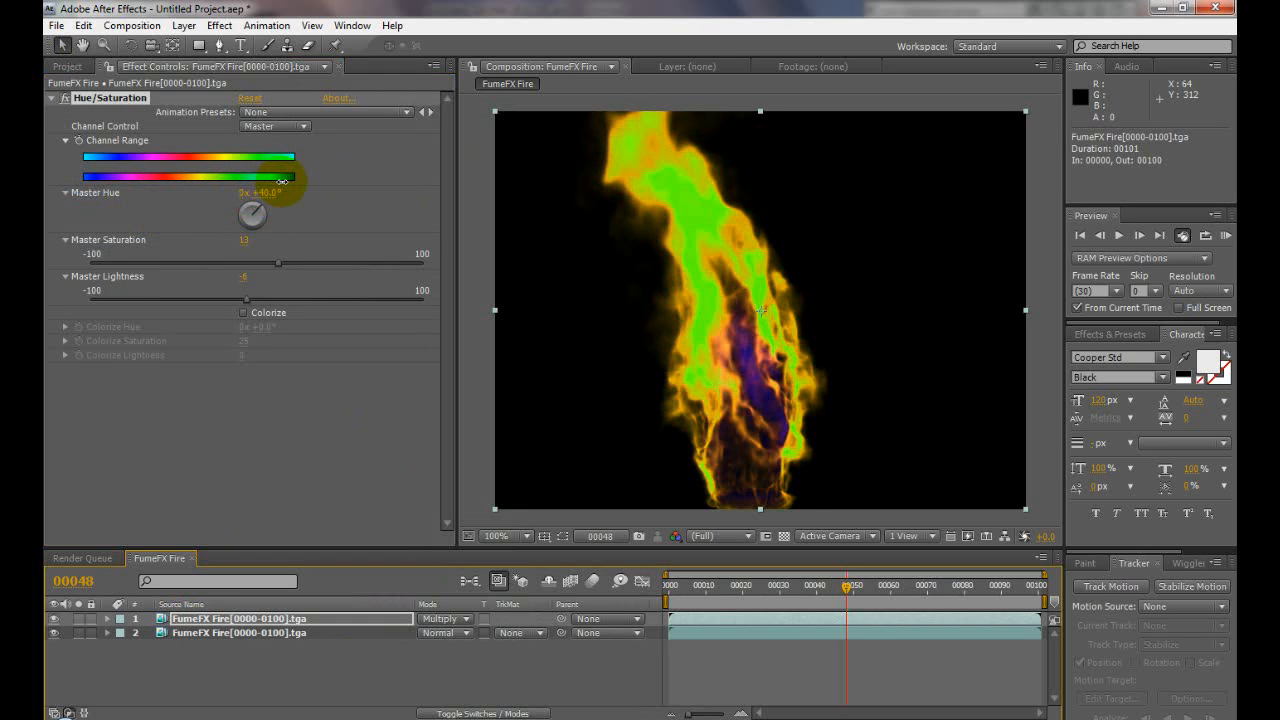
pyautogui.moveTo(251, 214); pyautogui.dragTo(240, 245)
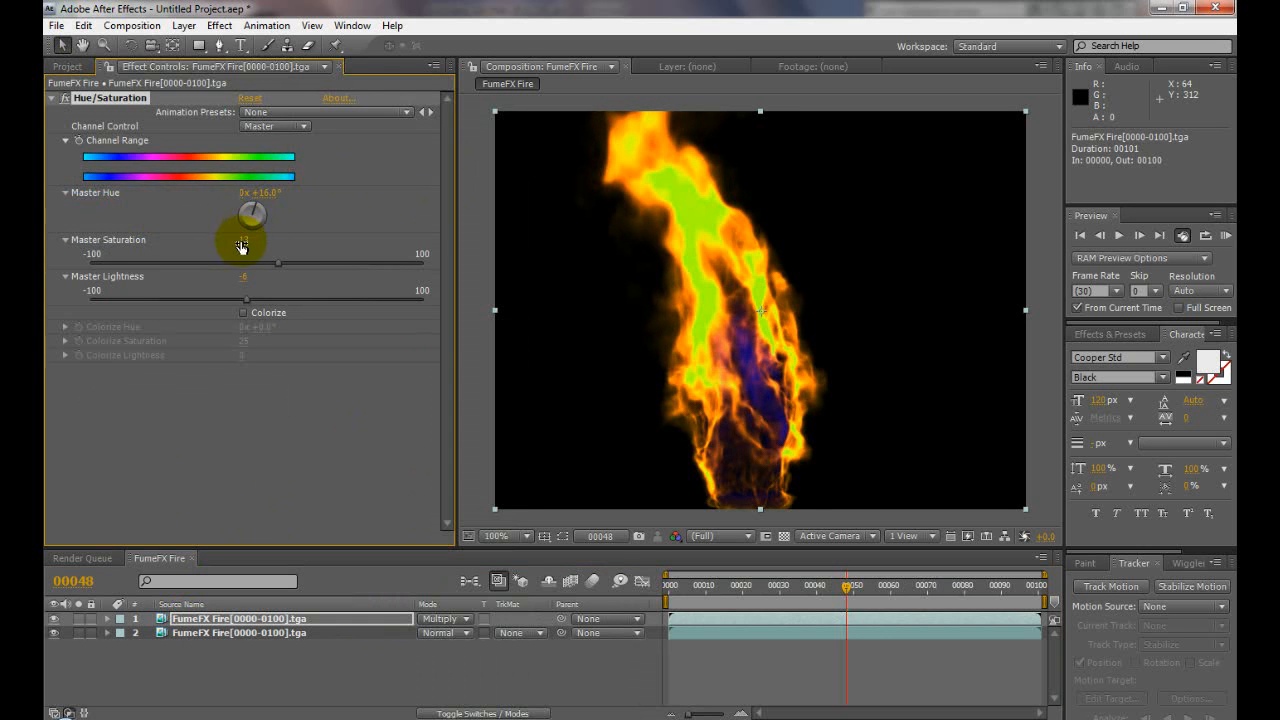
pyautogui.moveTo(277, 263); pyautogui.dragTo(298, 263)
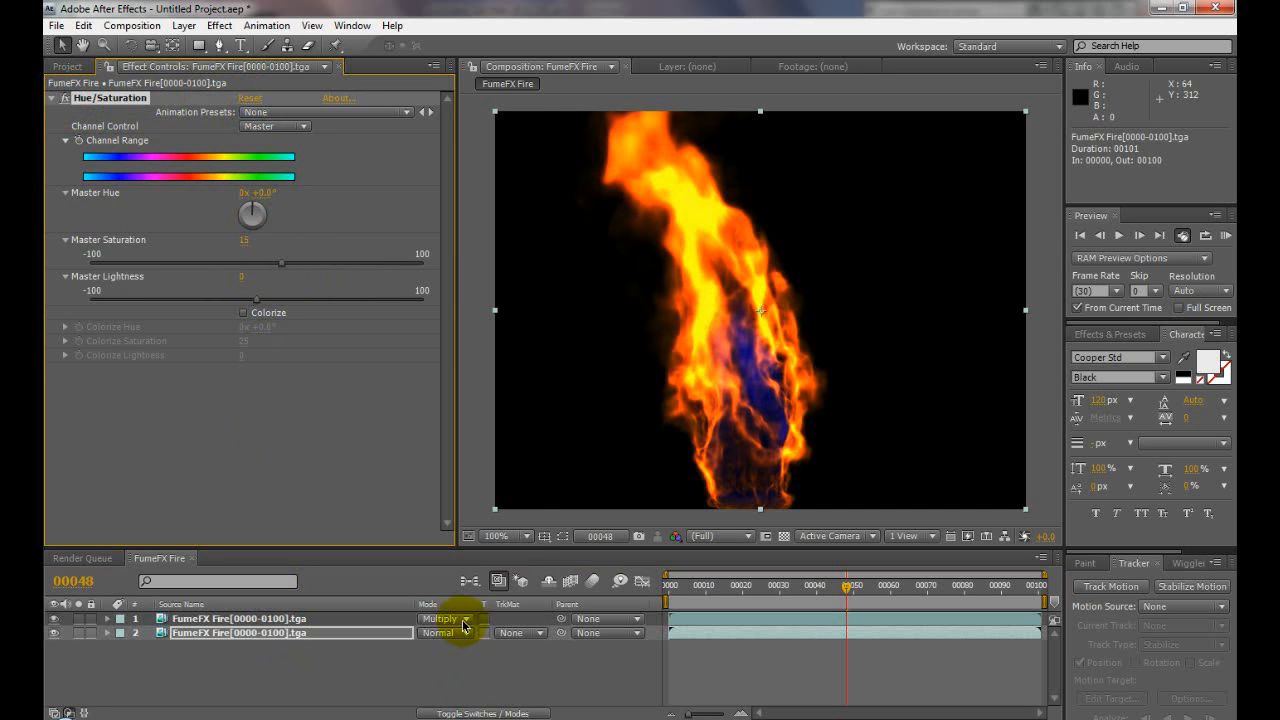
pyautogui.click(441, 618)
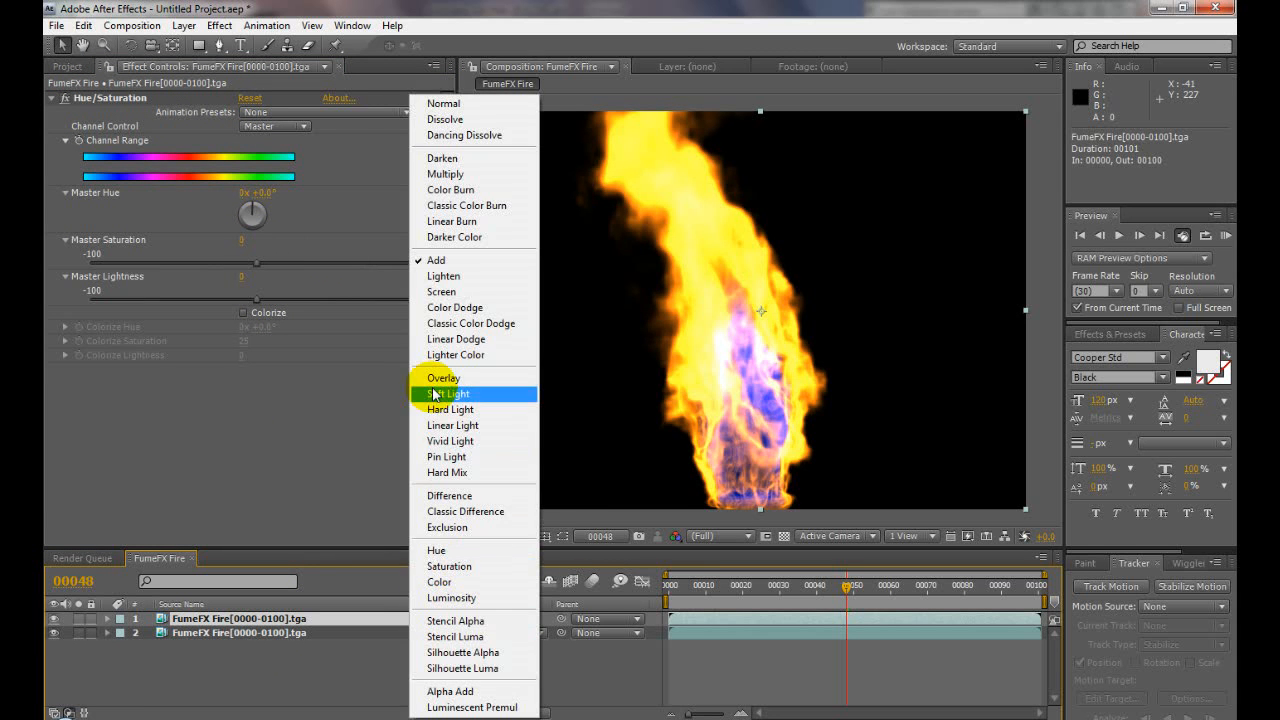
pyautogui.click(443, 378)
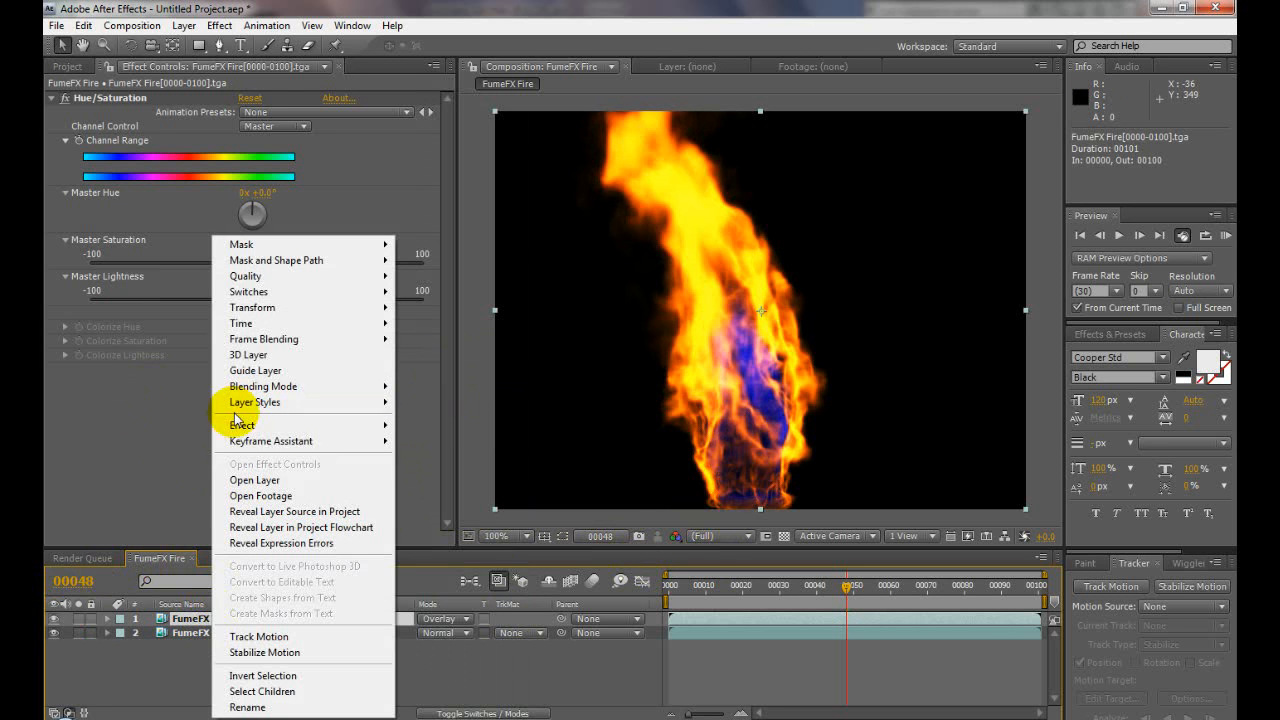
pyautogui.moveTo(422, 452)
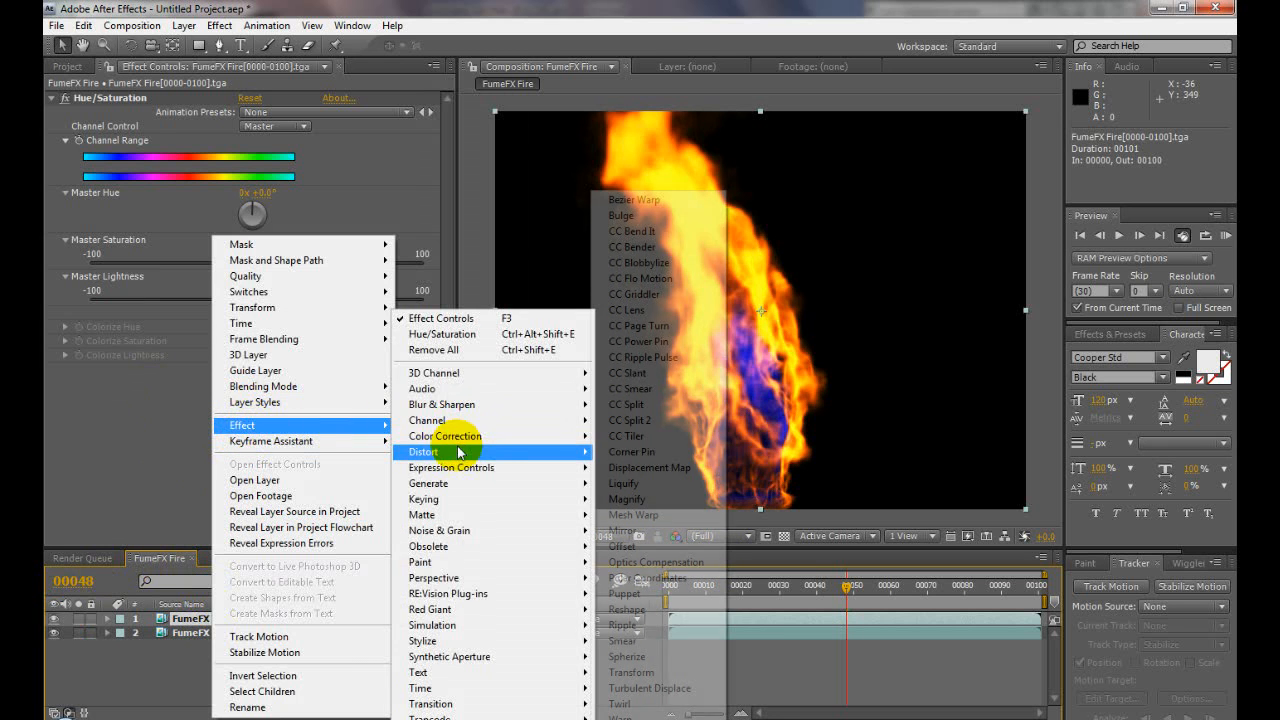
# - Add Displacement Map using luminance, horizontal 17 and vertical 15, and hide the lower layer
pyautogui.click(649, 467)
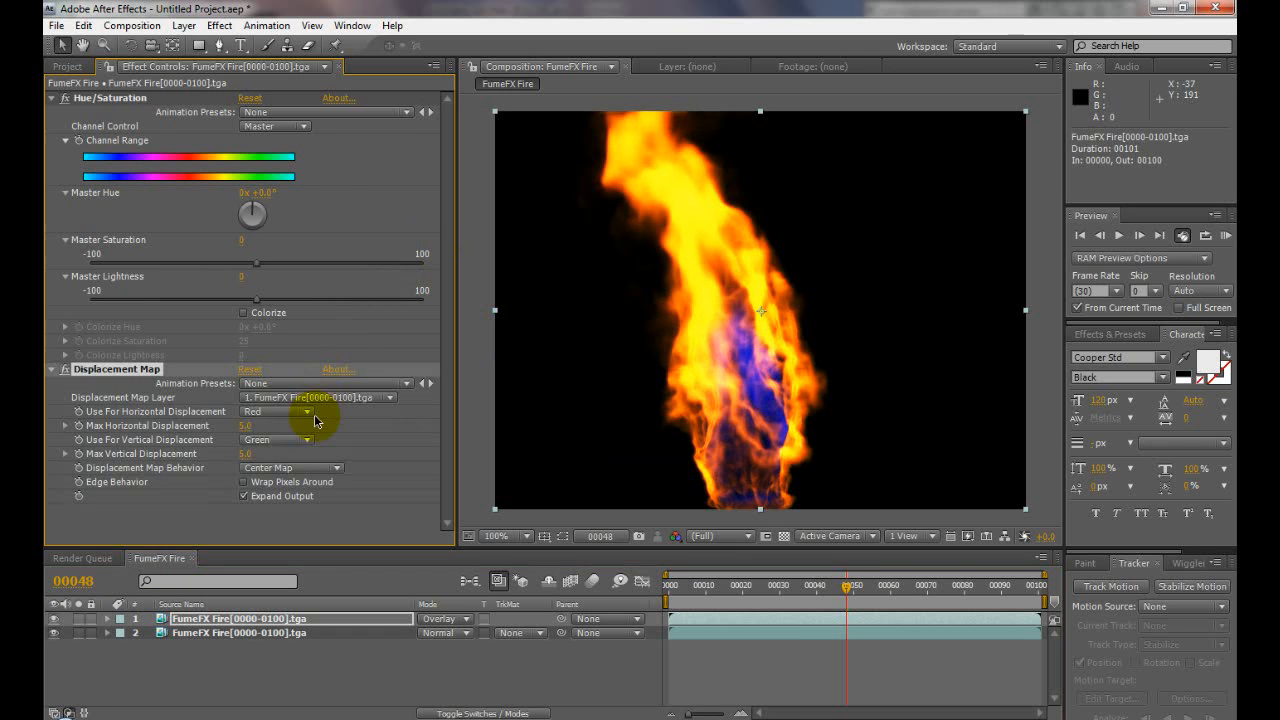
pyautogui.click(277, 411)
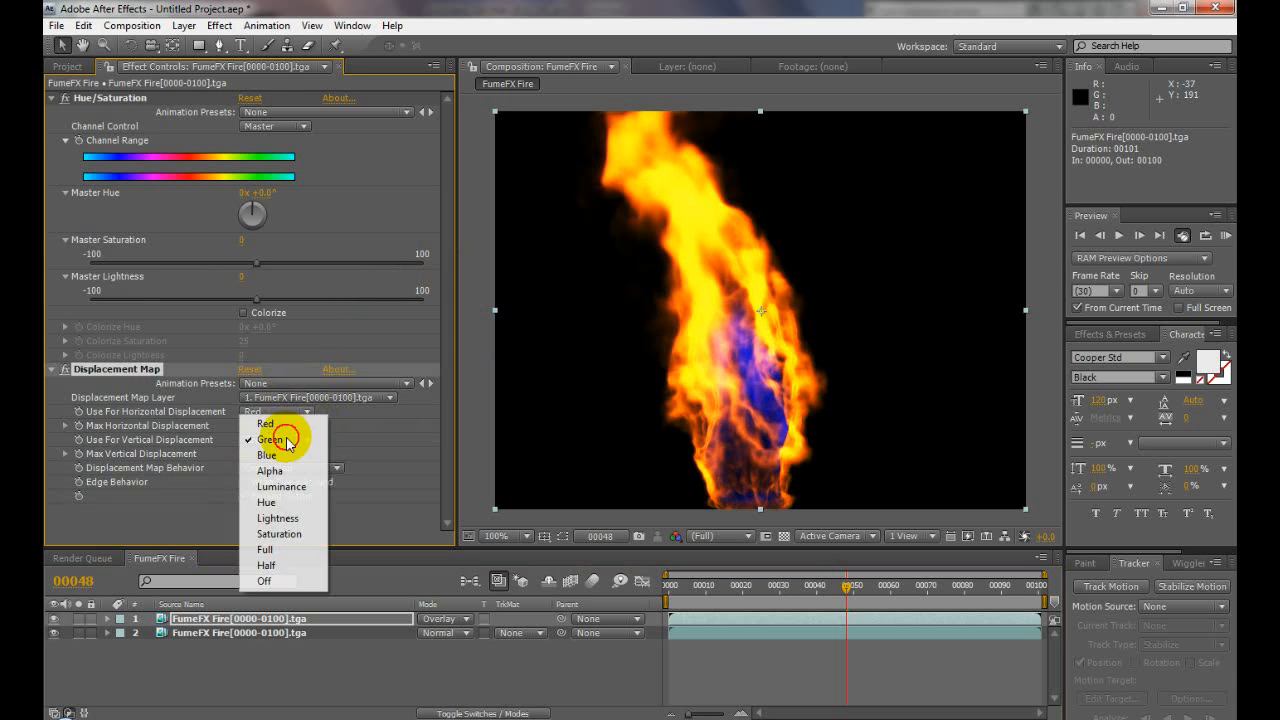
pyautogui.click(265, 423)
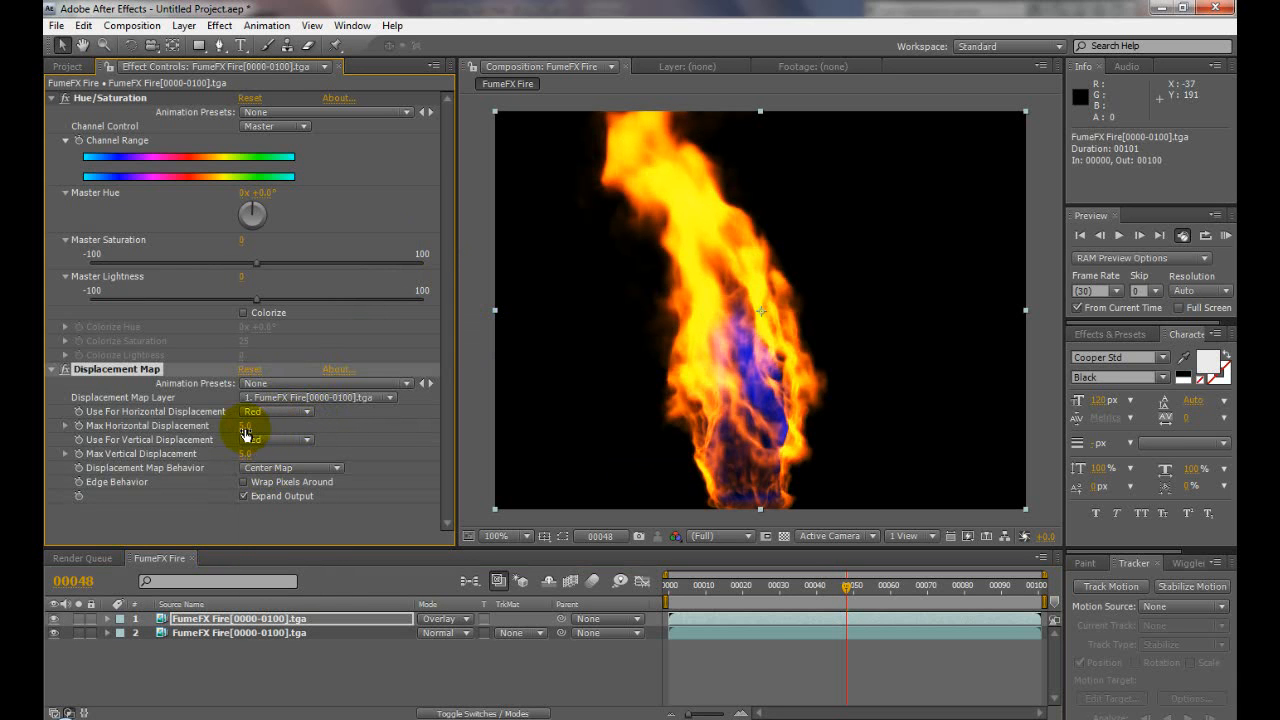
pyautogui.moveTo(248, 425); pyautogui.dragTo(258, 425)
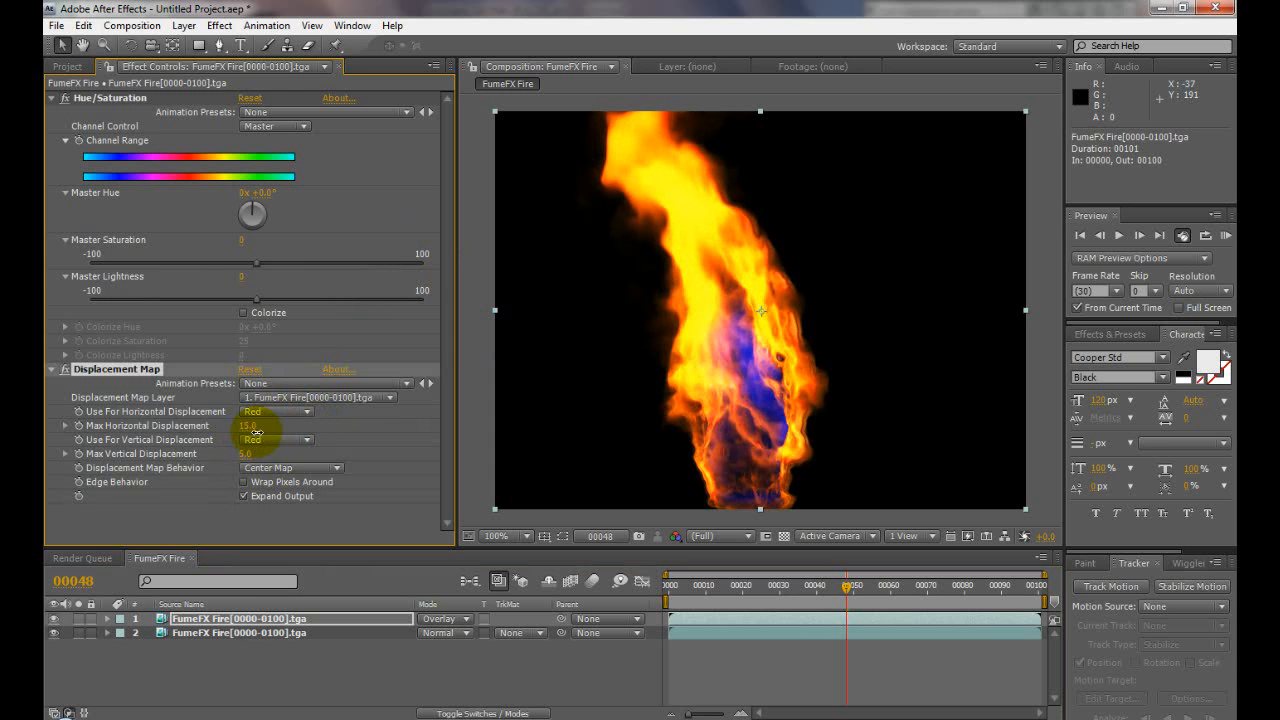
pyautogui.moveTo(247, 453); pyautogui.dragTo(262, 453)
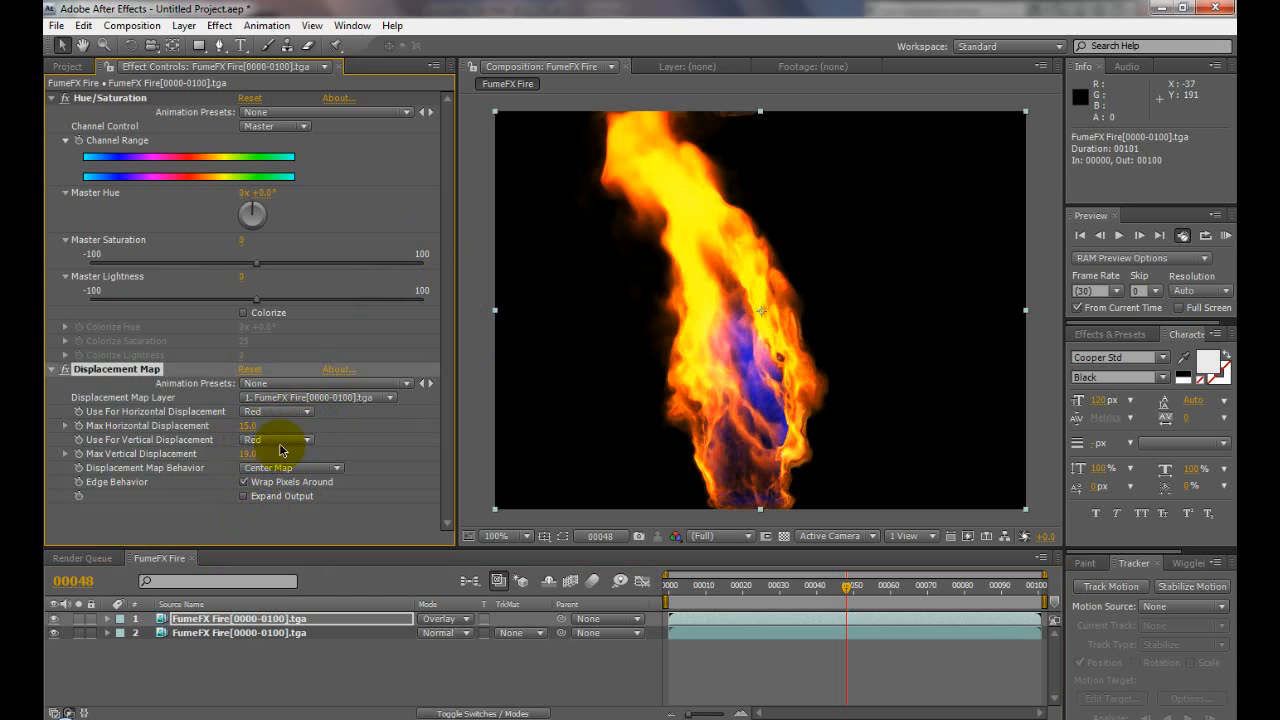
pyautogui.click(277, 439)
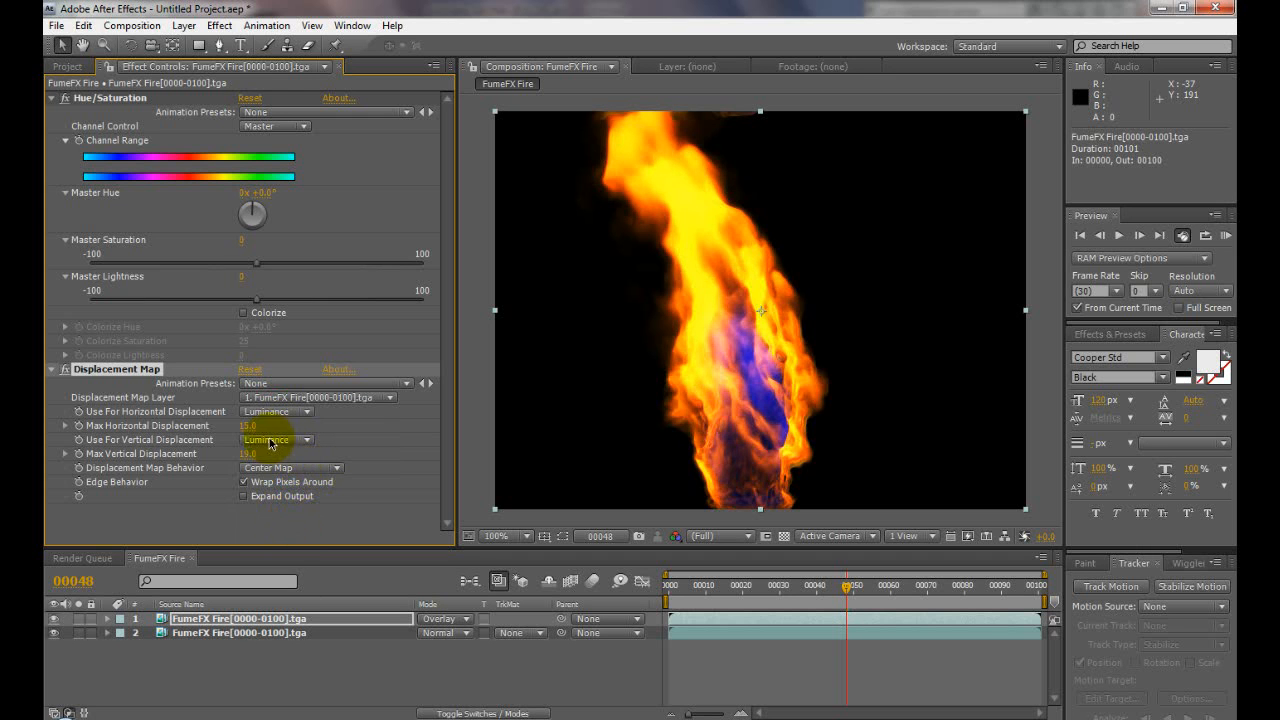
pyautogui.moveTo(248, 425); pyautogui.dragTo(256, 425)
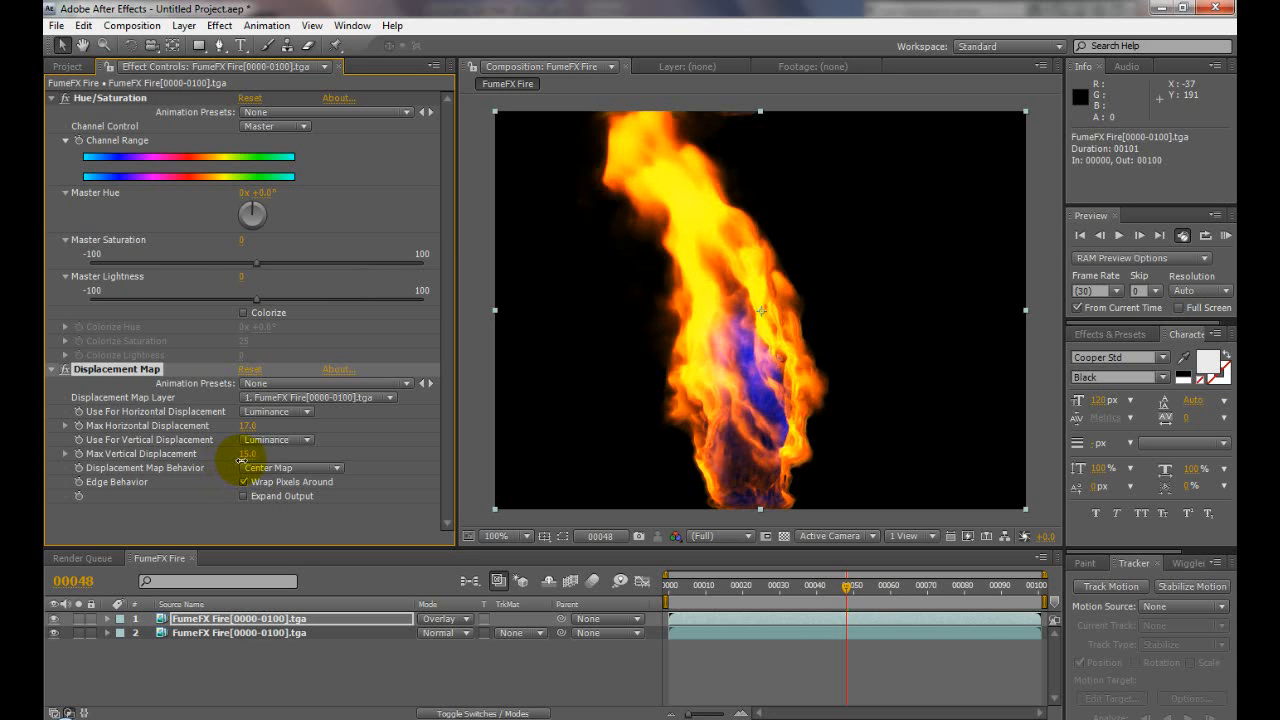
pyautogui.click(712, 585)
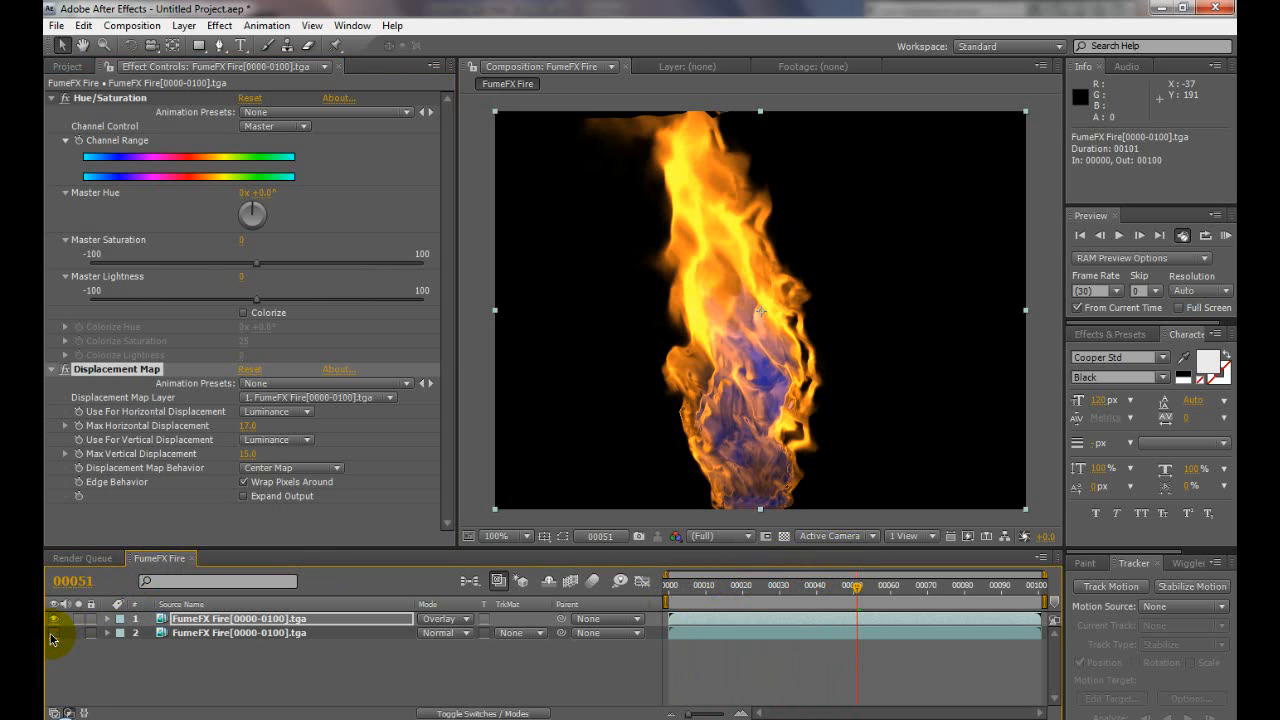
# - Set the top fire layer to Normal blending with red-channel vertical displacement
pyautogui.click(445, 618)
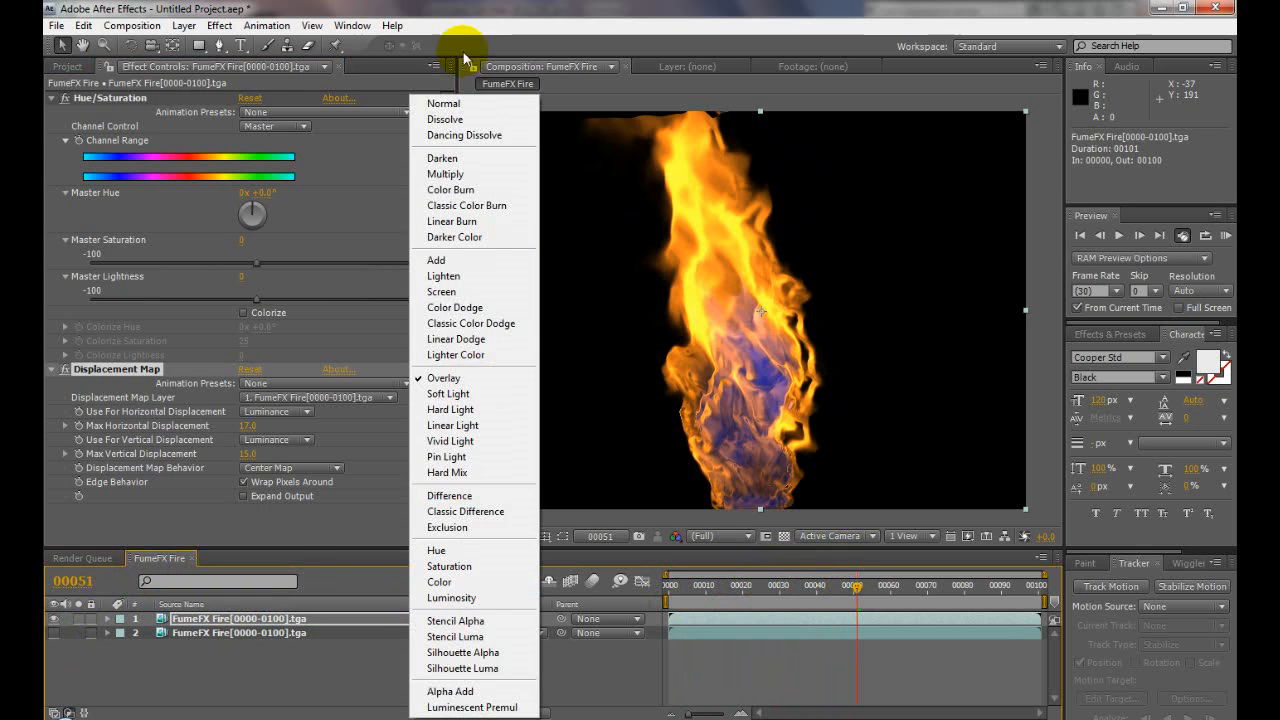
pyautogui.click(240, 425)
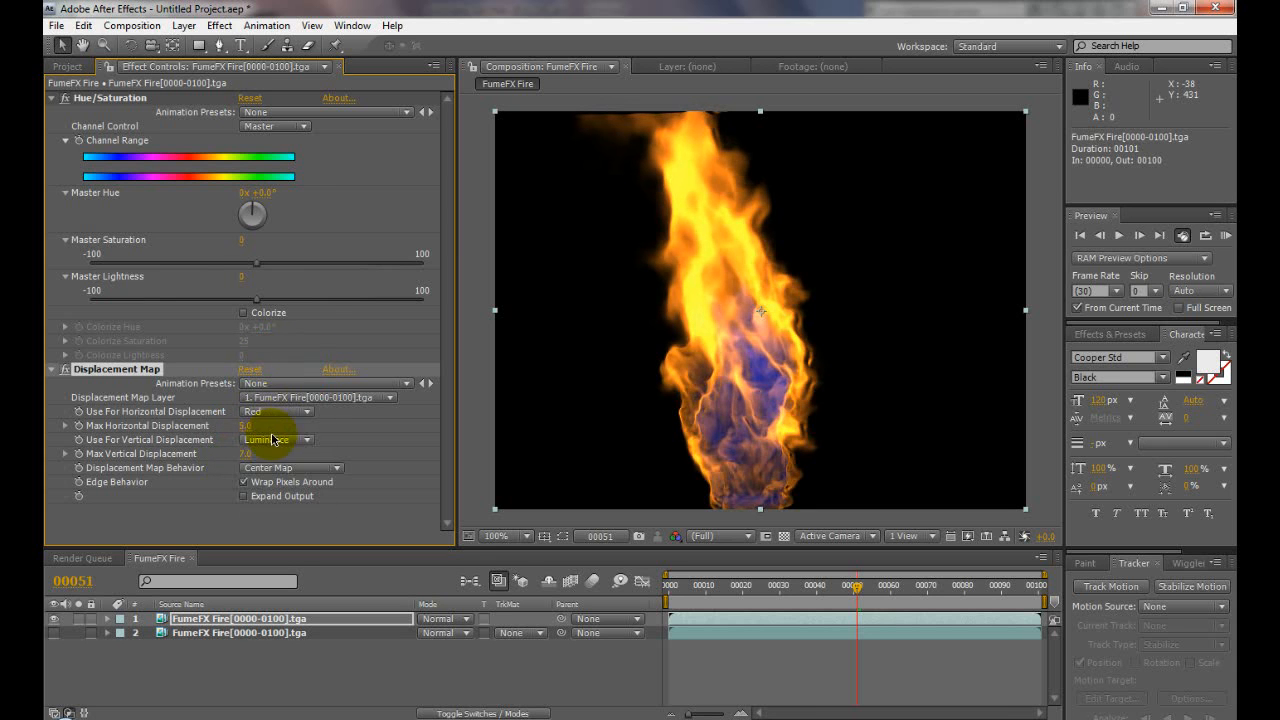
pyautogui.click(275, 440)
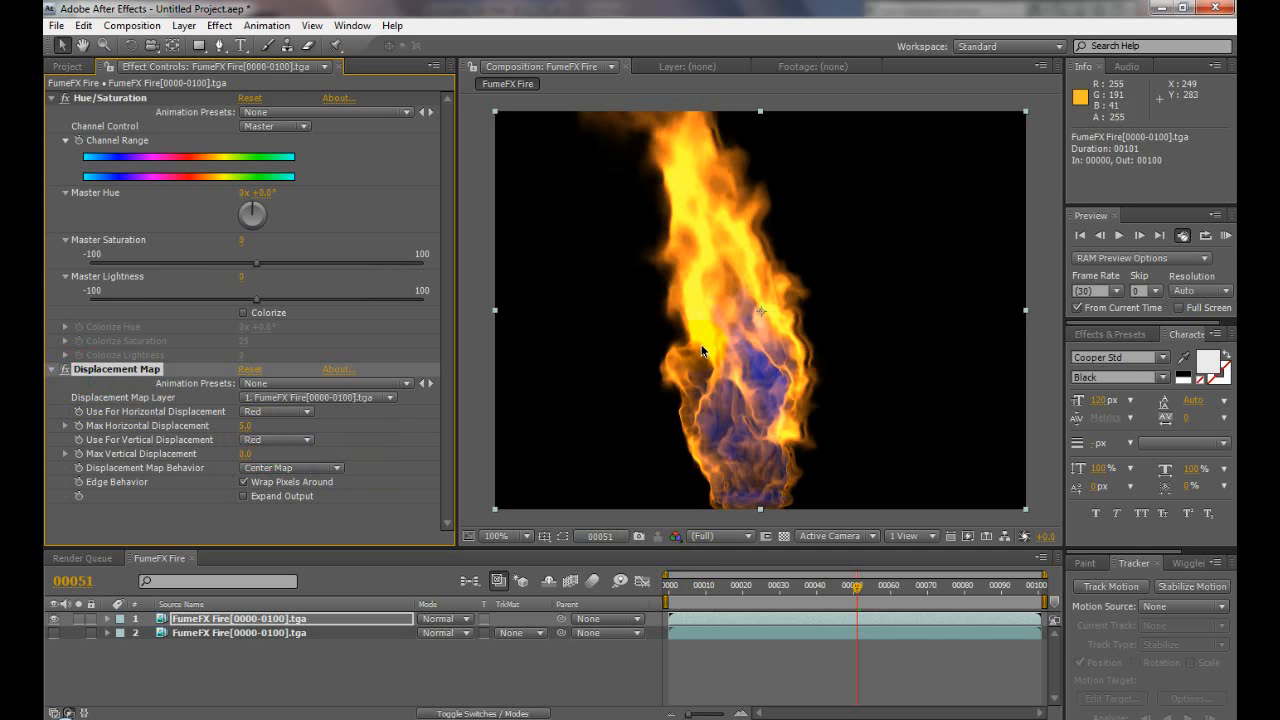
# - Go back to frame 0 and RAM Preview the fire animation
pyautogui.click(668, 585)
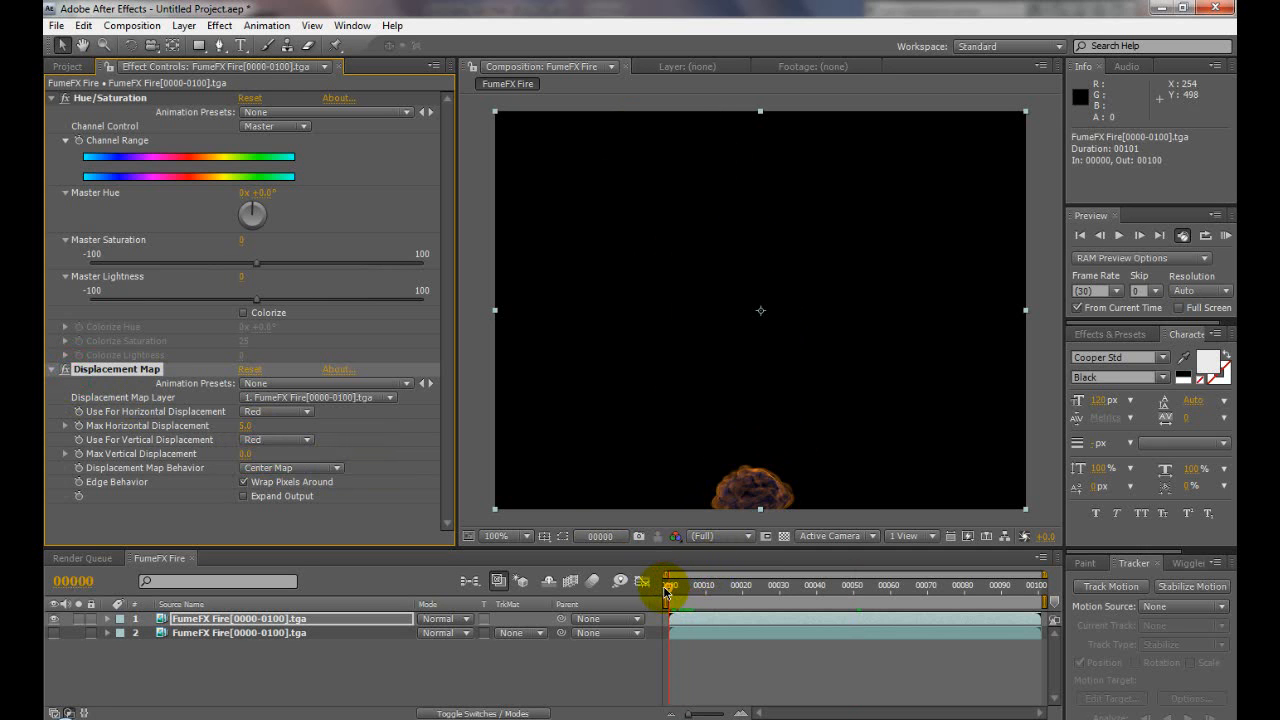
pyautogui.click(1225, 235)
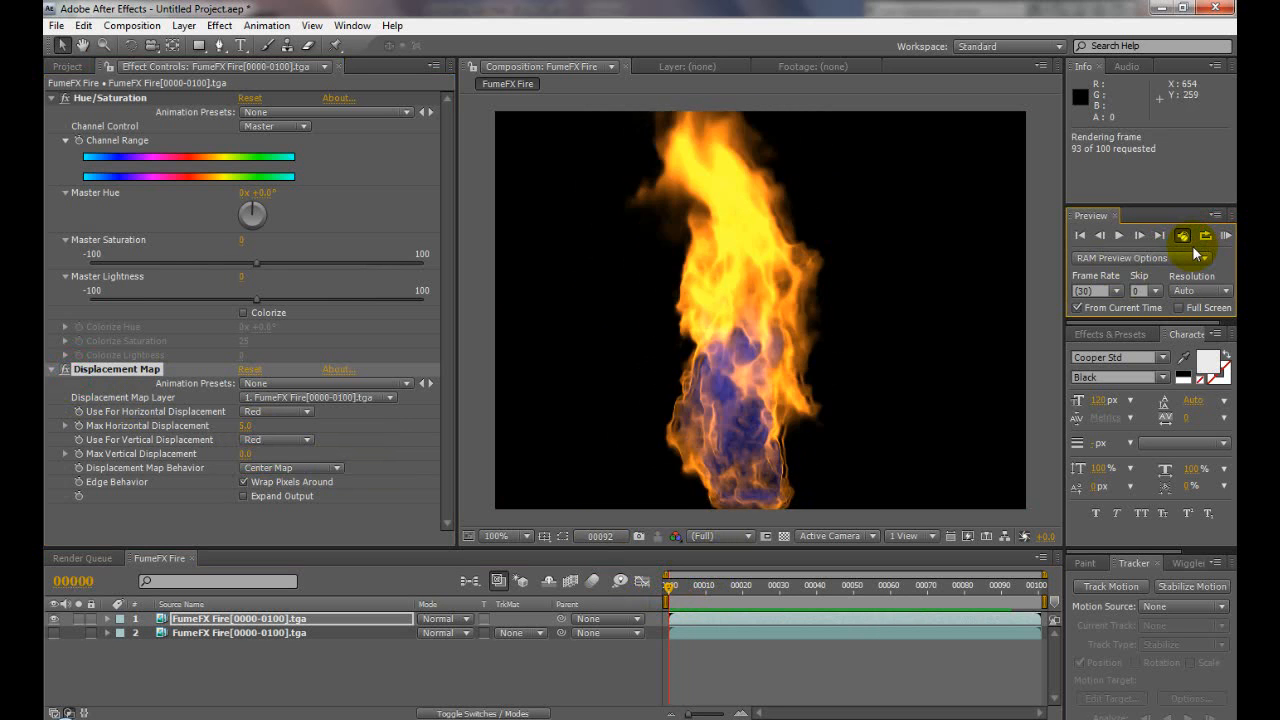
pyautogui.click(1204, 235)
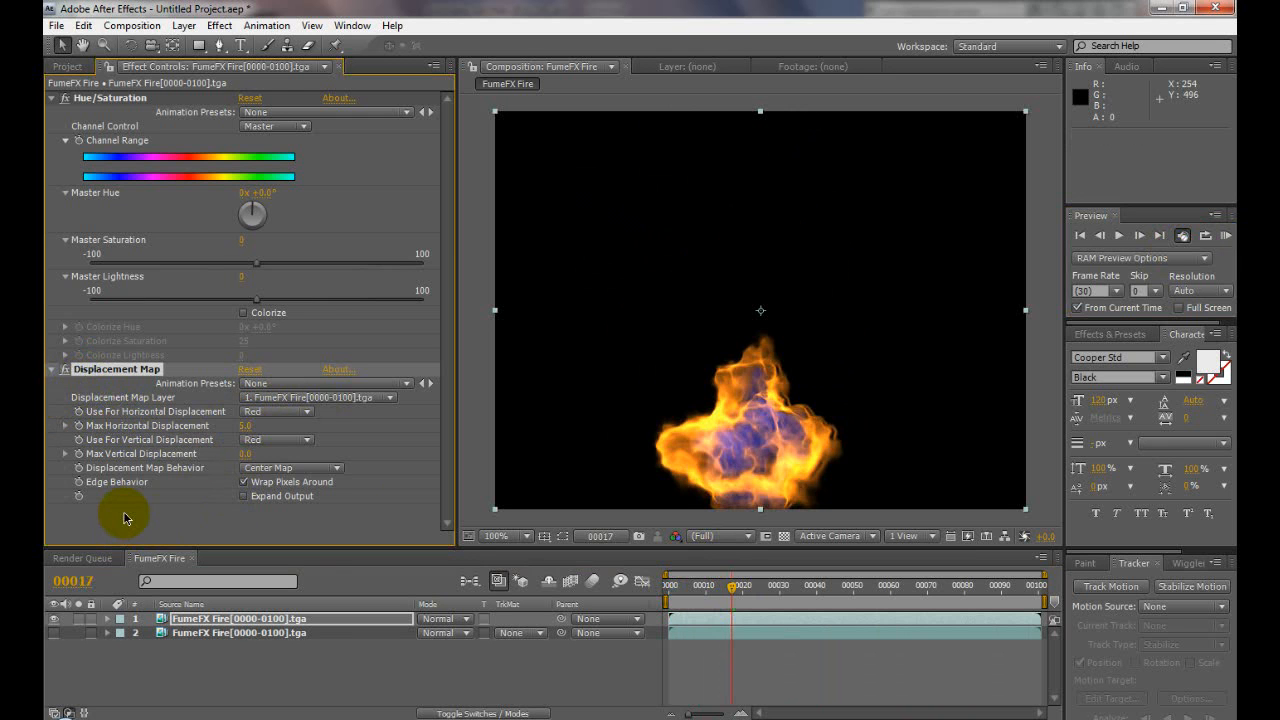
# - Add the CC Vector Blur effect from Blur & Sharpen to the top fire layer
pyautogui.rightClick(125, 518)
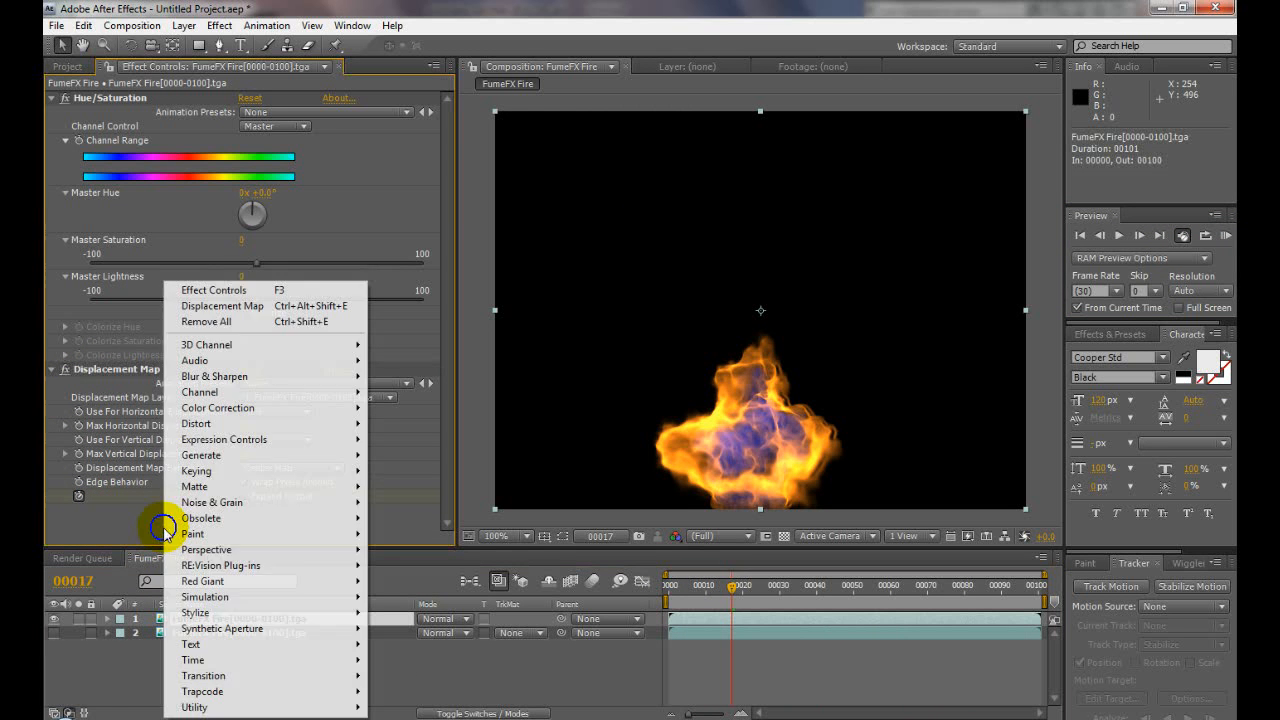
pyautogui.moveTo(224, 439)
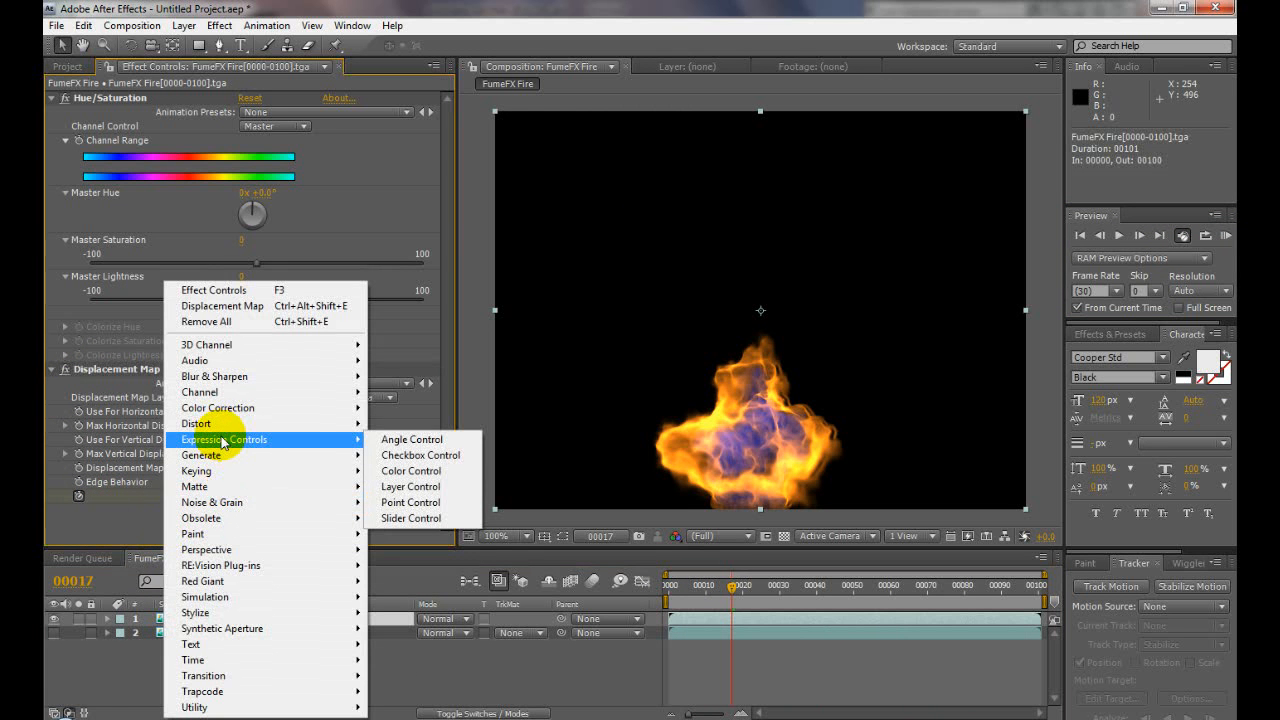
pyautogui.moveTo(214, 376)
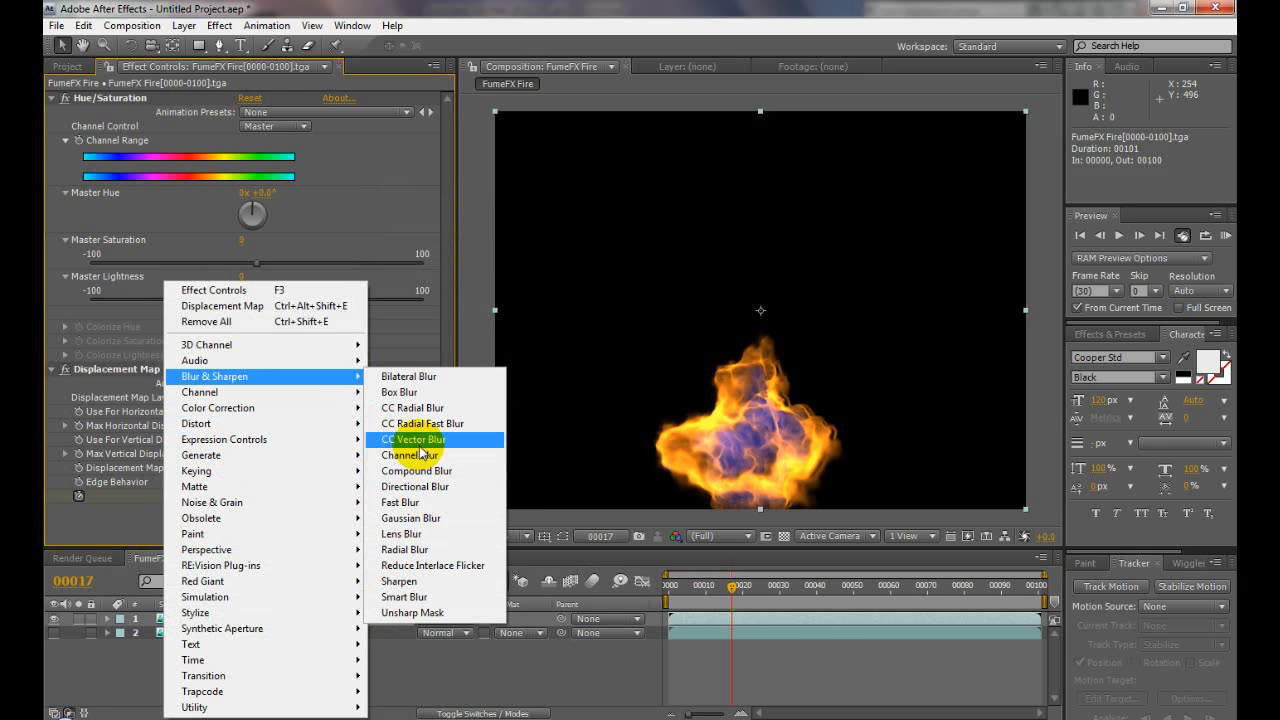
pyautogui.click(413, 439)
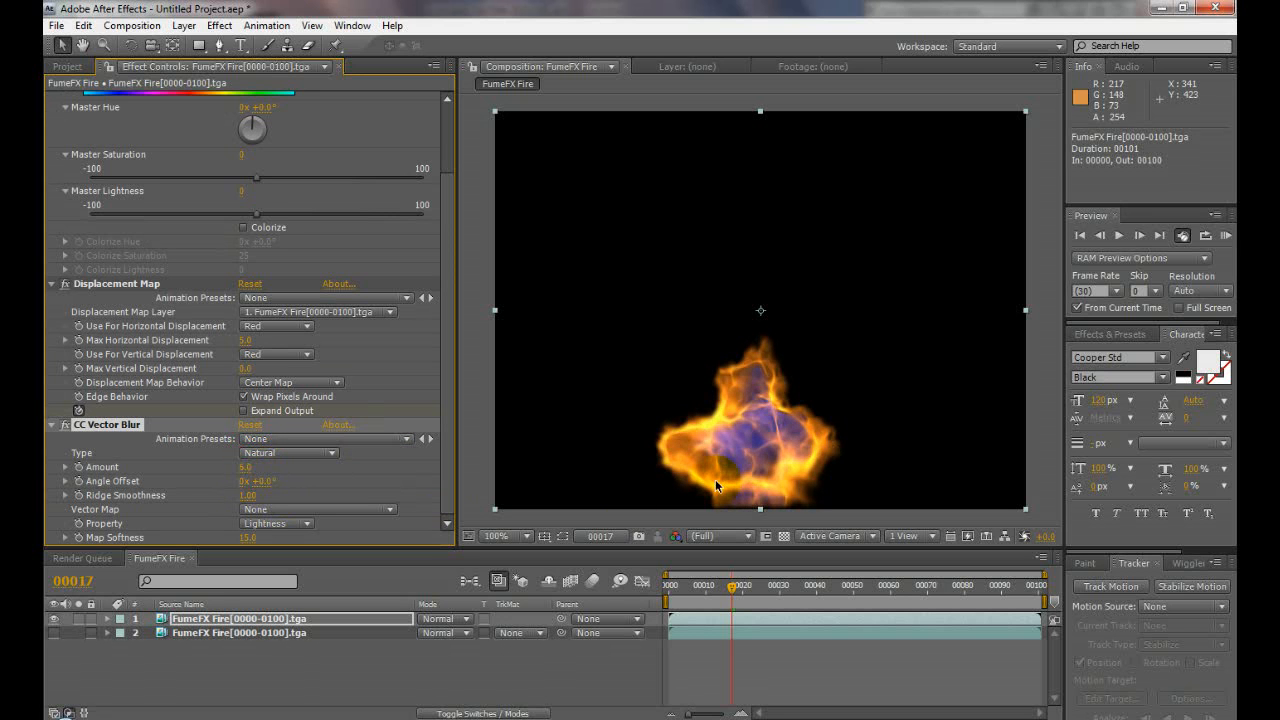
pyautogui.click(745, 585)
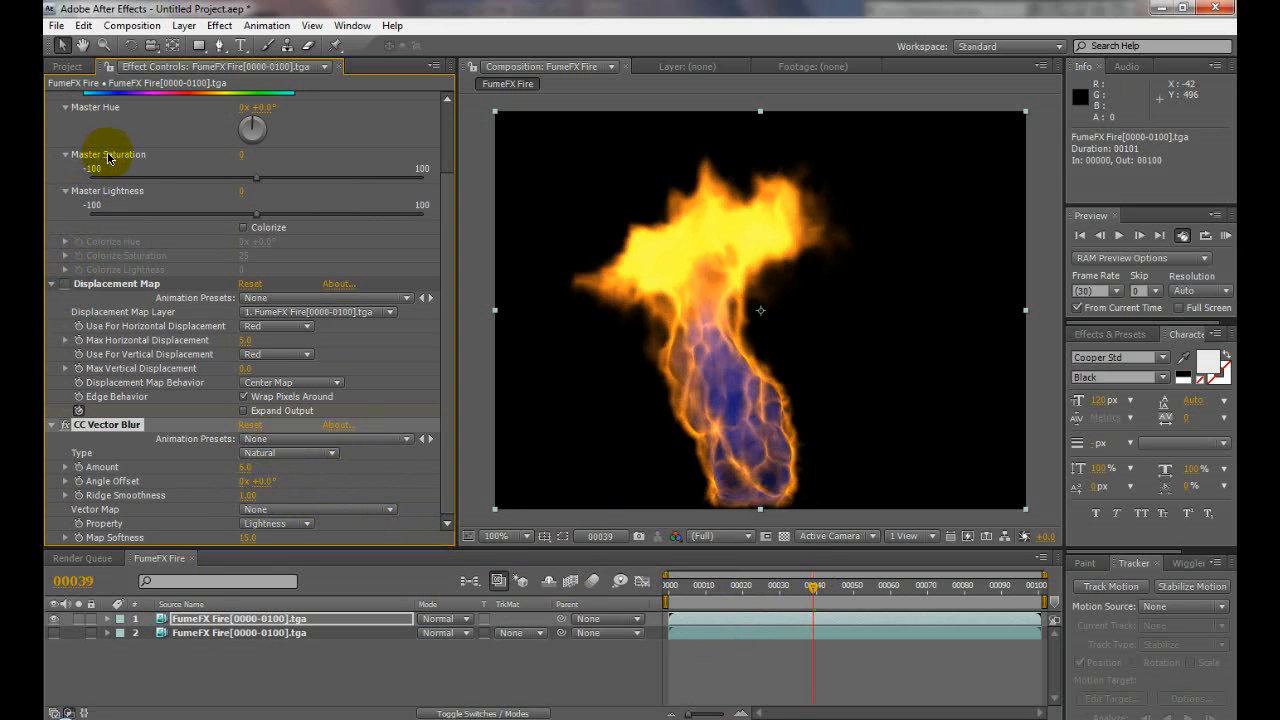
pyautogui.click(290, 488)
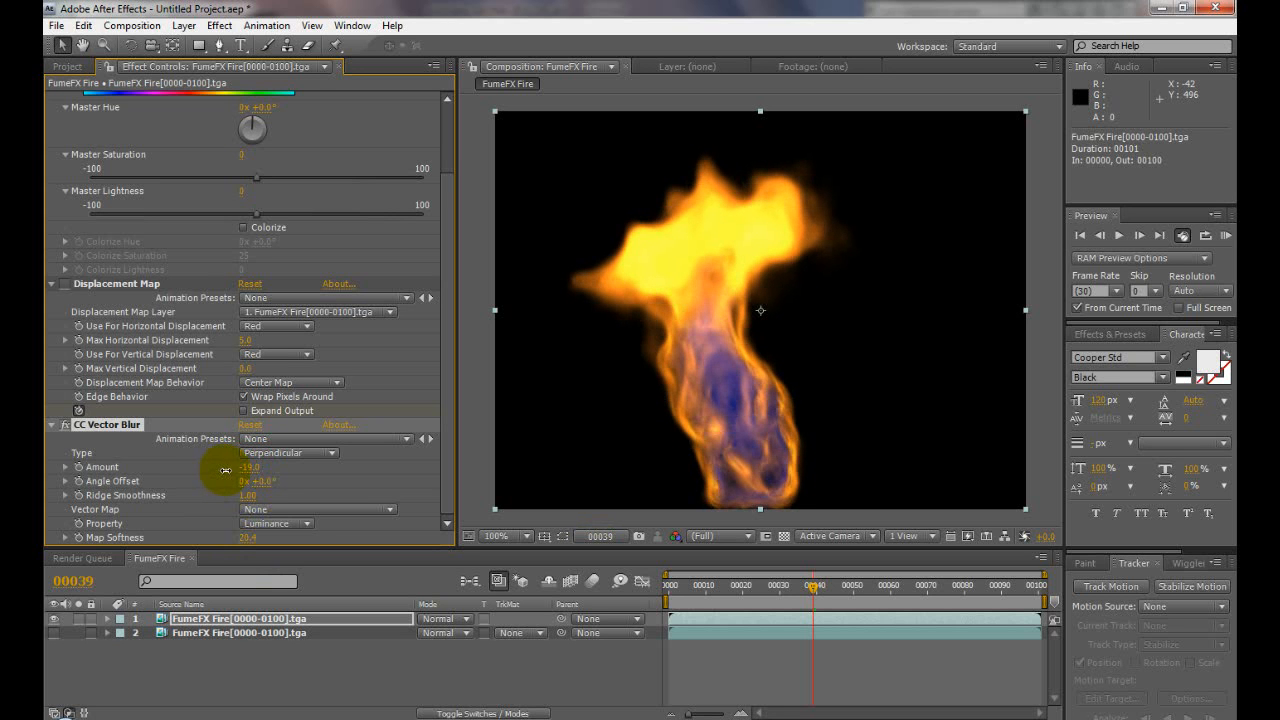
# - Set CC Vector Blur to Natural type, amount 10, ridge smoothness 7.6
pyautogui.moveTo(245, 467); pyautogui.dragTo(247, 467)
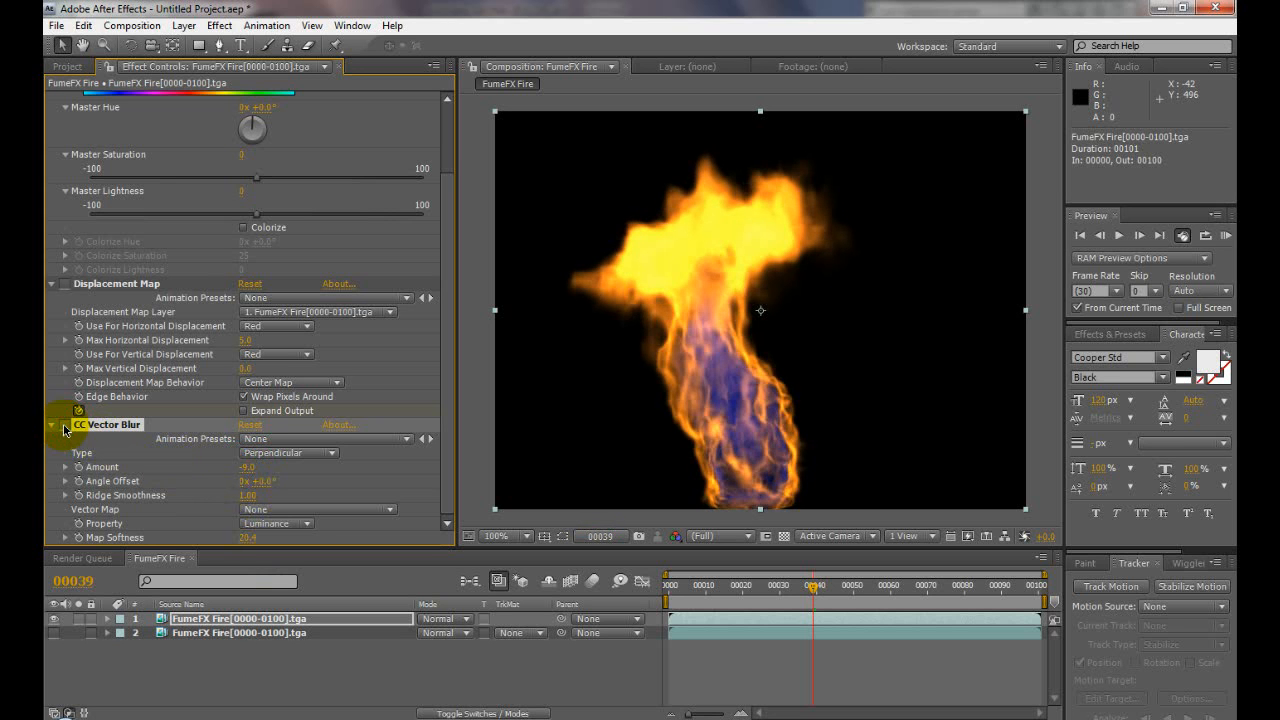
pyautogui.click(288, 452)
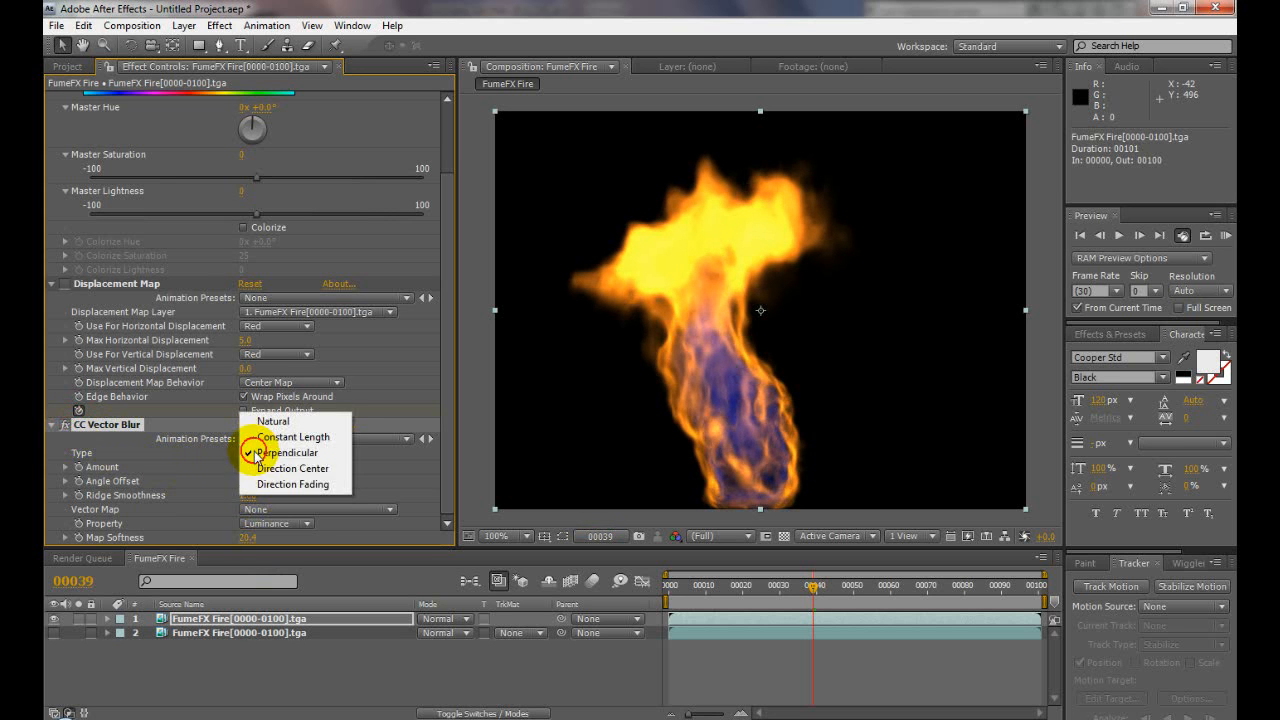
pyautogui.click(272, 421)
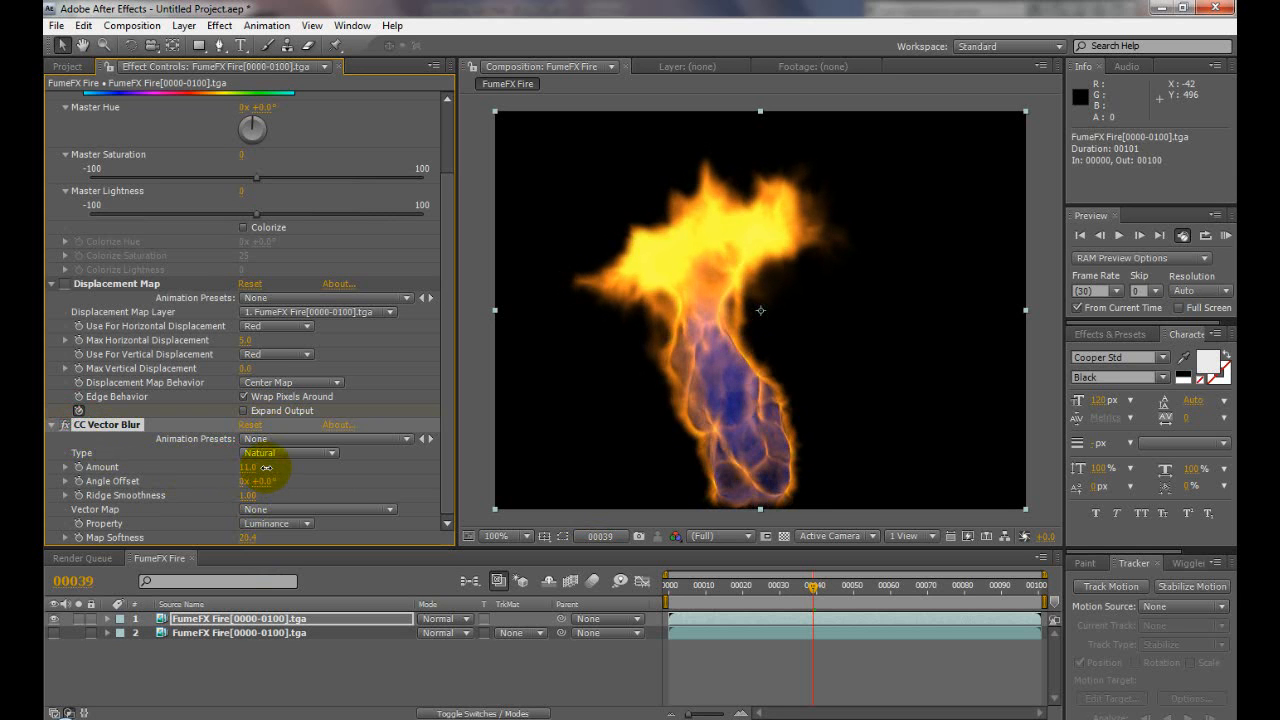
pyautogui.moveTo(250, 467); pyautogui.dragTo(230, 467)
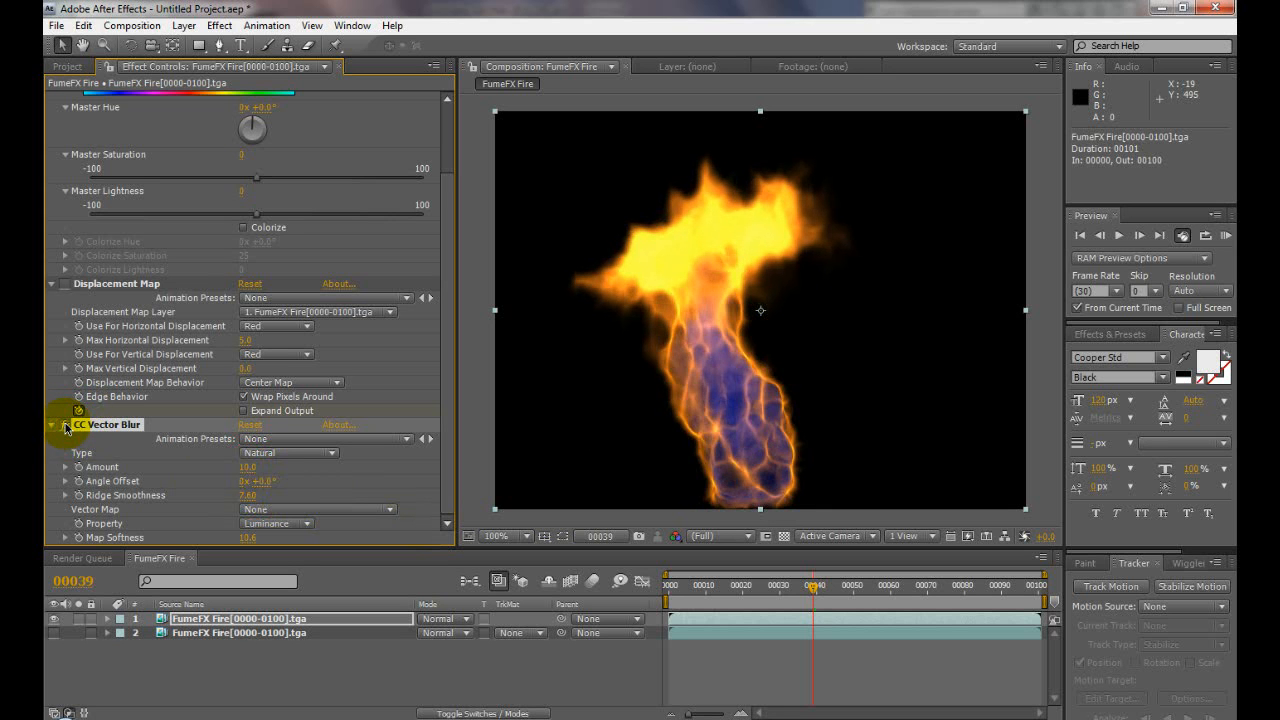
pyautogui.moveTo(770, 438)
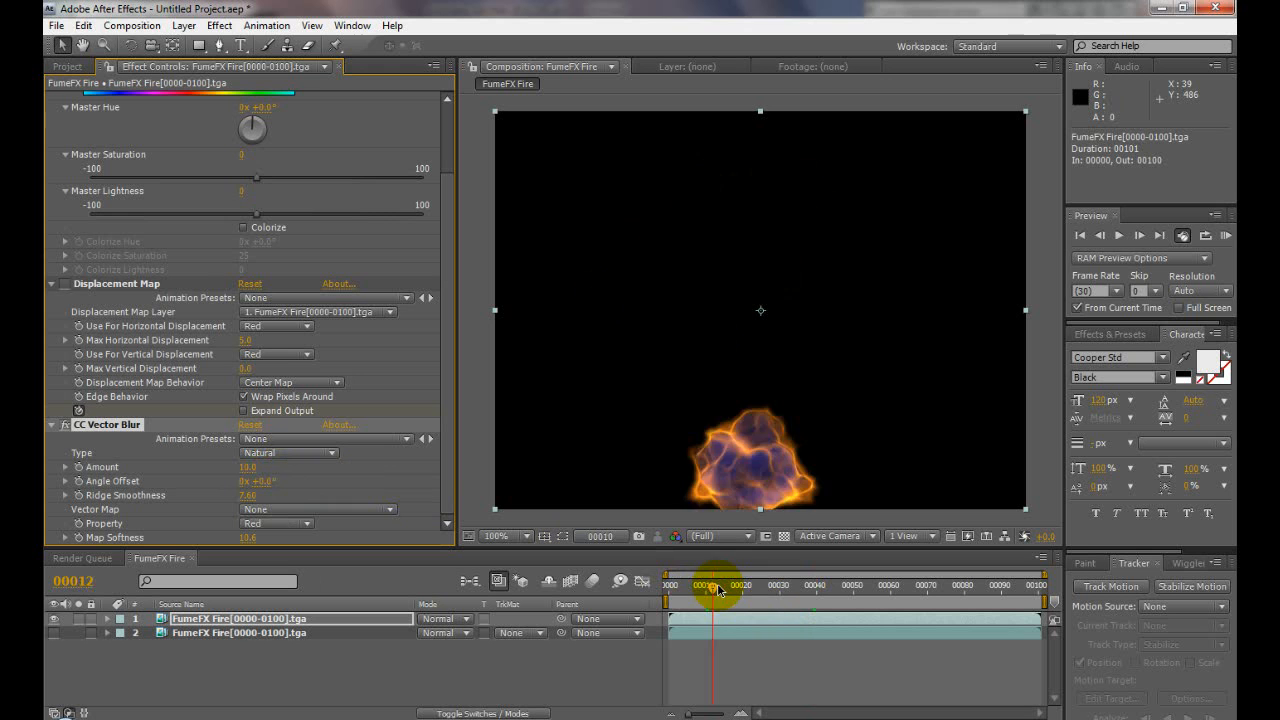
# - Scrub the timeline through the fire animation to review the red-channel vector blur
pyautogui.moveTo(710, 583); pyautogui.dragTo(847, 583)
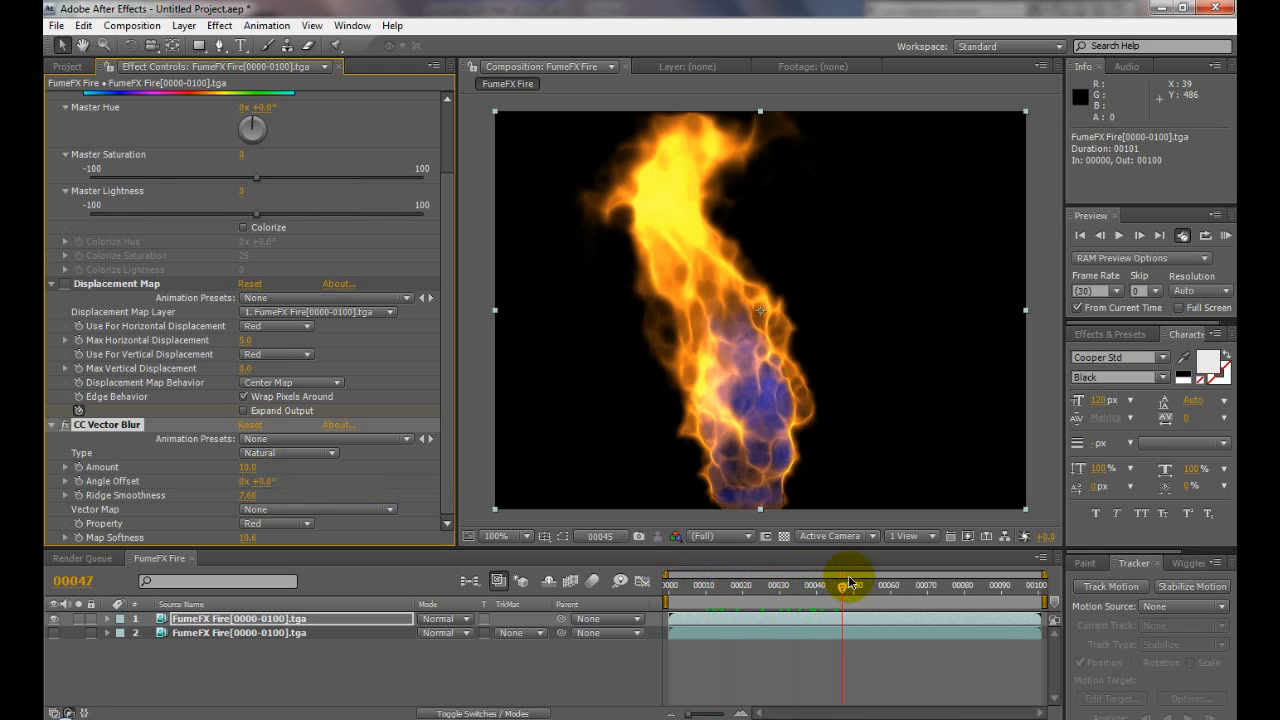
pyautogui.moveTo(850, 578); pyautogui.dragTo(855, 578)
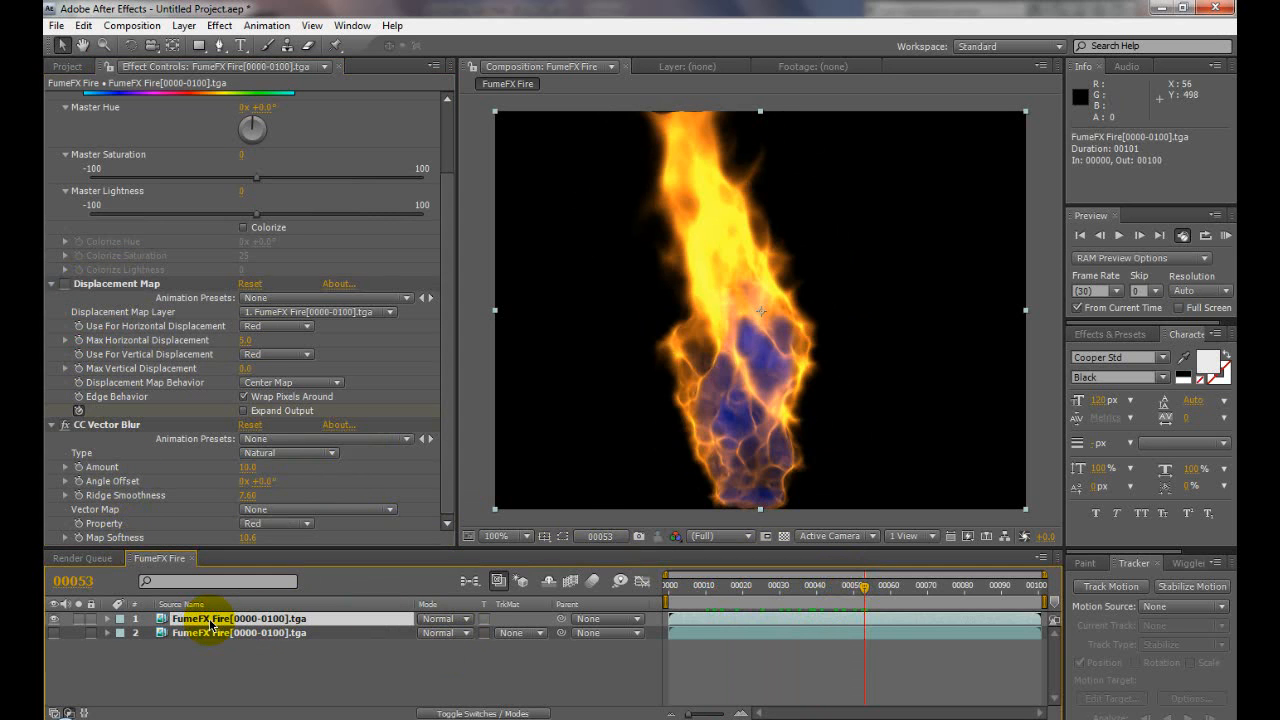
pyautogui.moveTo(197, 498)
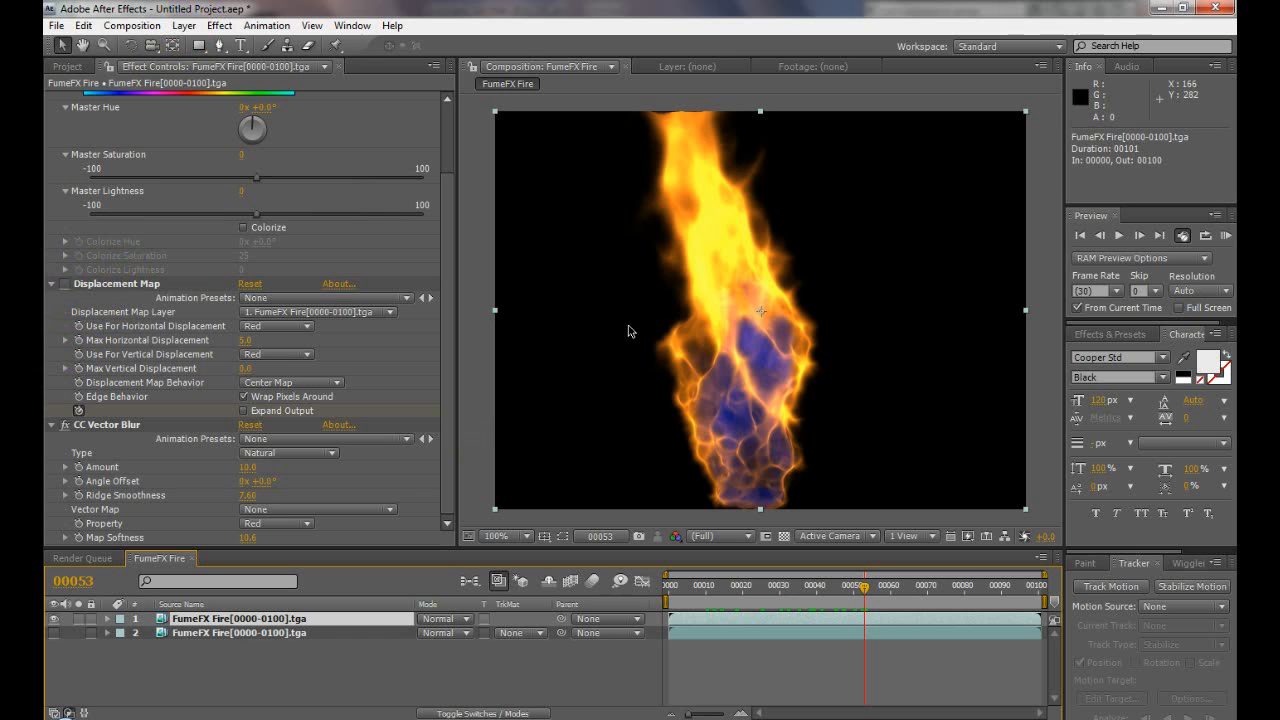
pyautogui.moveTo(148, 248)
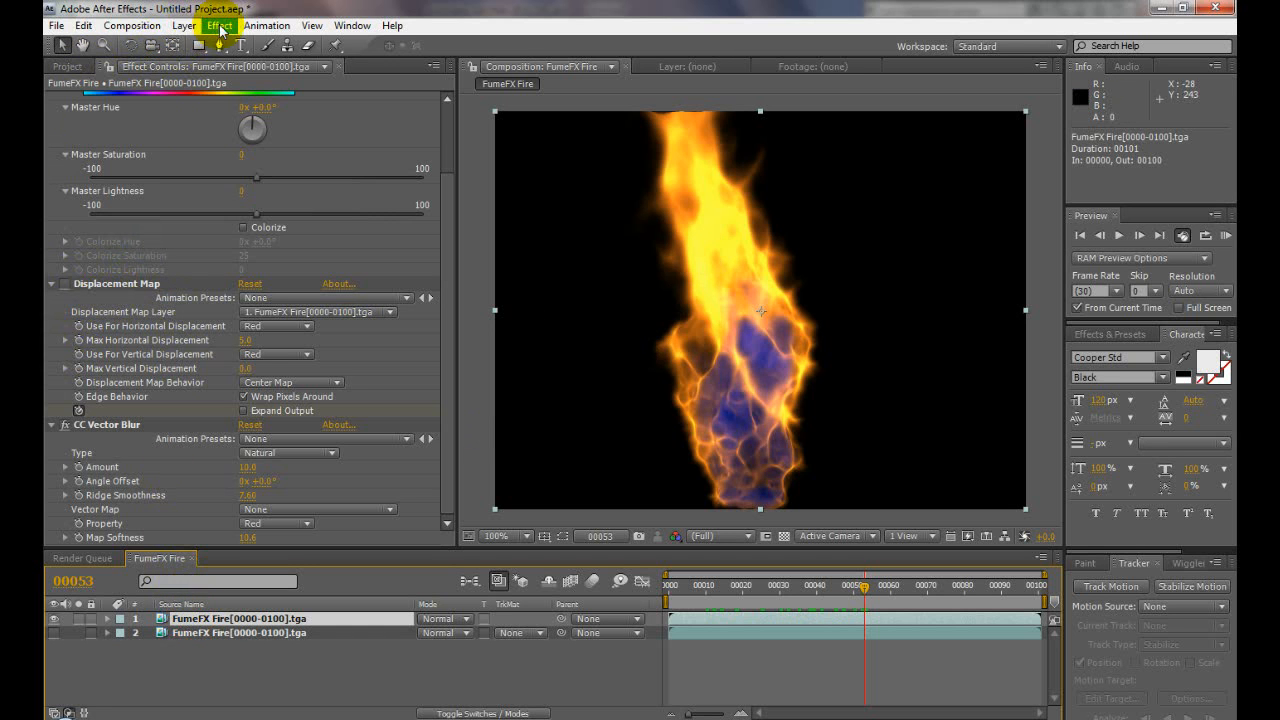
# - Pre-compose the top fire layer, moving all attributes, and set its Displacement Map's horizontal channel
pyautogui.click(228, 554)
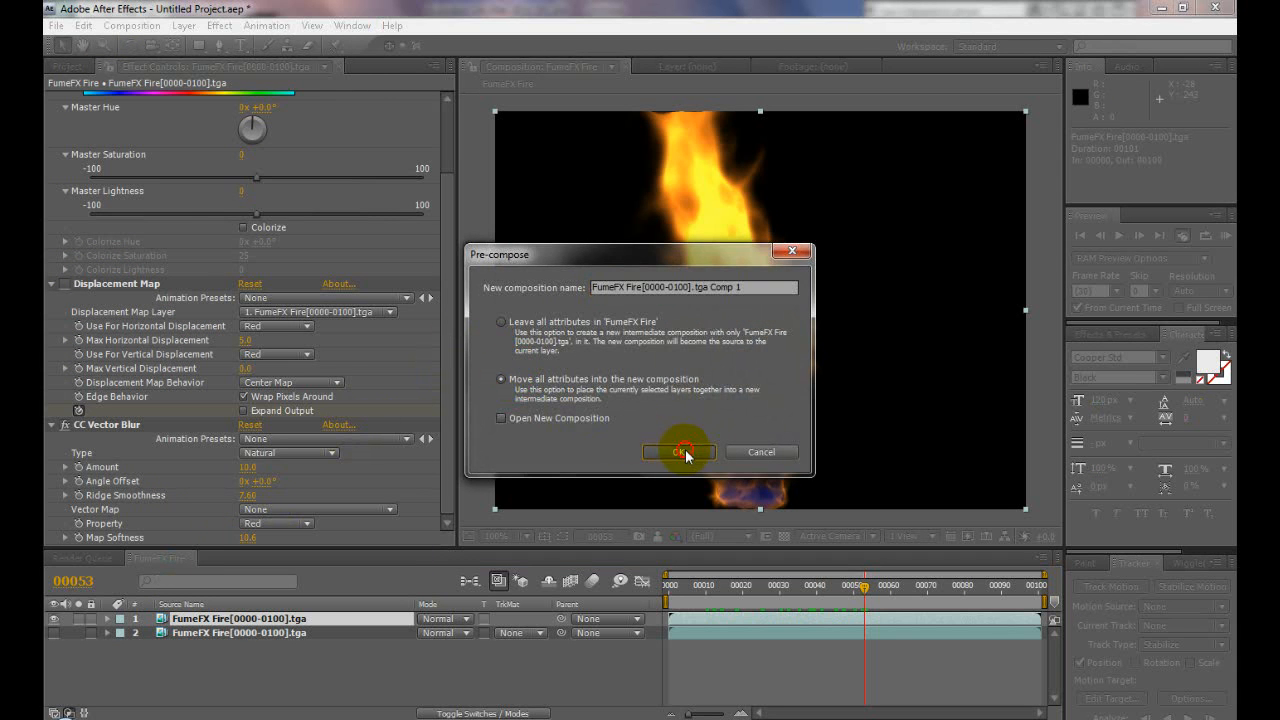
pyautogui.click(679, 452)
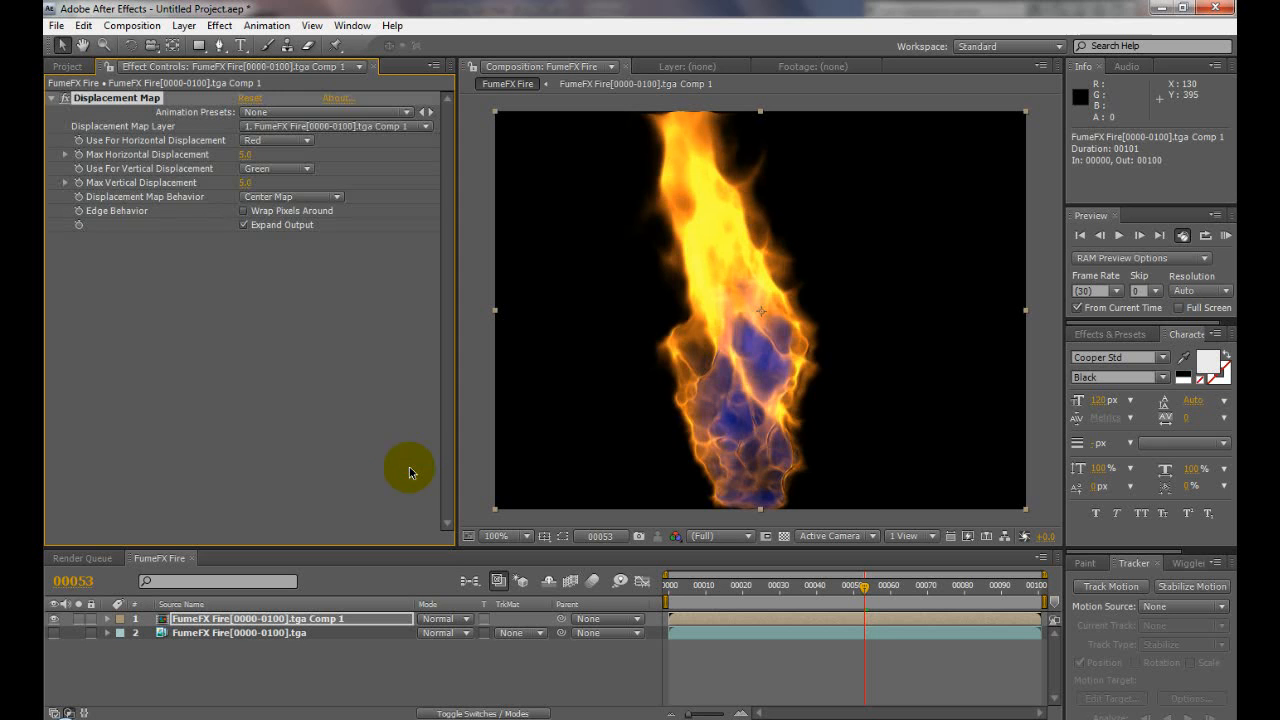
pyautogui.moveTo(770, 307)
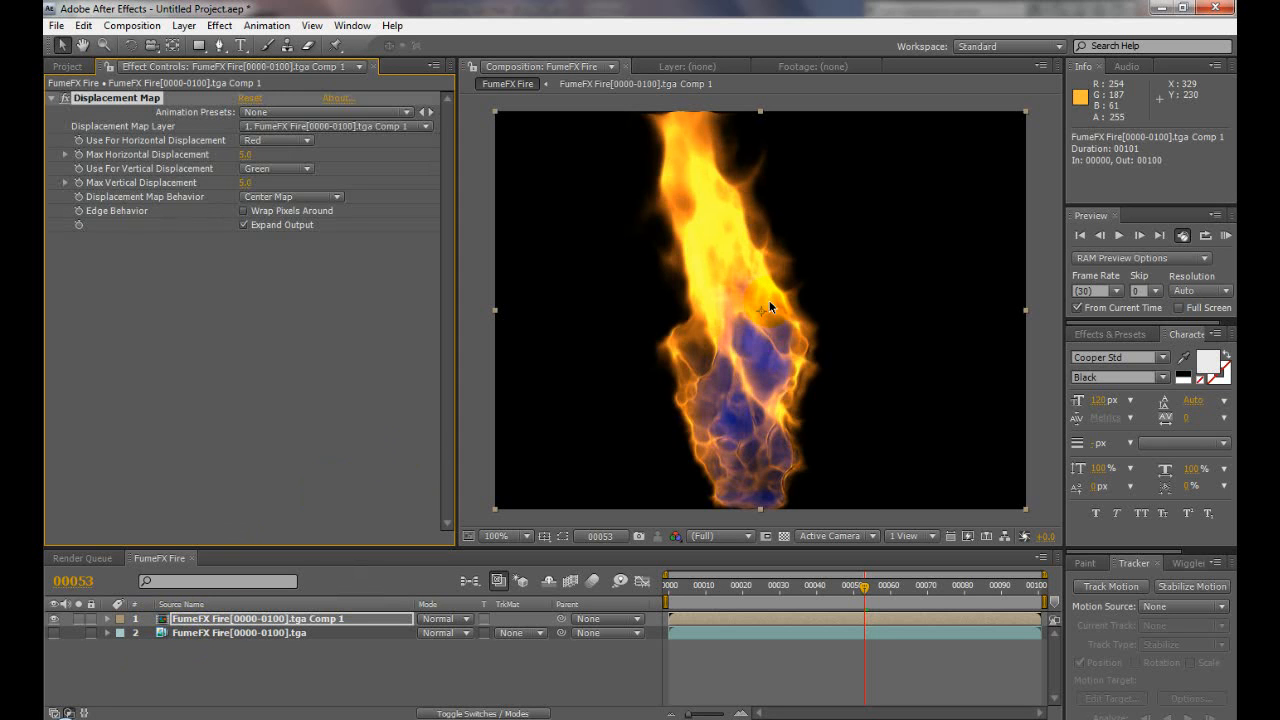
pyautogui.click(276, 140)
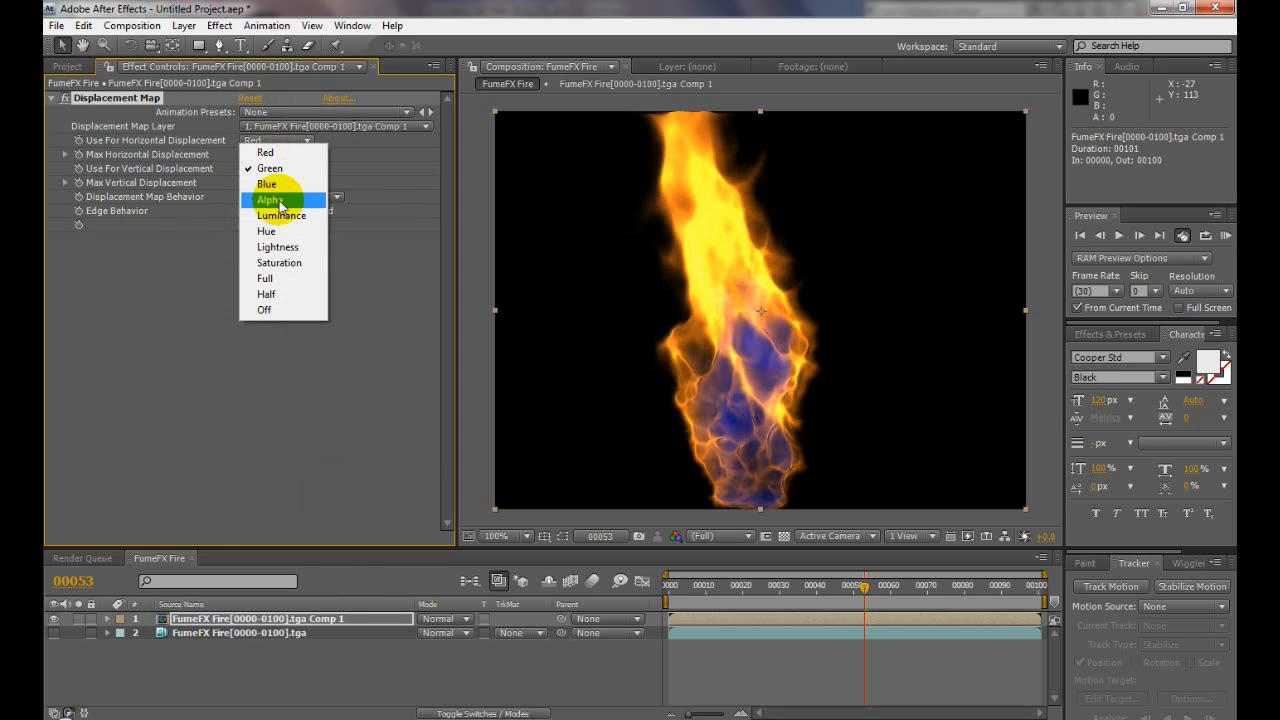